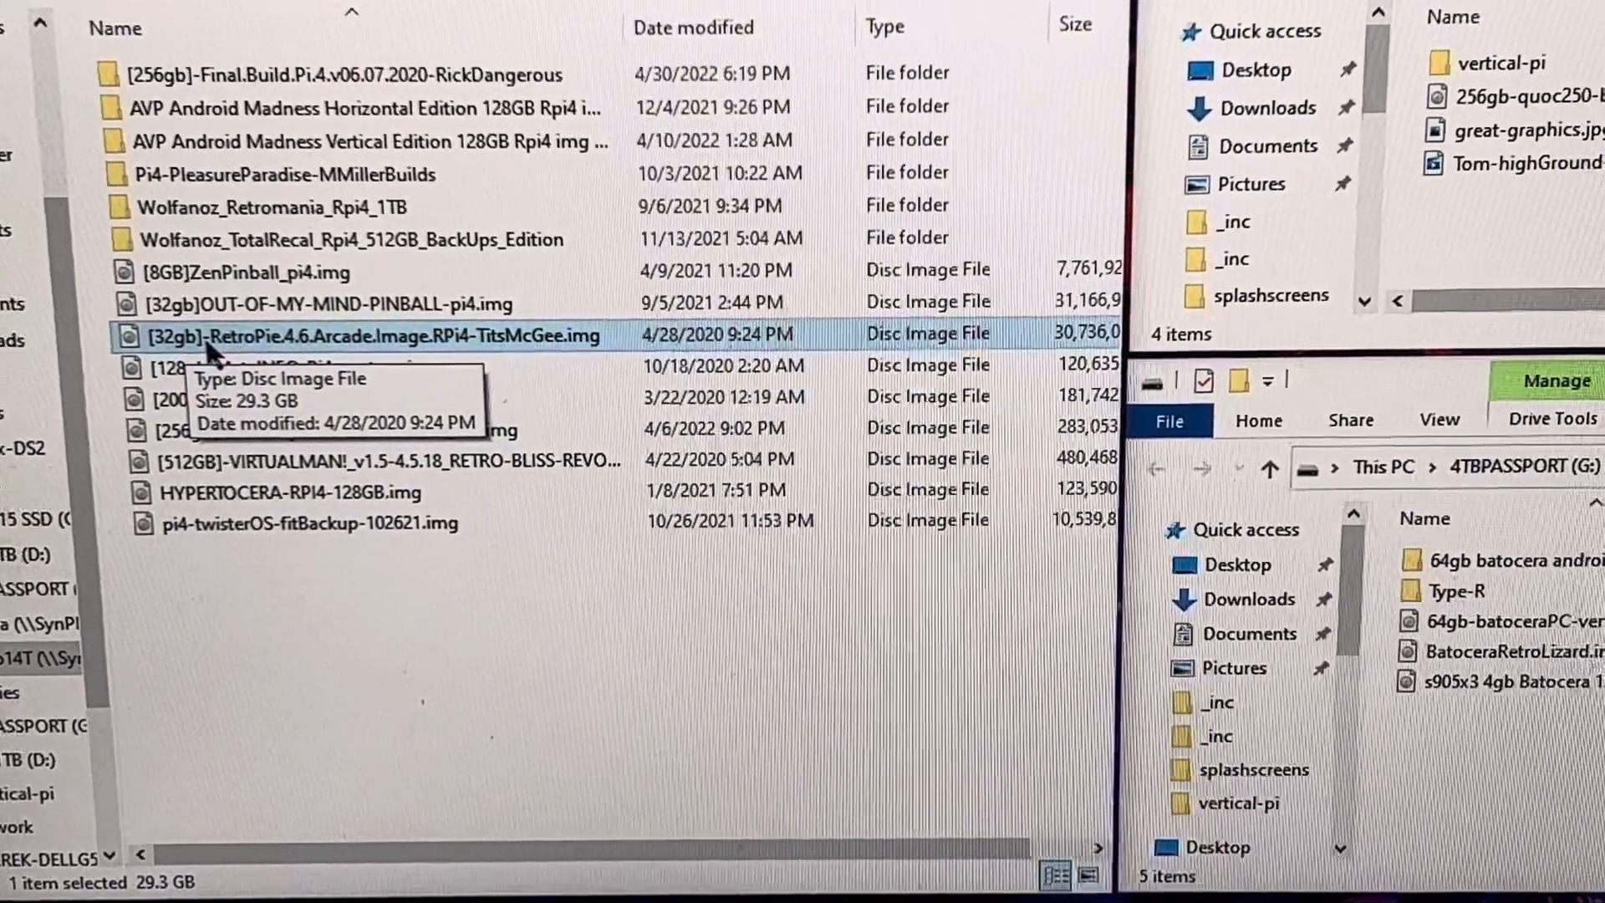
# Bring up the right-click actions for the 29.3 GB RetroPie 4.6 .img in the Raspberry Pi folder.
pyautogui.rightClick(373, 335)
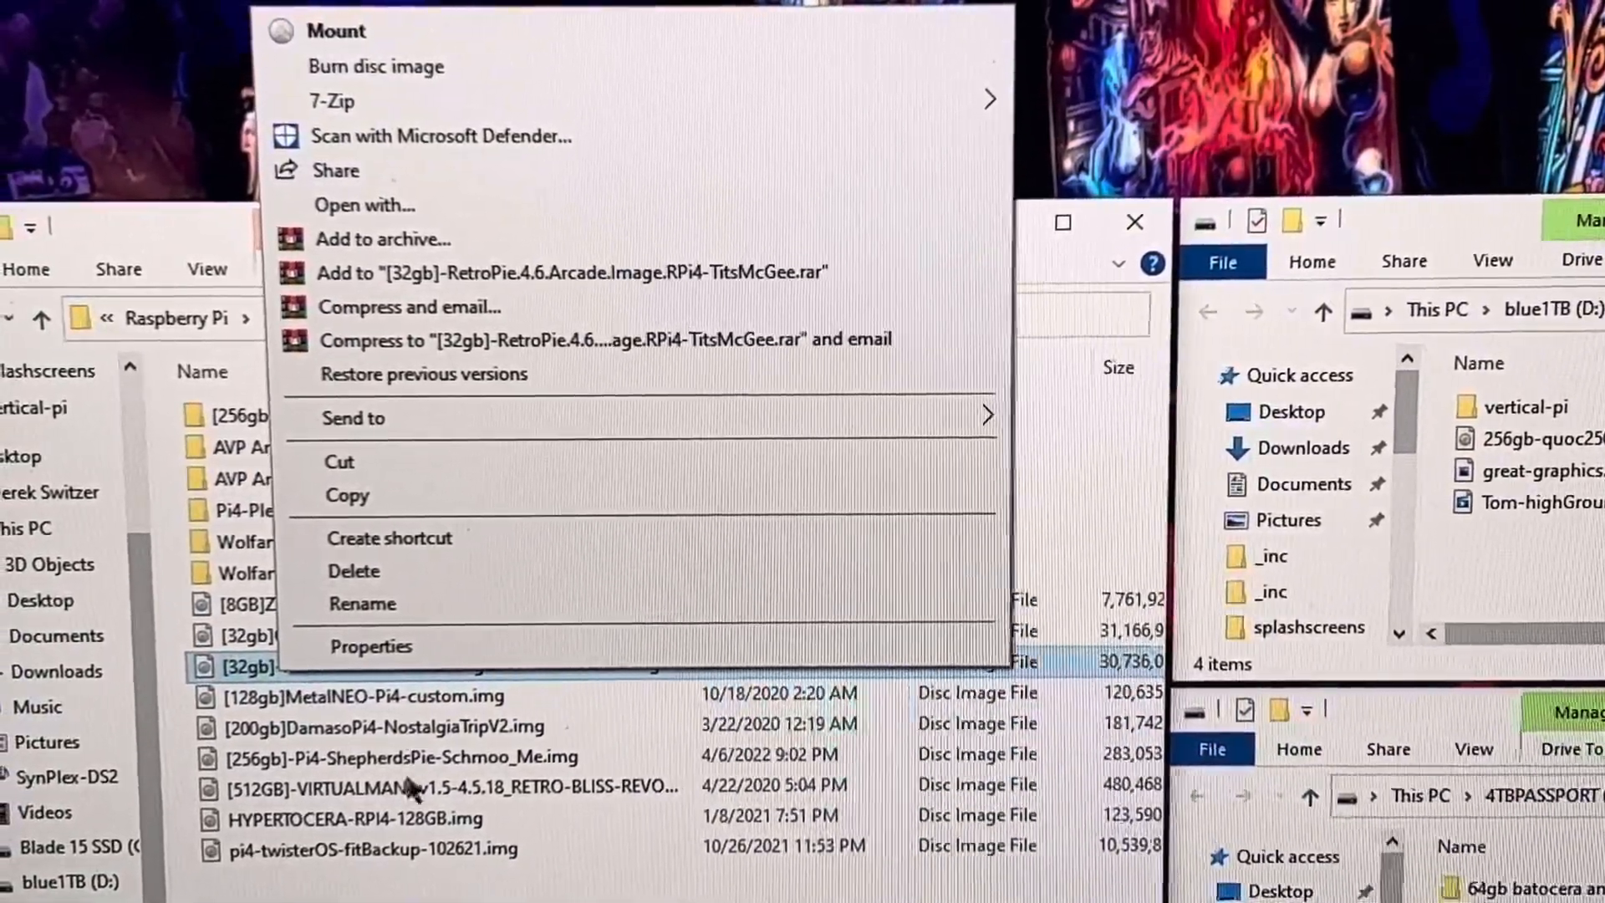
# Load the RetroPie 4.6 image via 7-Zip > Open archive, listing its 0.fat and 1.img partitions.
pyautogui.click(331, 100)
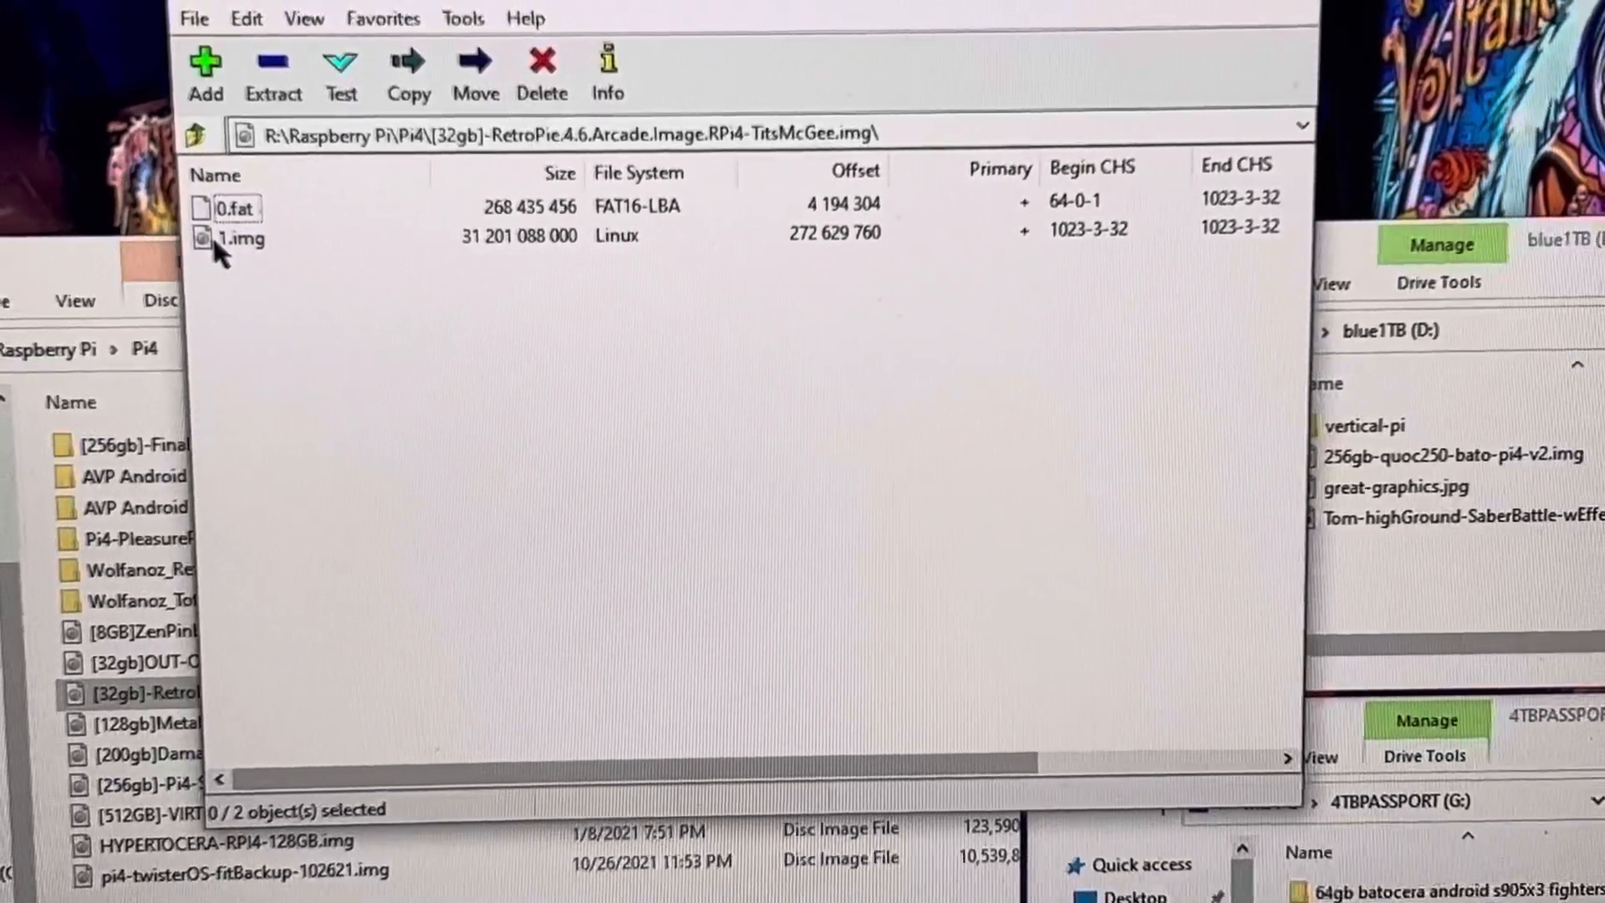
# Enter the 1.img Linux partition and navigate to the home/pi folder's 17 items.
pyautogui.doubleClick(243, 239)
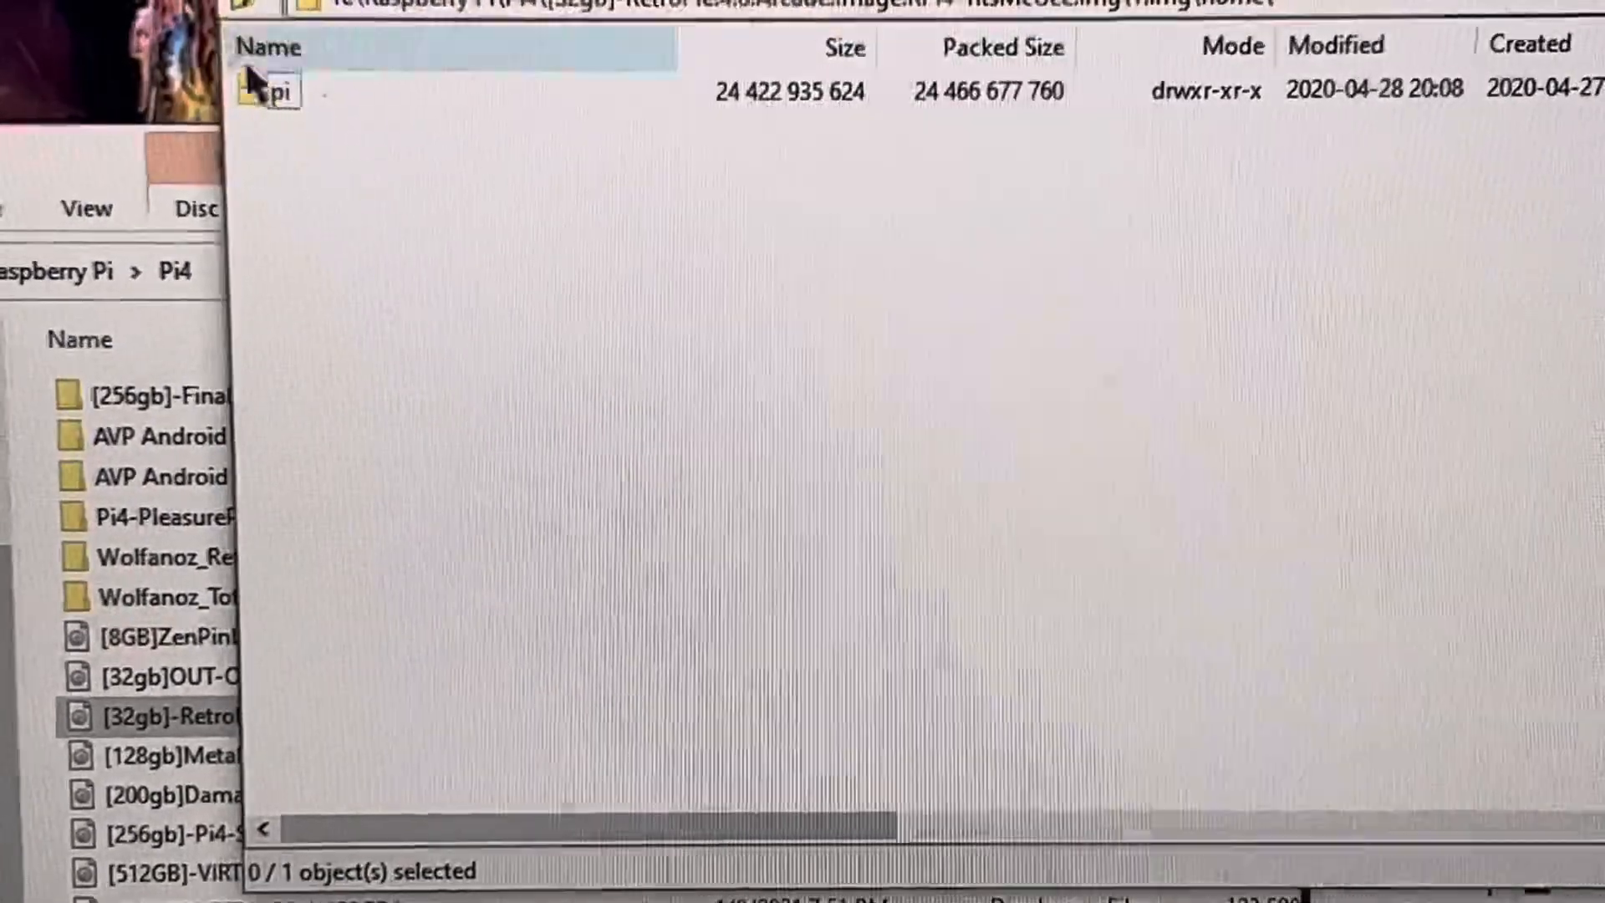
pyautogui.doubleClick(276, 90)
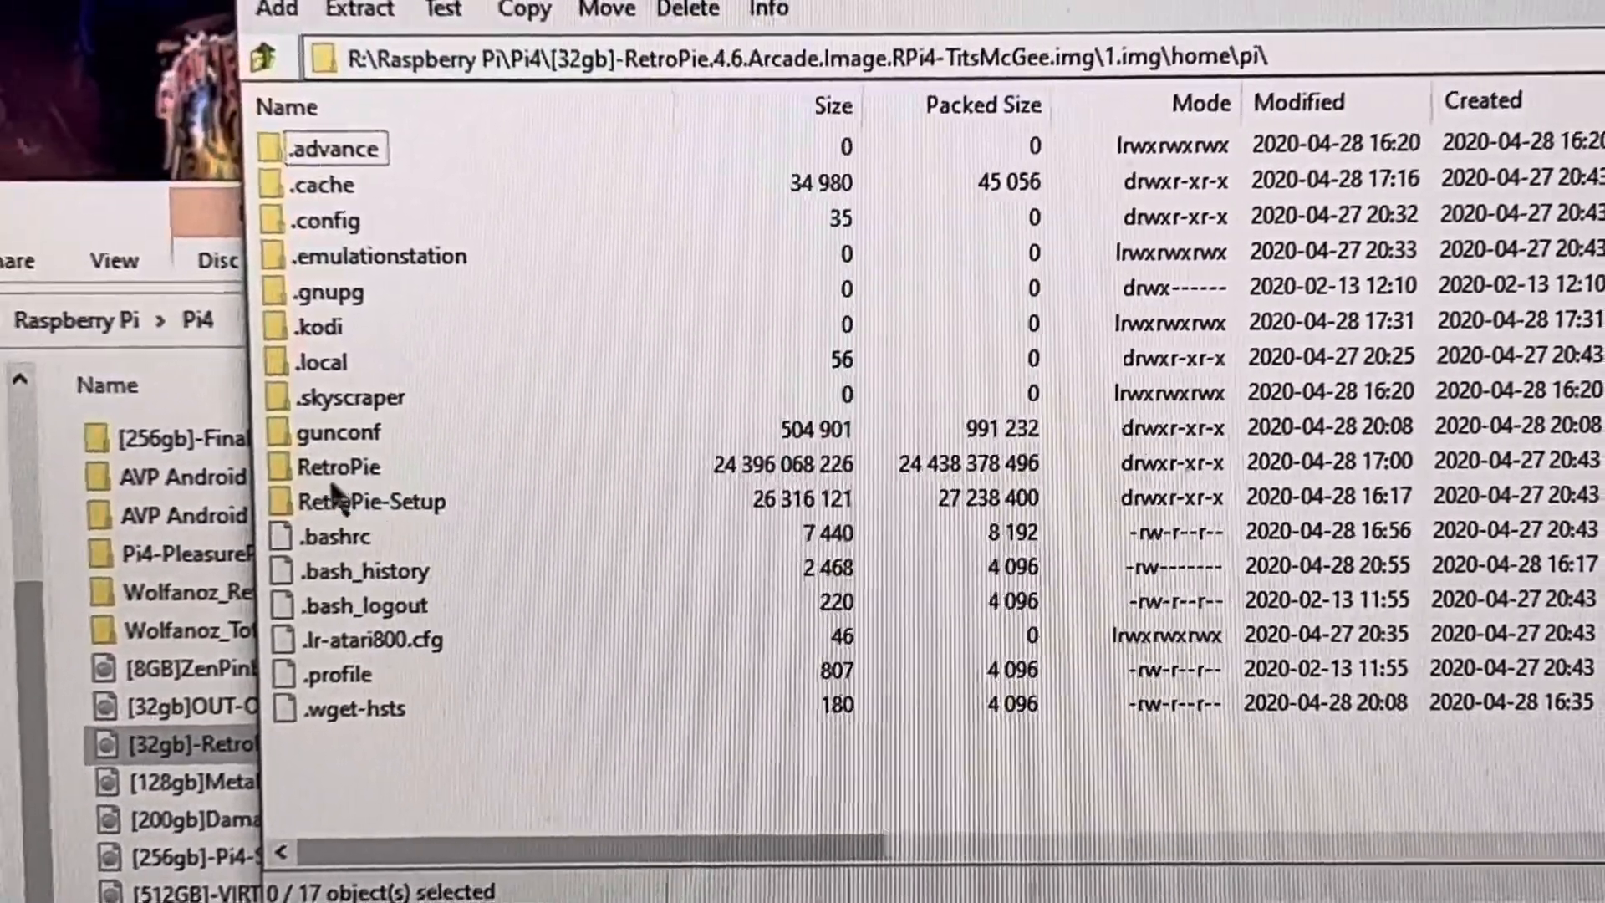
# Browse RetroPie/BIOS's 2,356 files, then return to the RetroPie folder's six folders.
pyautogui.doubleClick(351, 467)
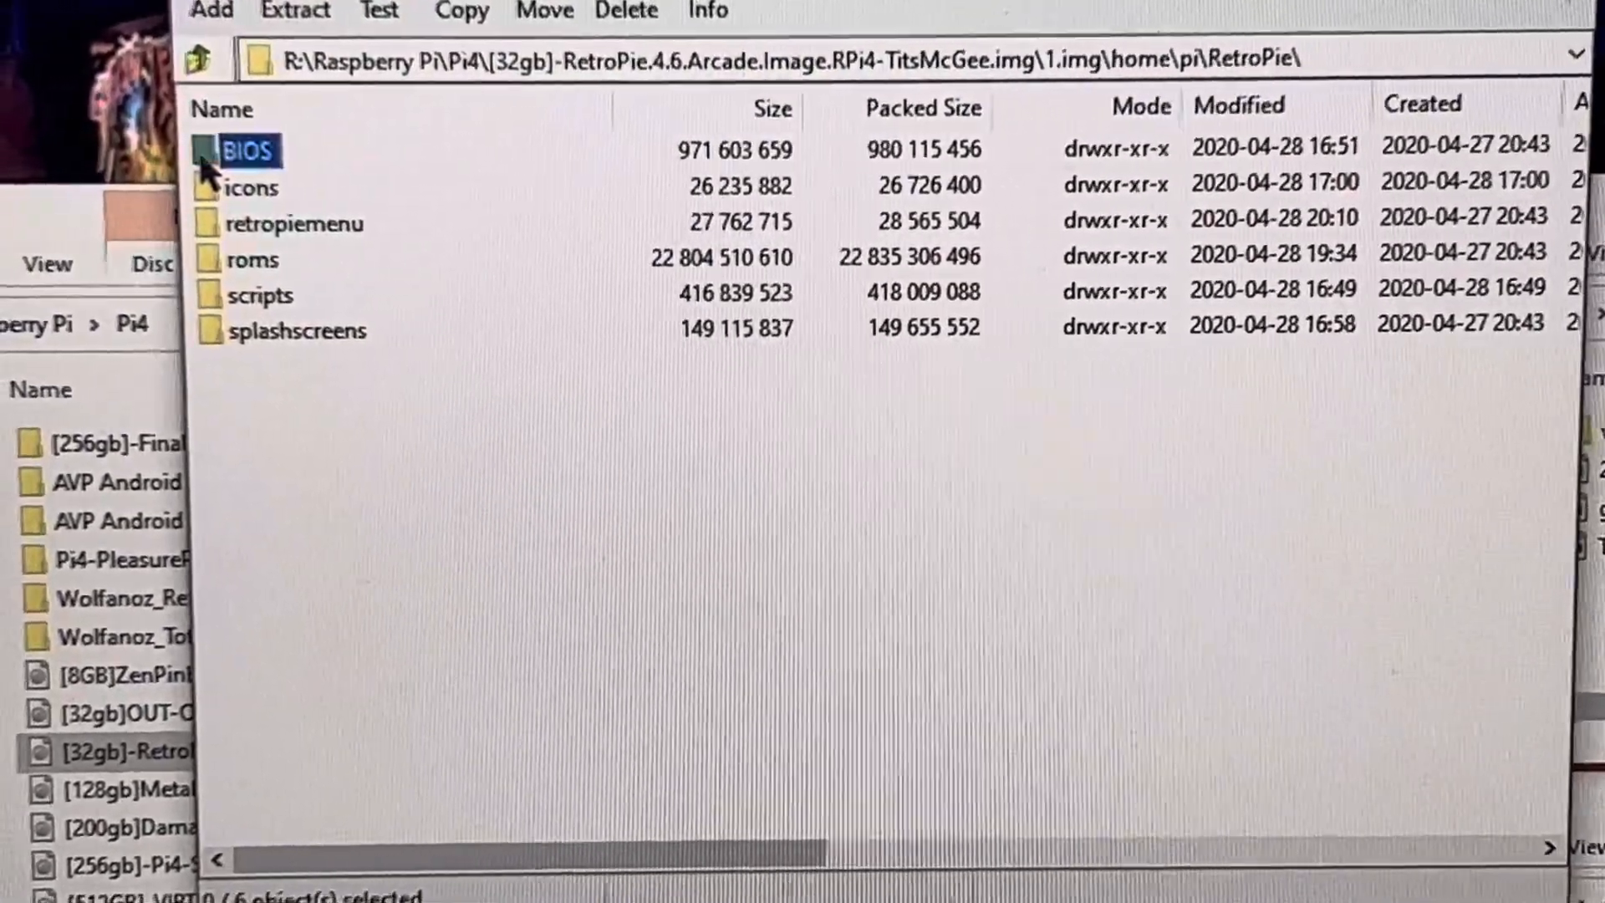
pyautogui.doubleClick(247, 151)
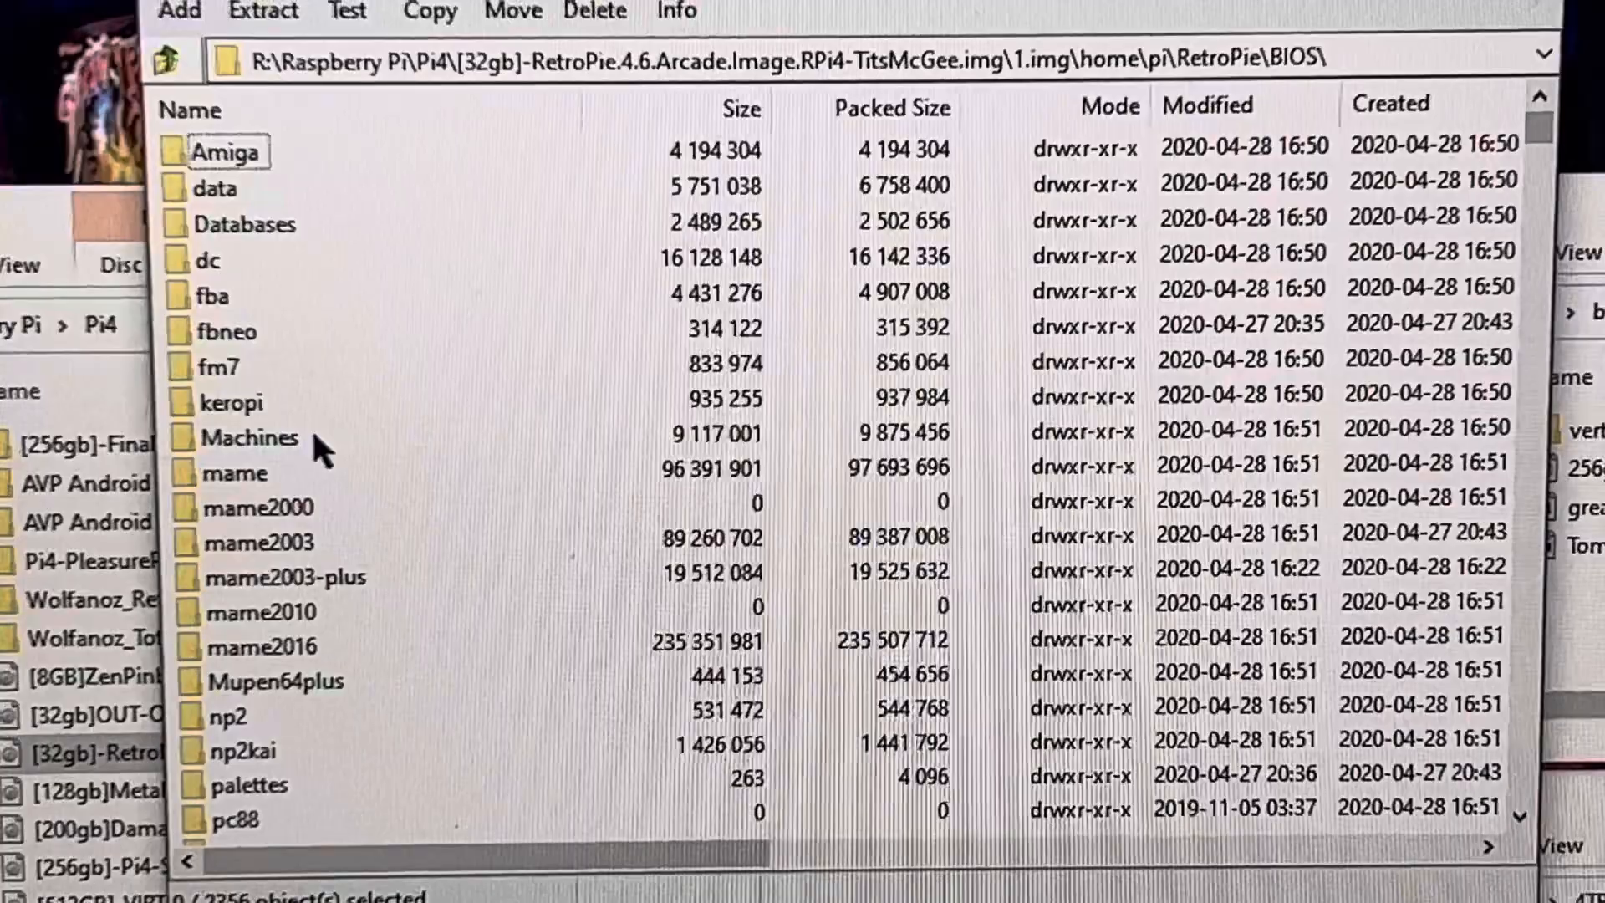
pyautogui.scroll(-3)
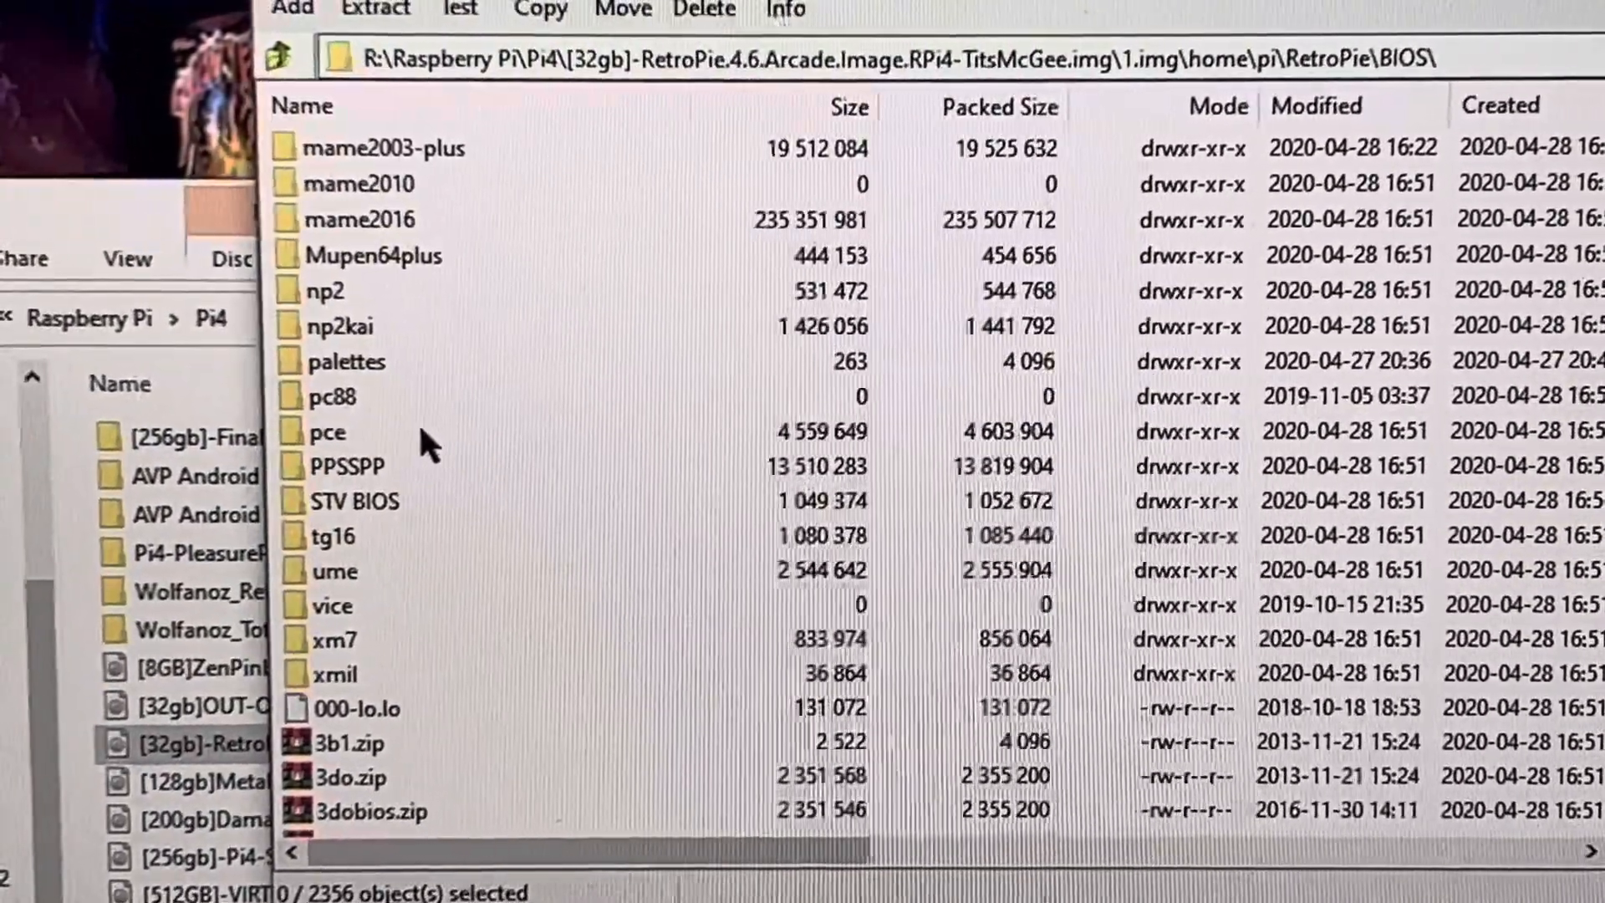
pyautogui.scroll(-3)
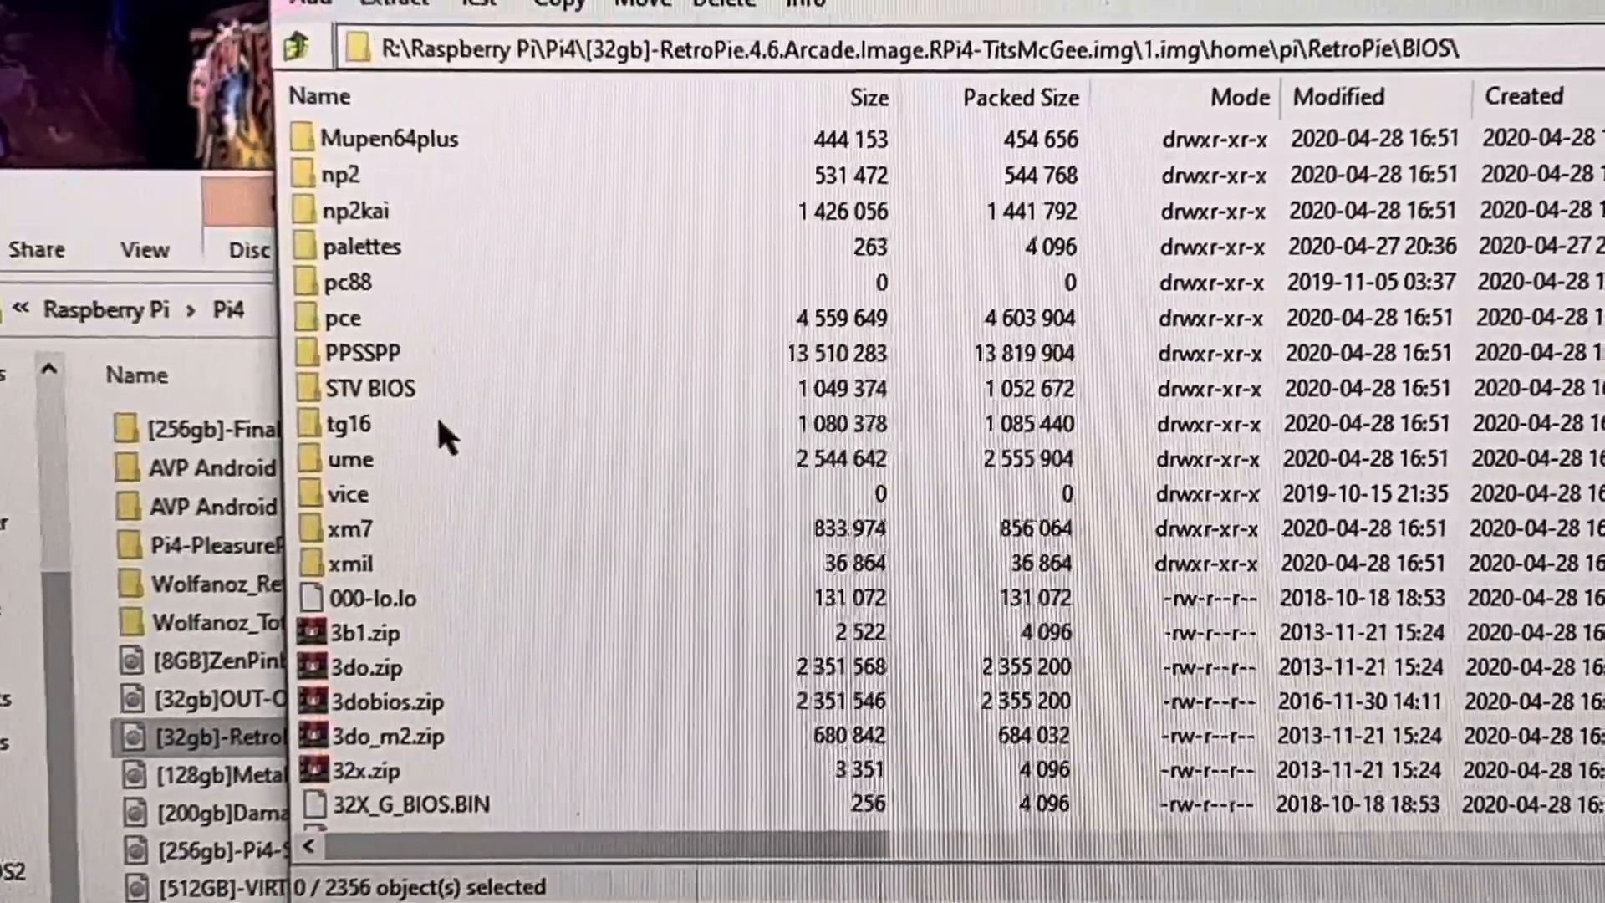
pyautogui.scroll(-3)
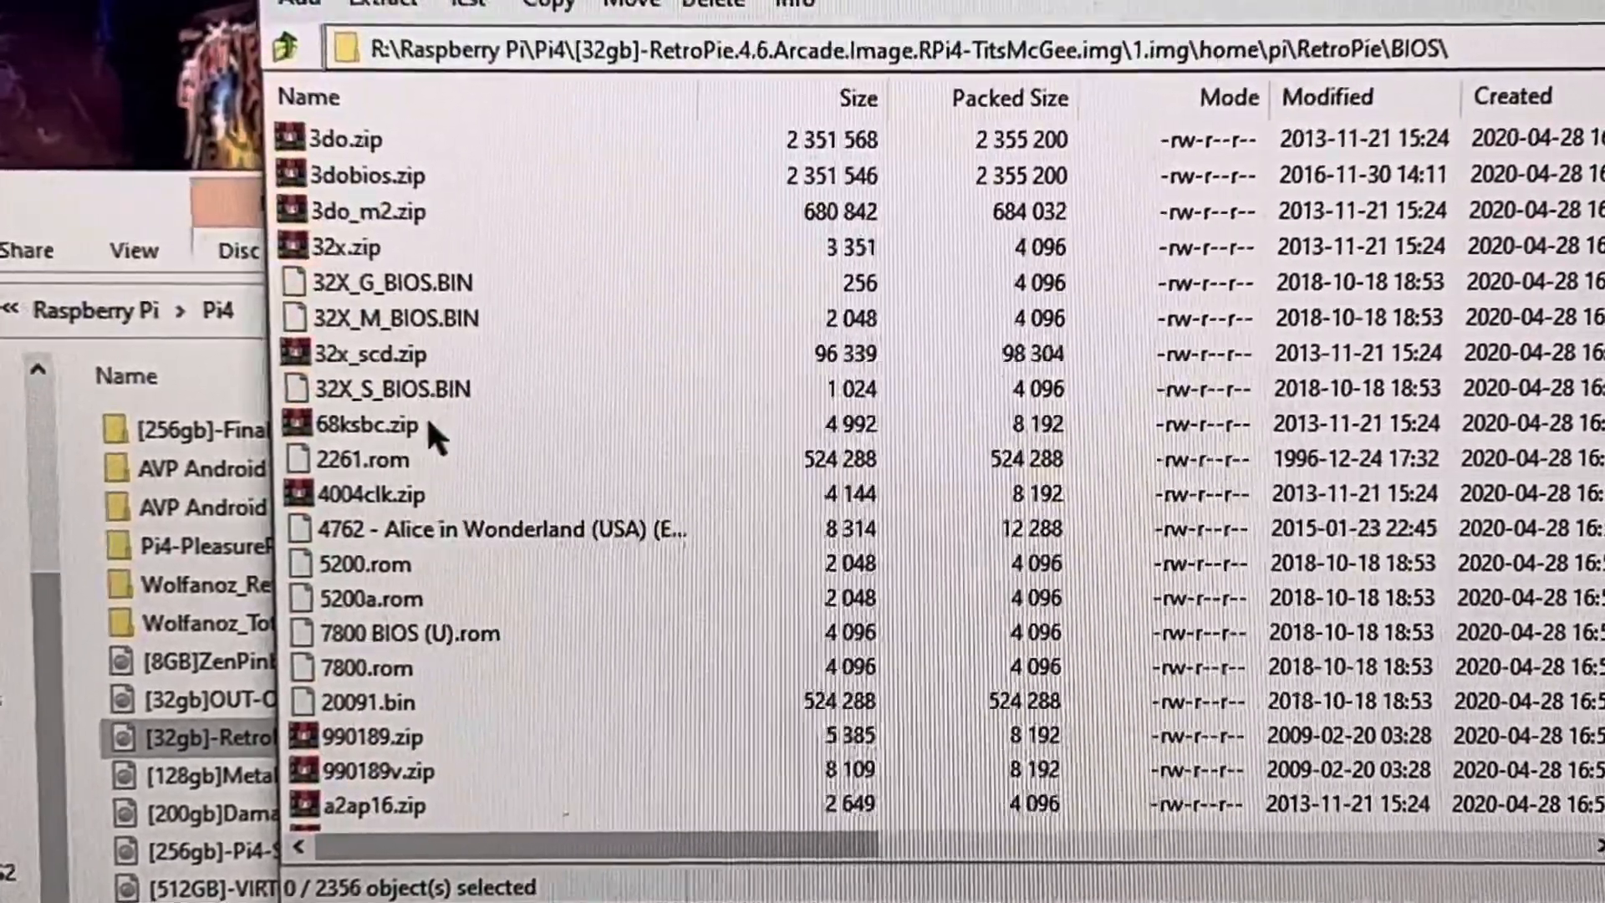
pyautogui.scroll(-3)
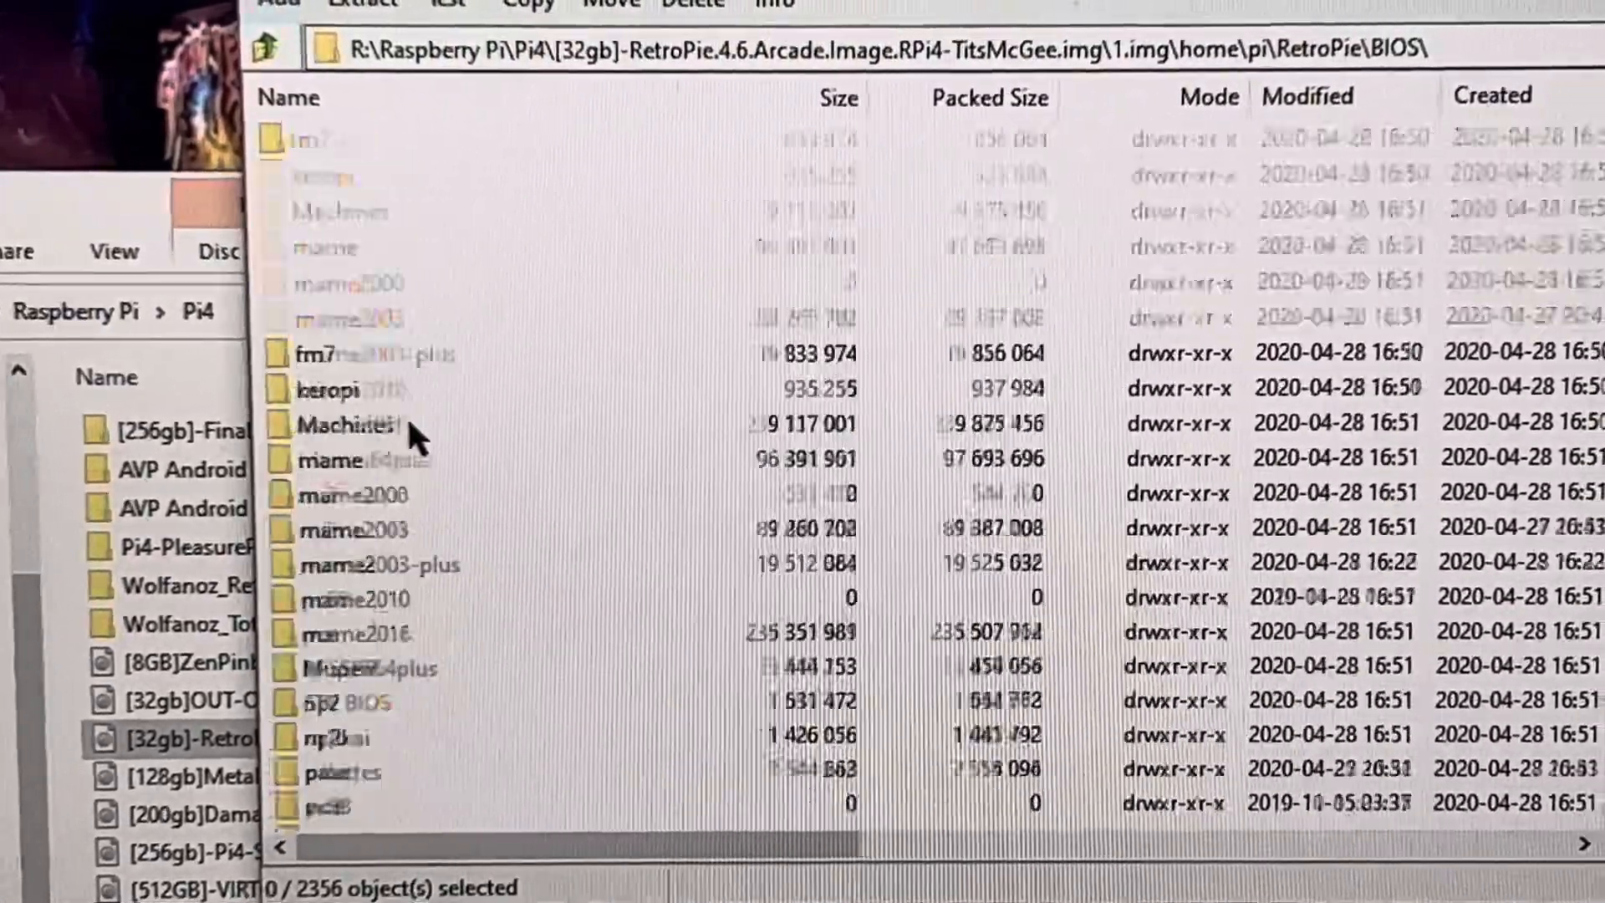
pyautogui.scroll(3)
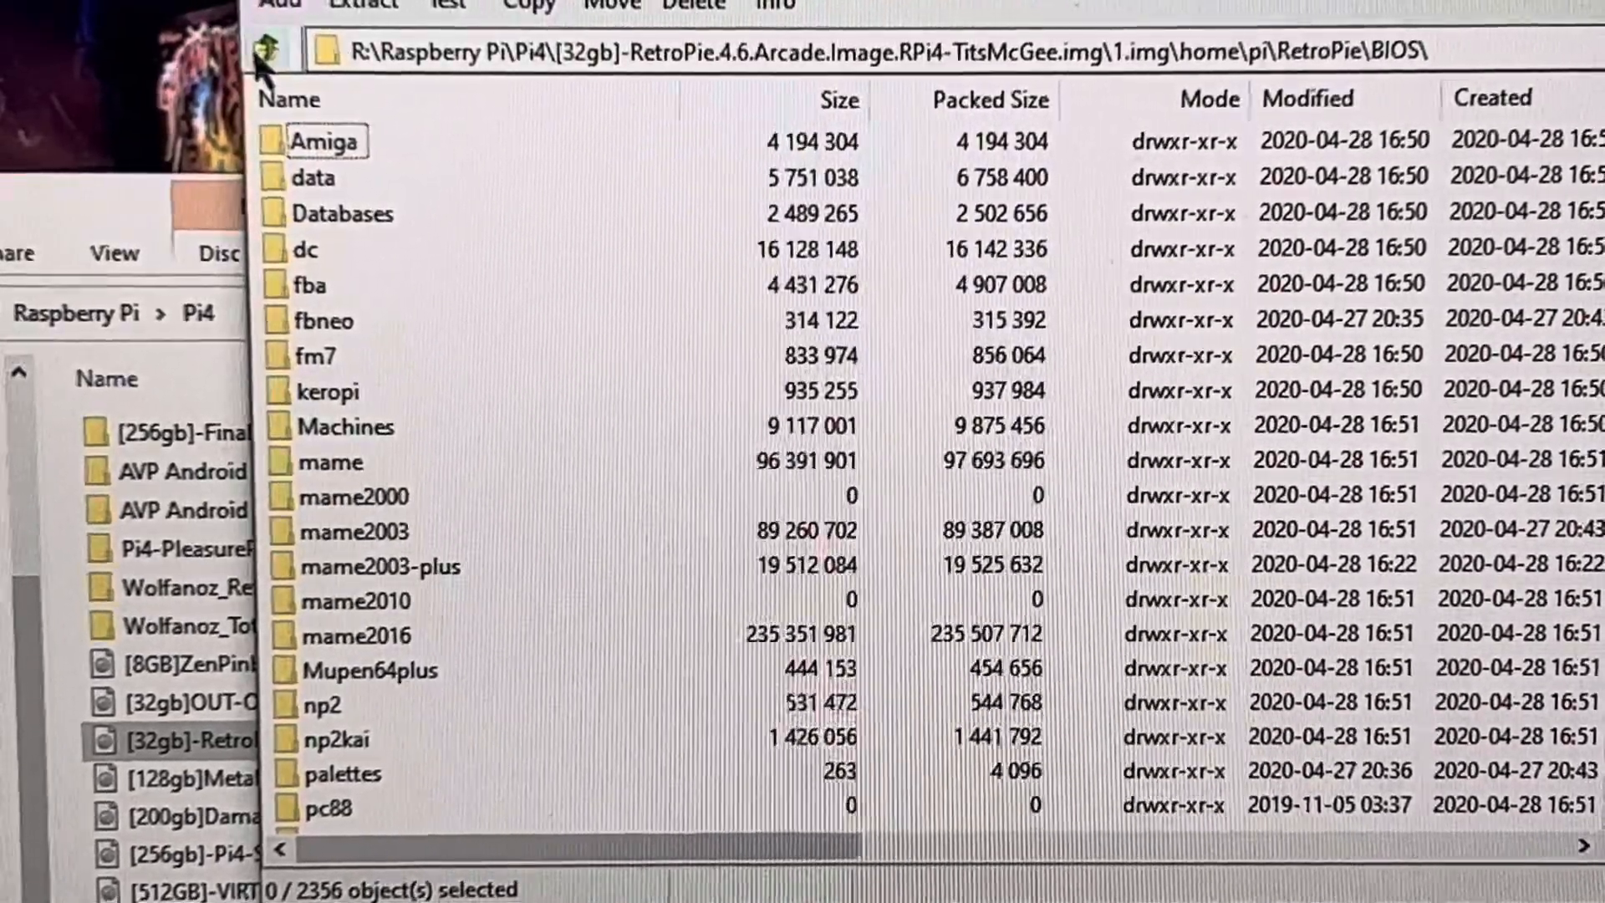
pyautogui.click(268, 52)
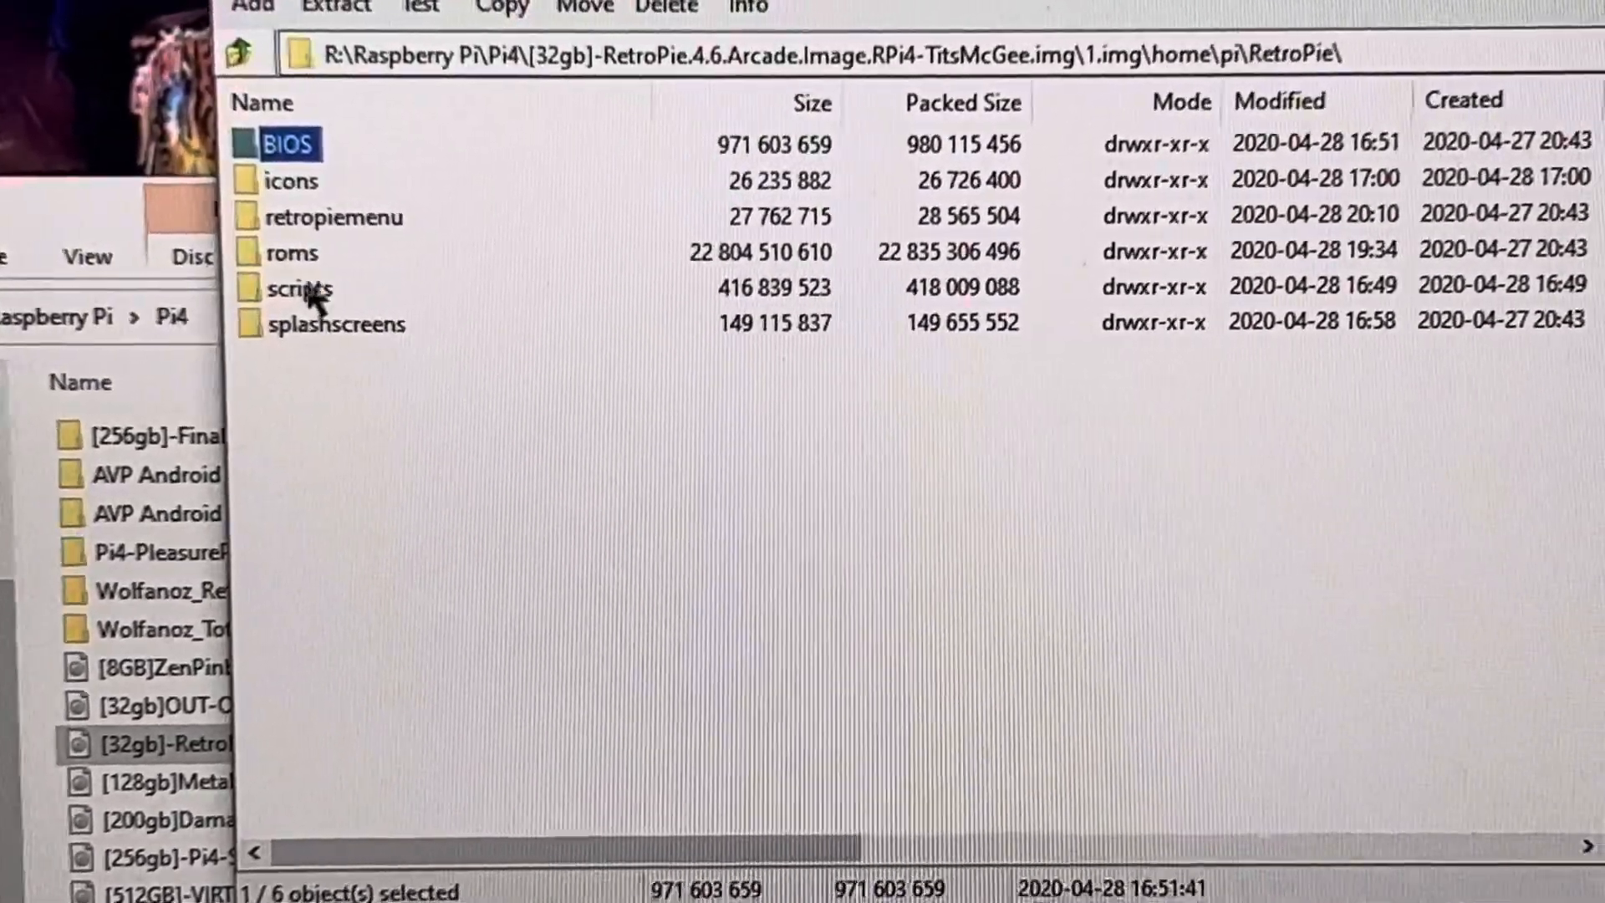
# Enter roms and check the empty atari7800 and the atari2600 folders.
pyautogui.doubleClick(294, 253)
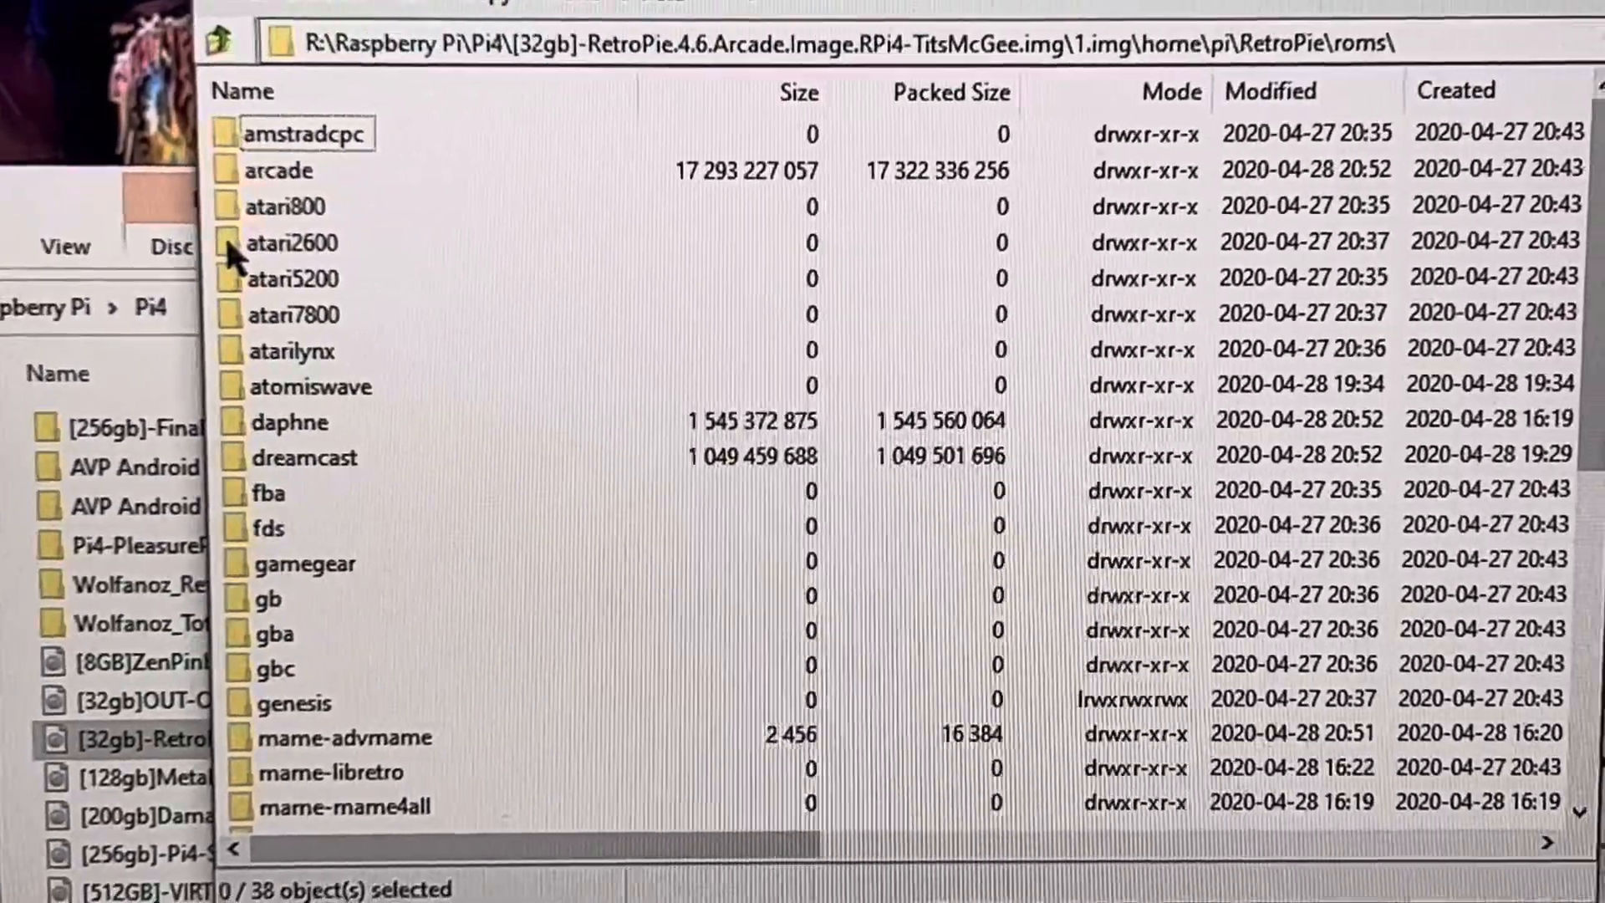
pyautogui.scroll(-3)
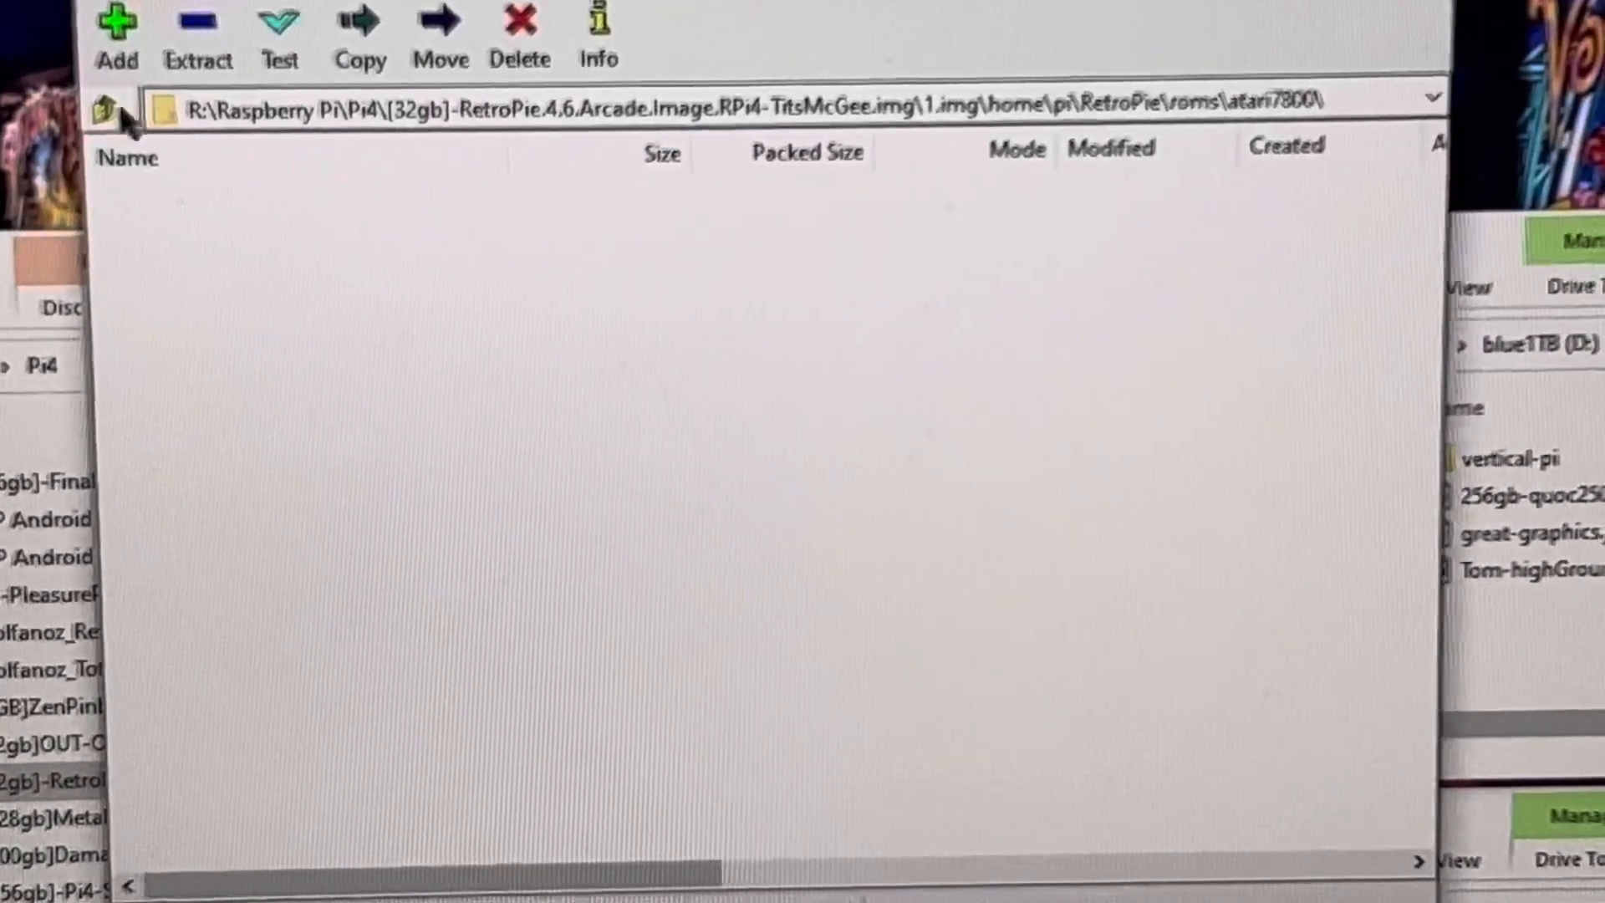
pyautogui.click(105, 98)
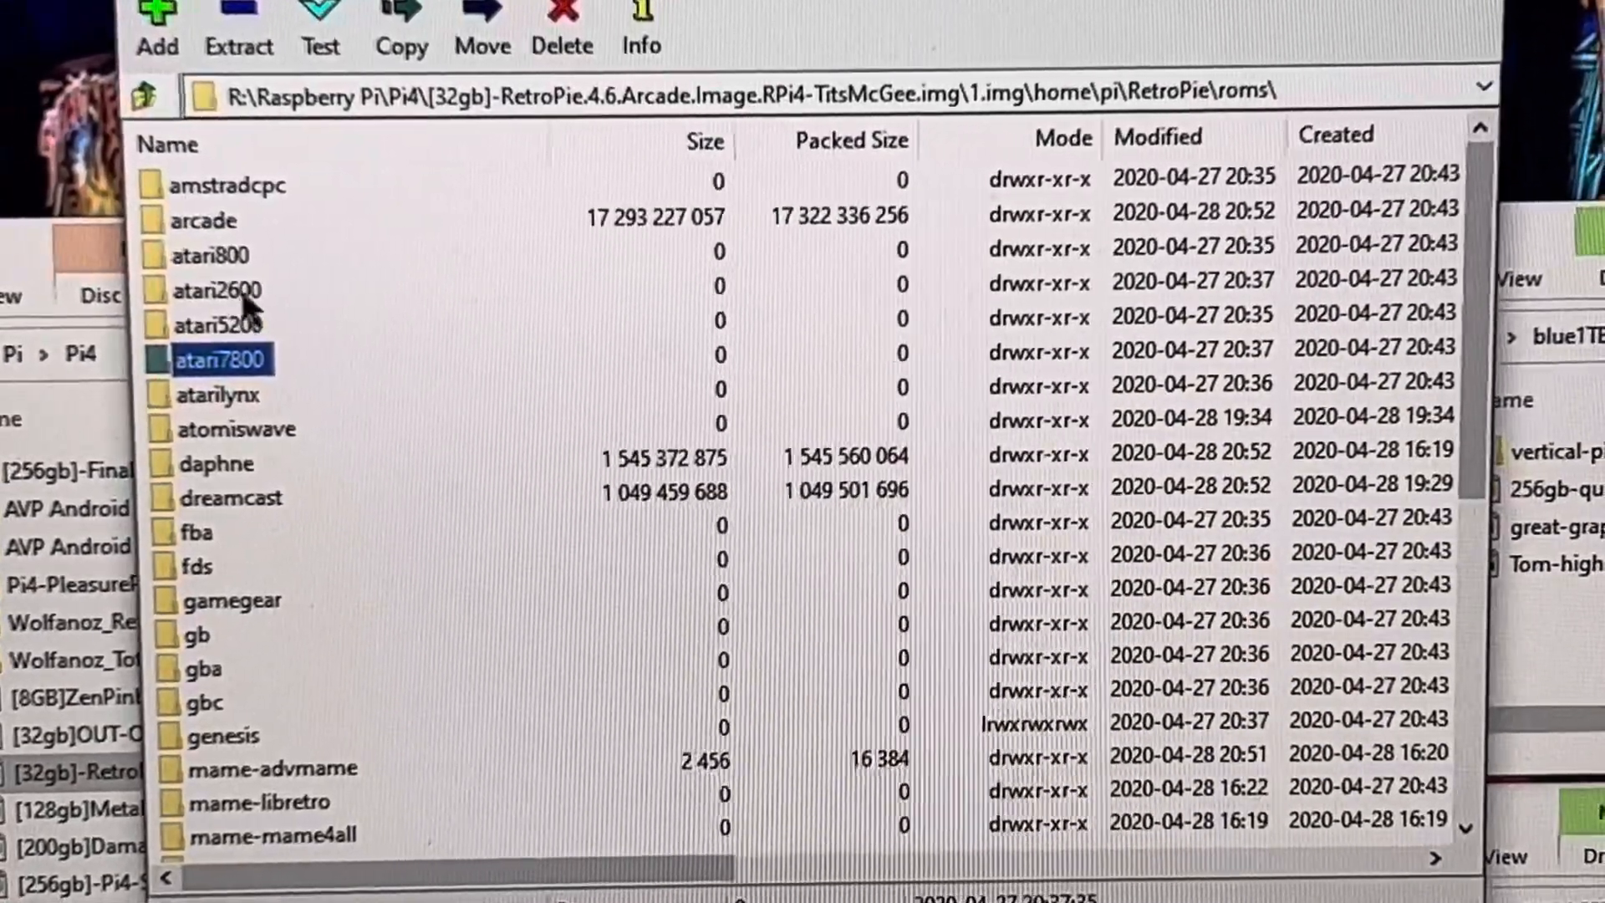
pyautogui.doubleClick(218, 289)
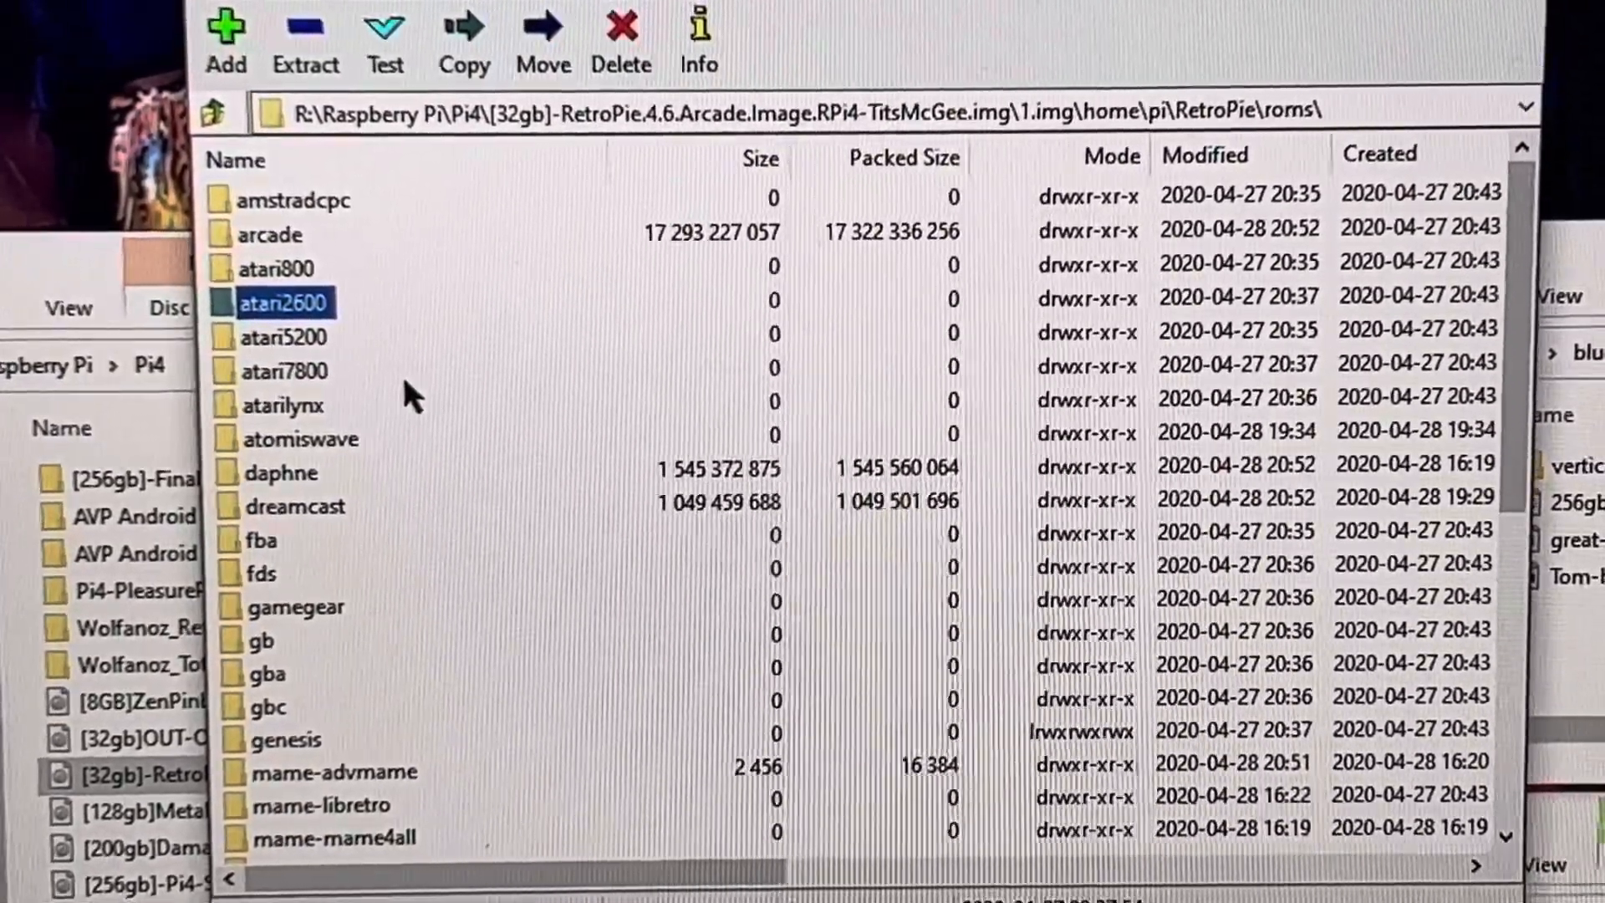
pyautogui.scroll(-3)
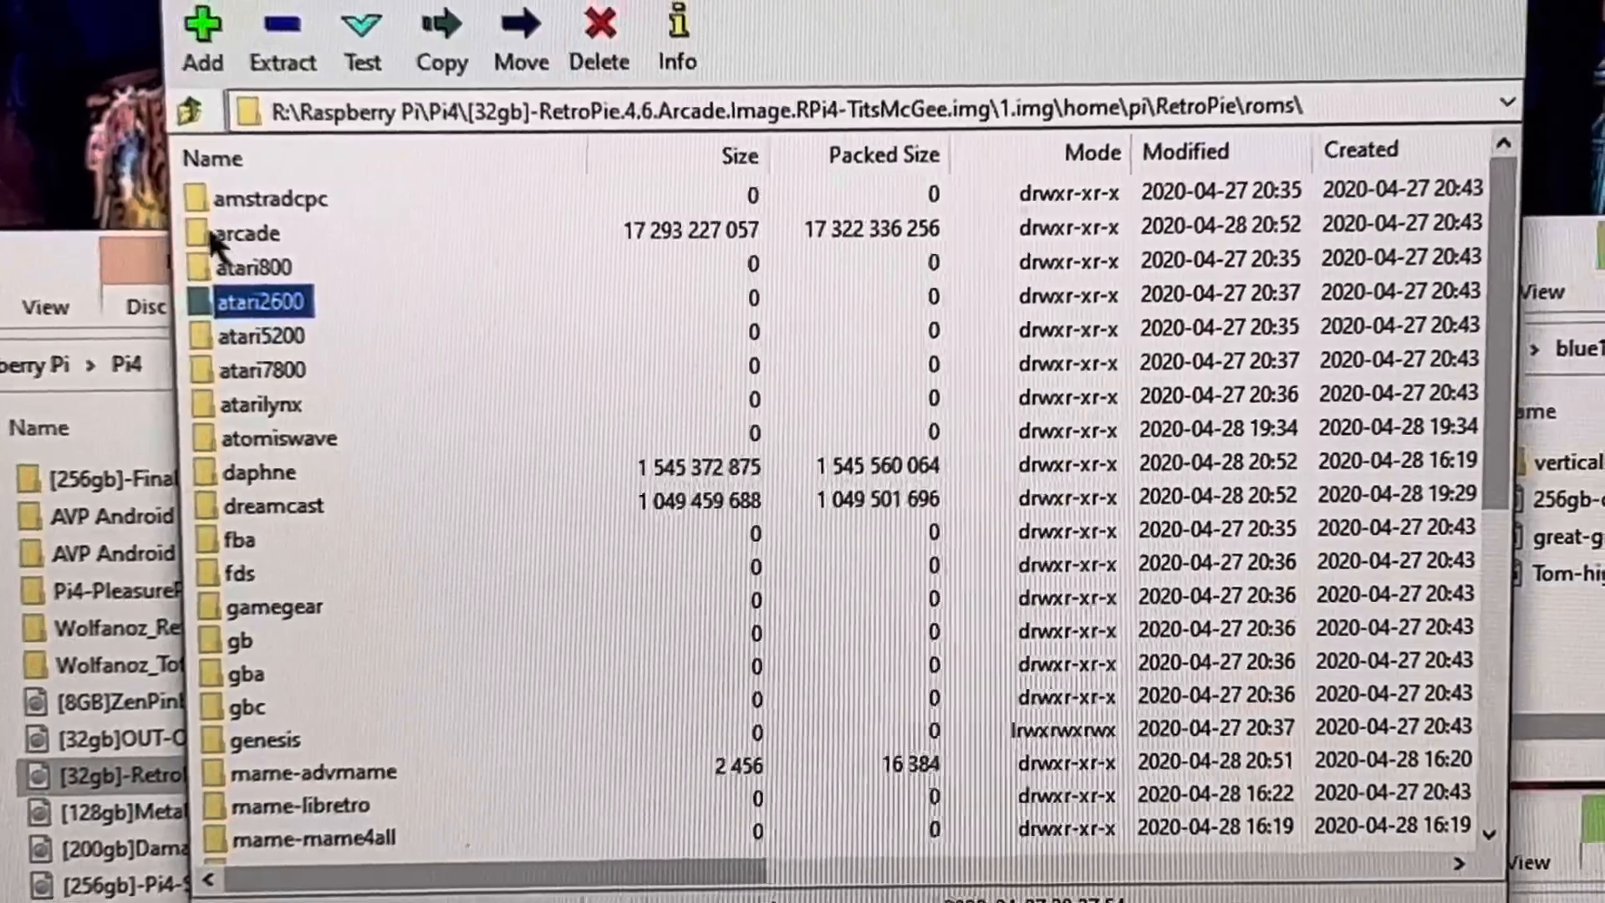
# Browse the roms/arcade folder's emulator subfolders and arcade ROM zips.
pyautogui.doubleClick(253, 232)
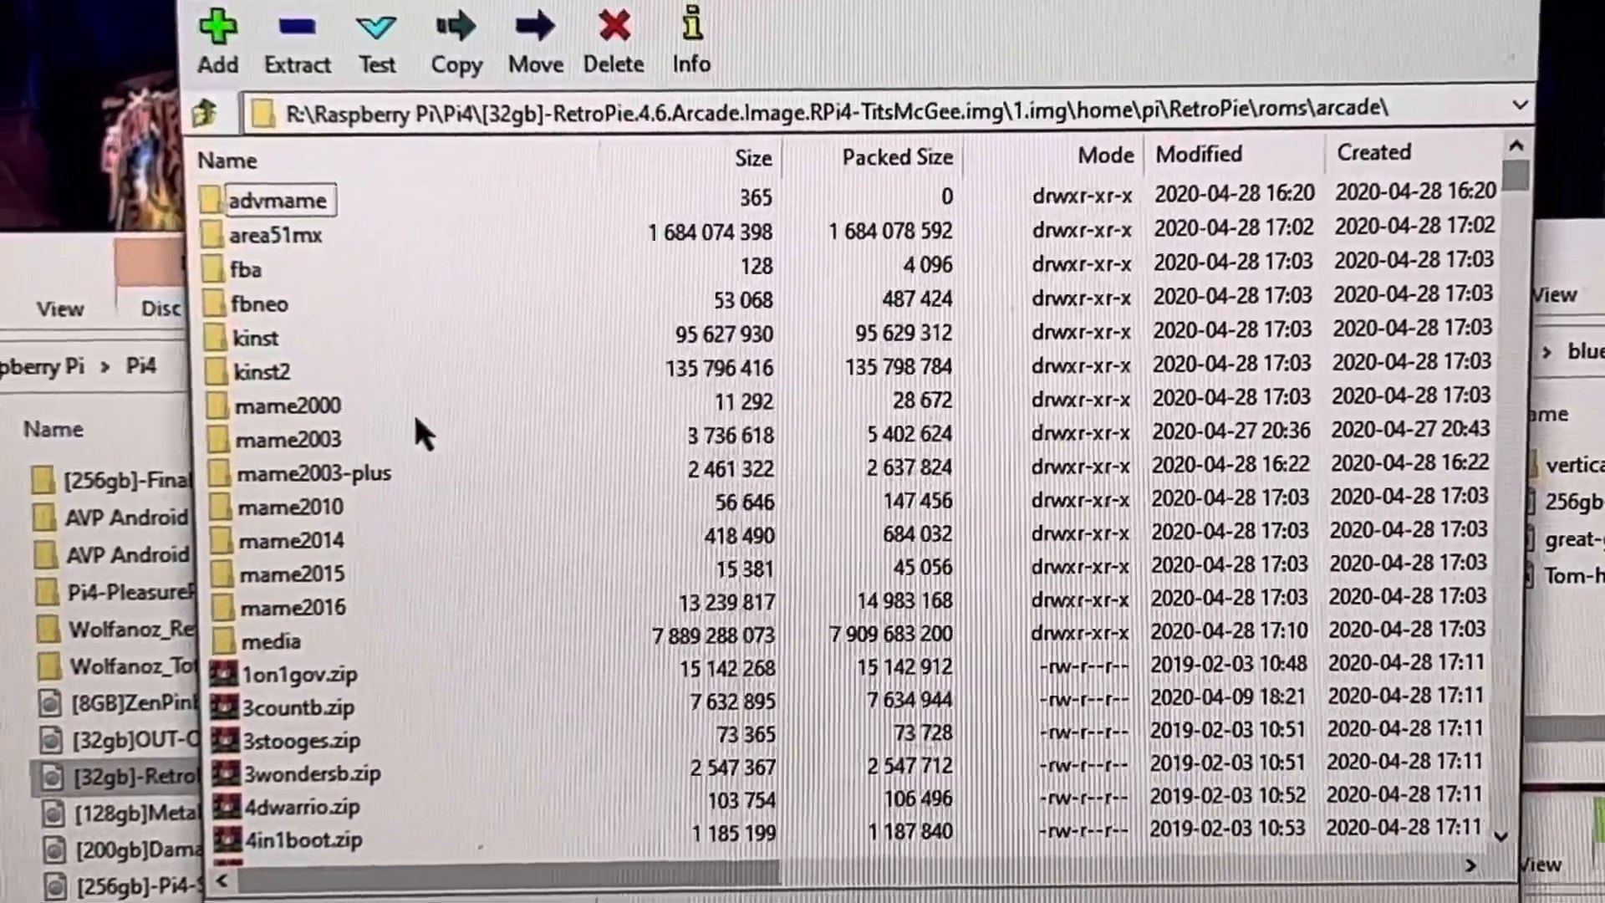
pyautogui.scroll(-3)
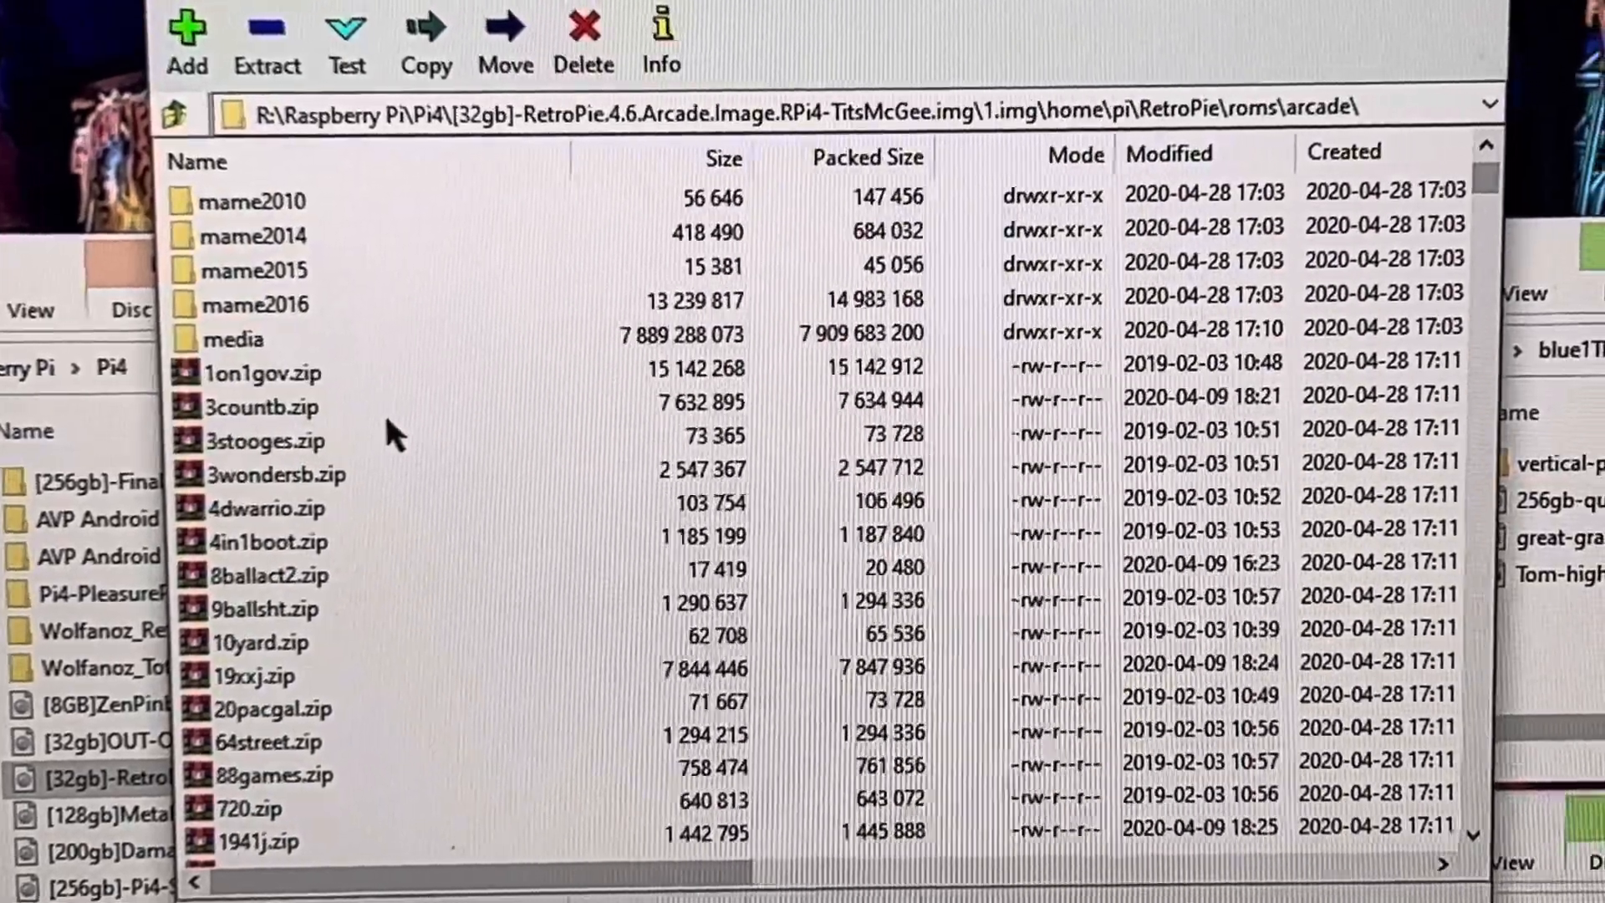
pyautogui.scroll(-3)
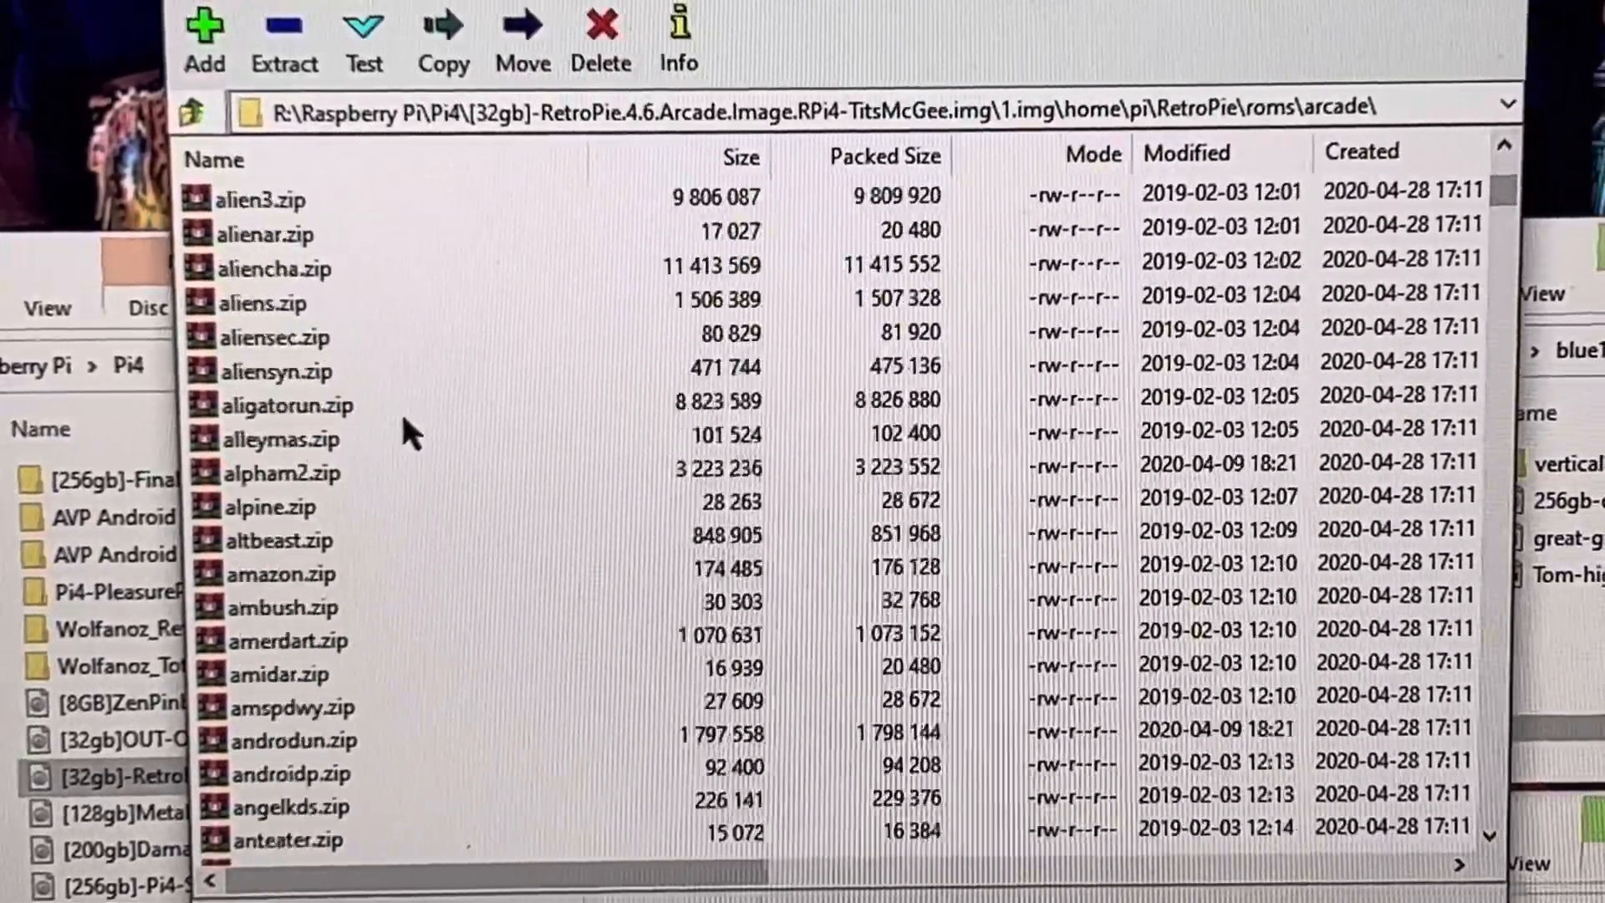
pyautogui.scroll(-3)
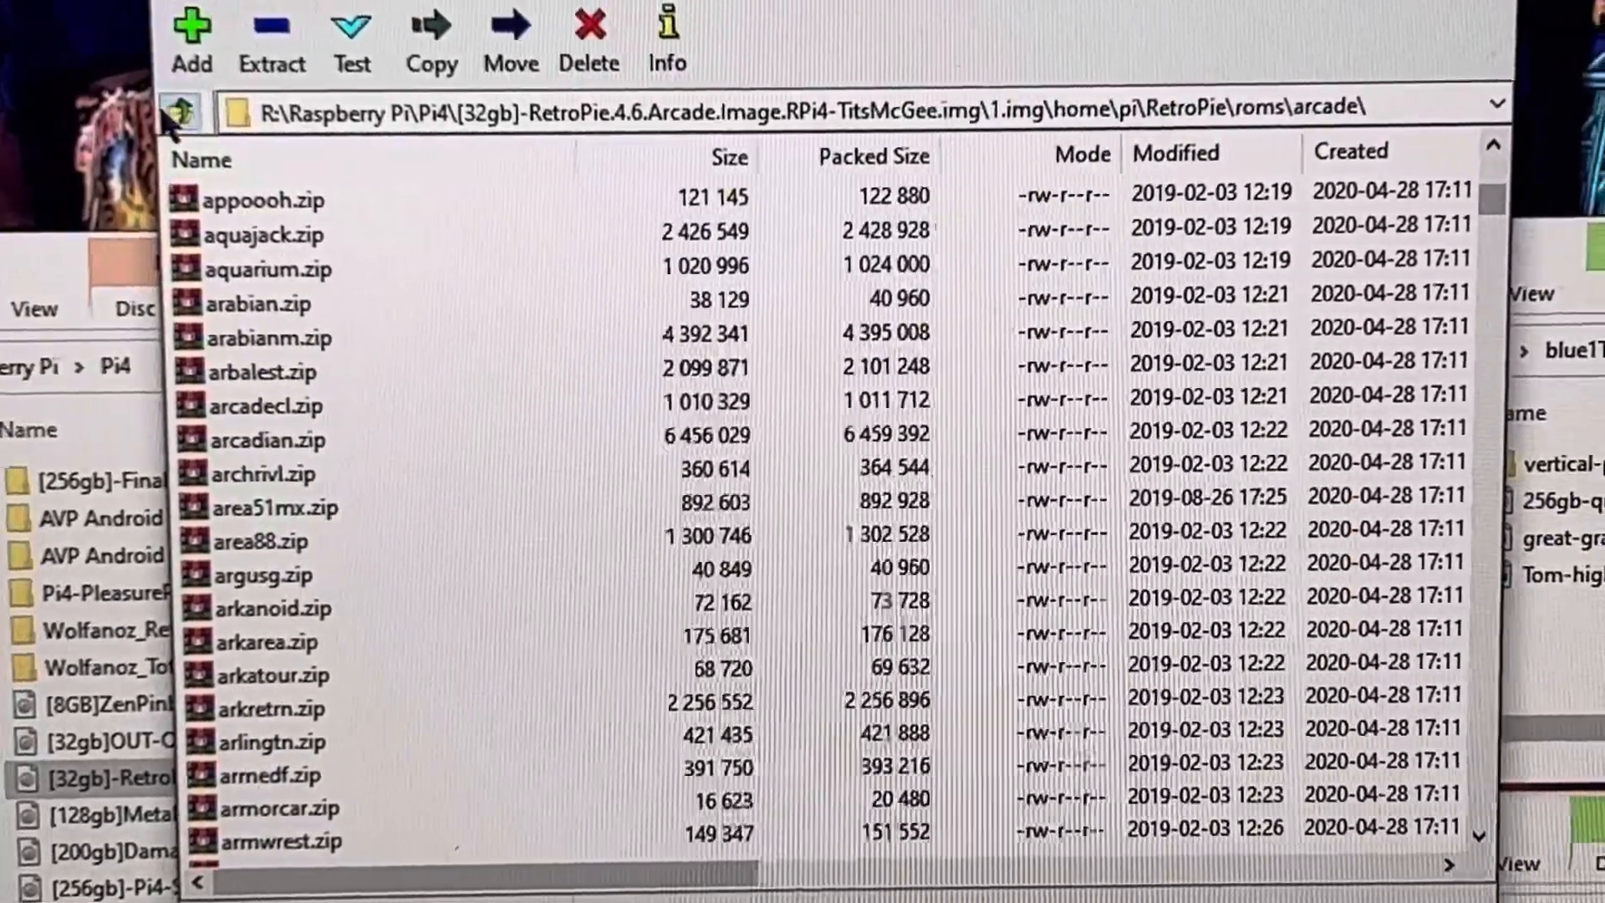
# Switch to the 256gb Batocera Pi4 .img on blue1TB (D:), showing its 0.fat and 1.img partitions.
pyautogui.click(180, 104)
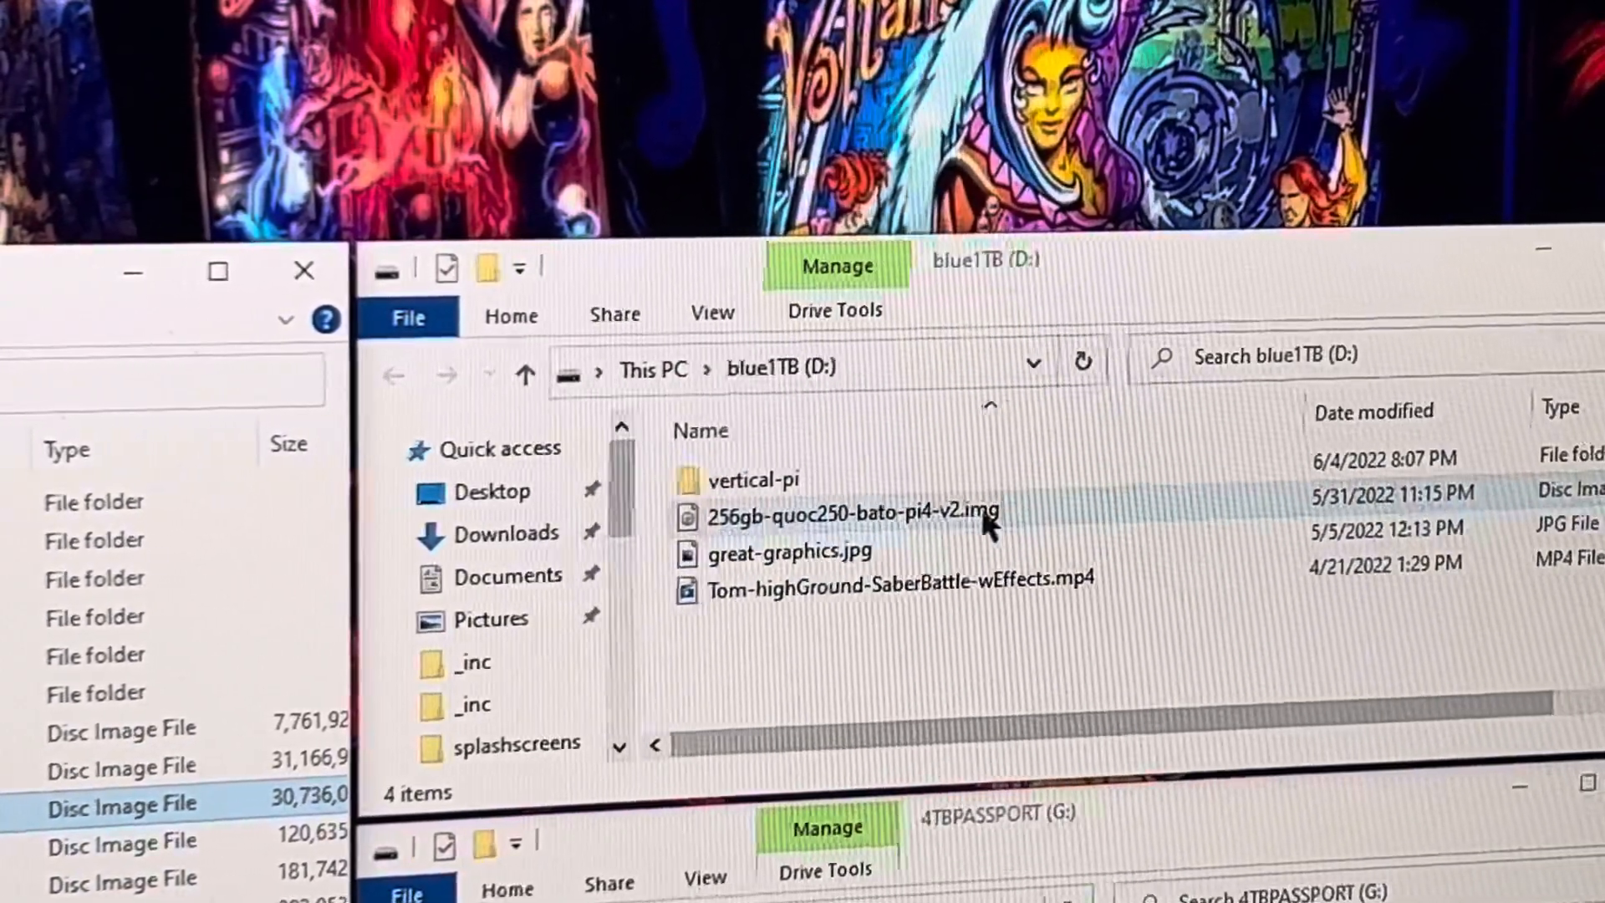
pyautogui.click(849, 514)
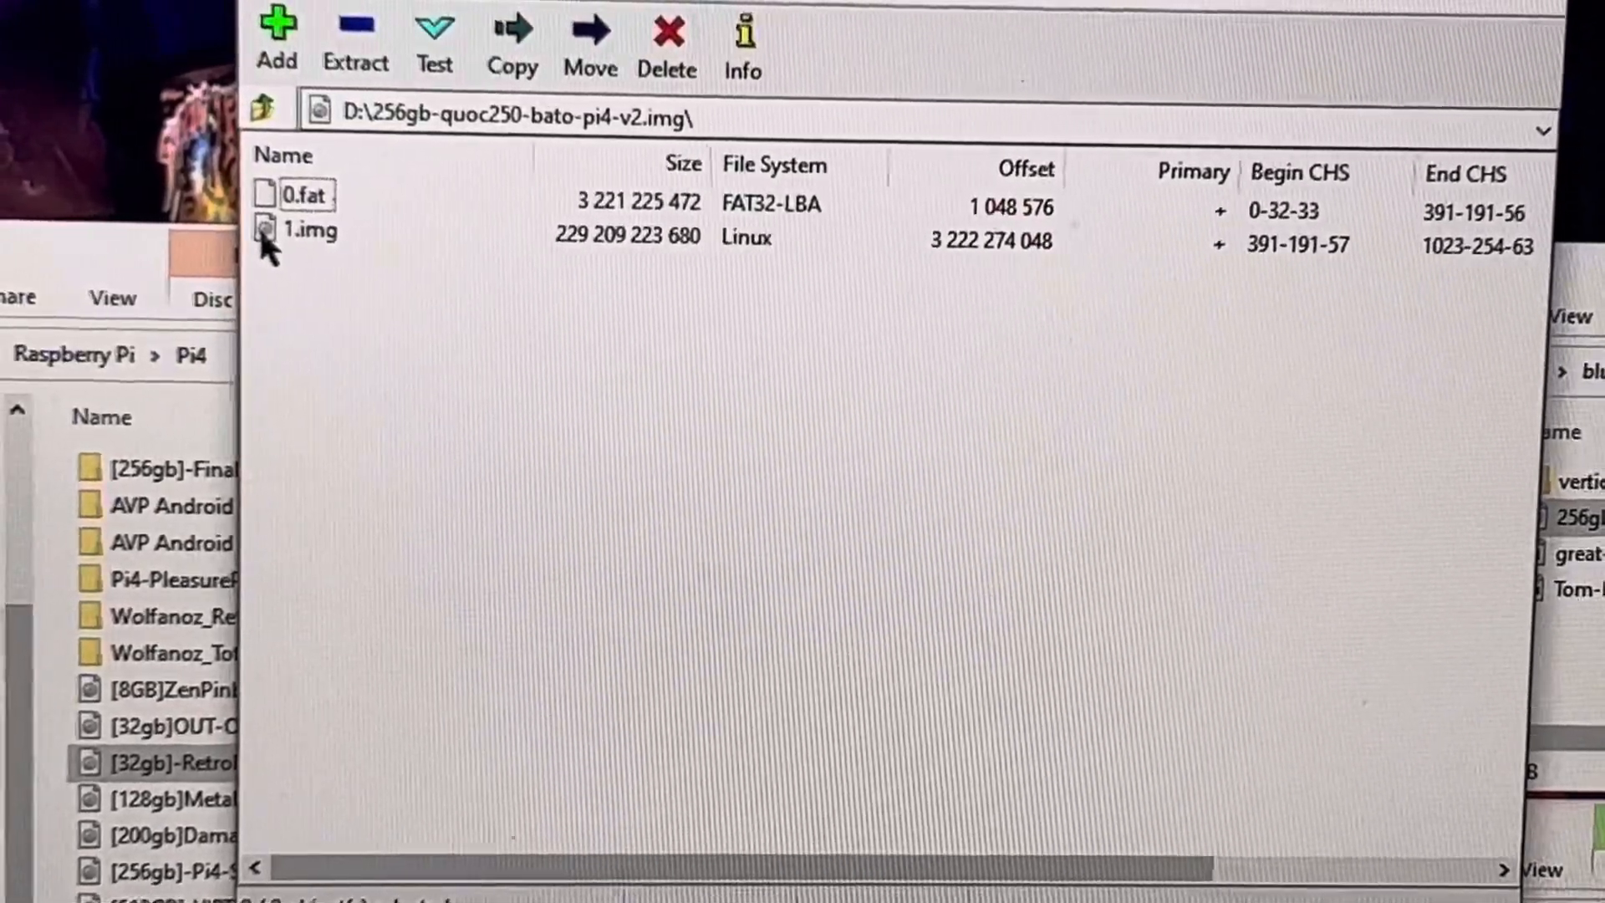
# Enter the Batocera 1.img Linux partition listing bios, roms, saves and themes.
pyautogui.click(308, 231)
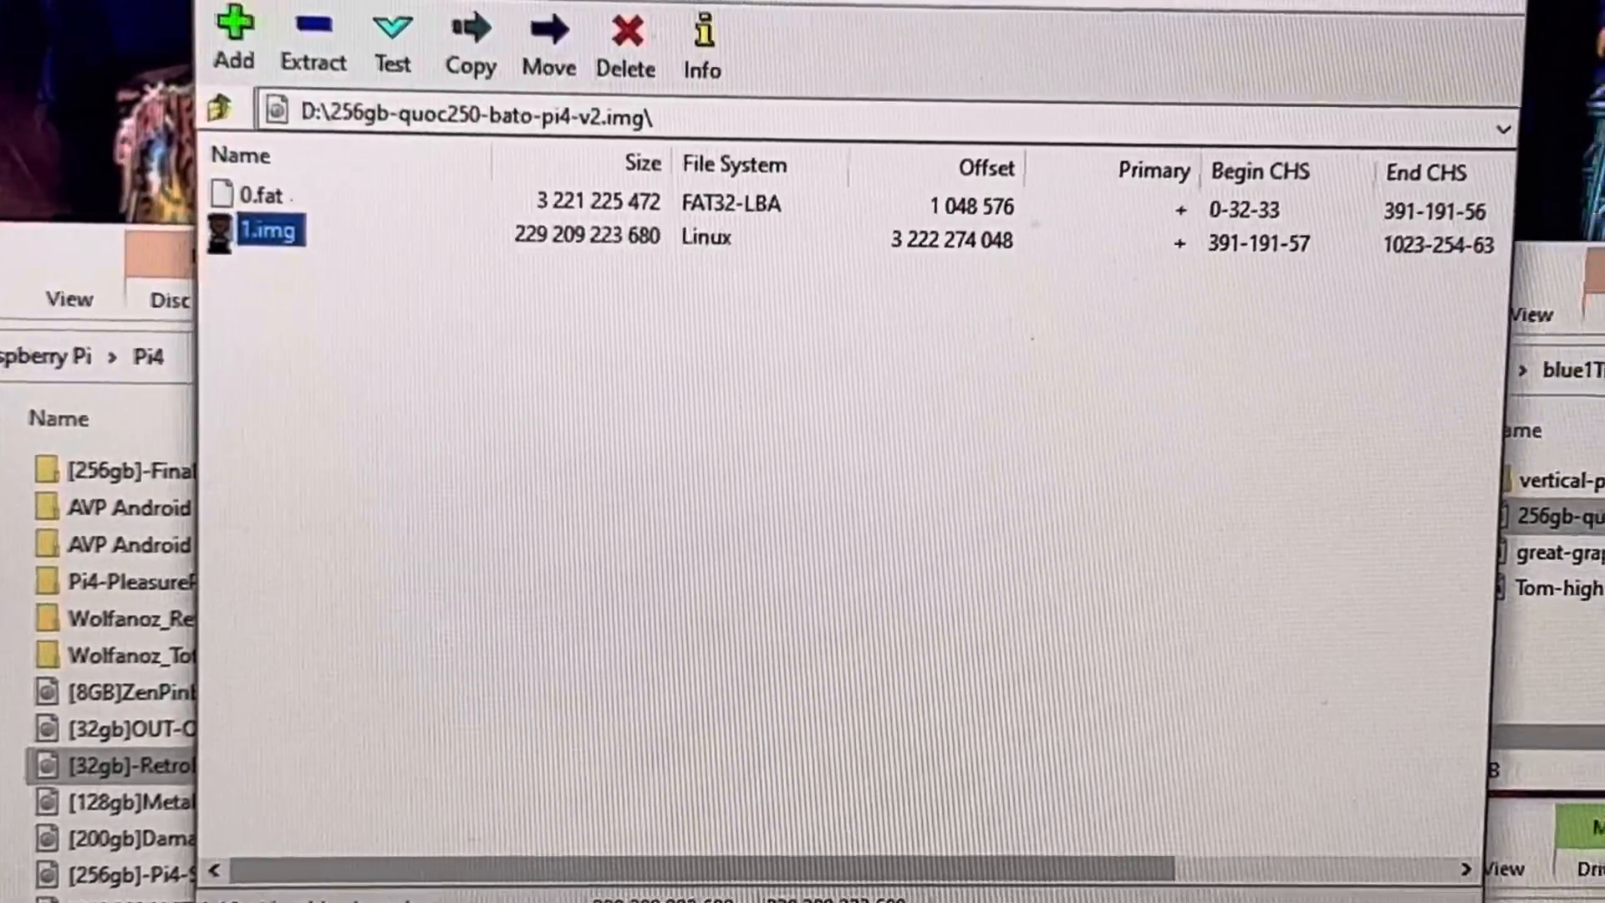
pyautogui.doubleClick(271, 231)
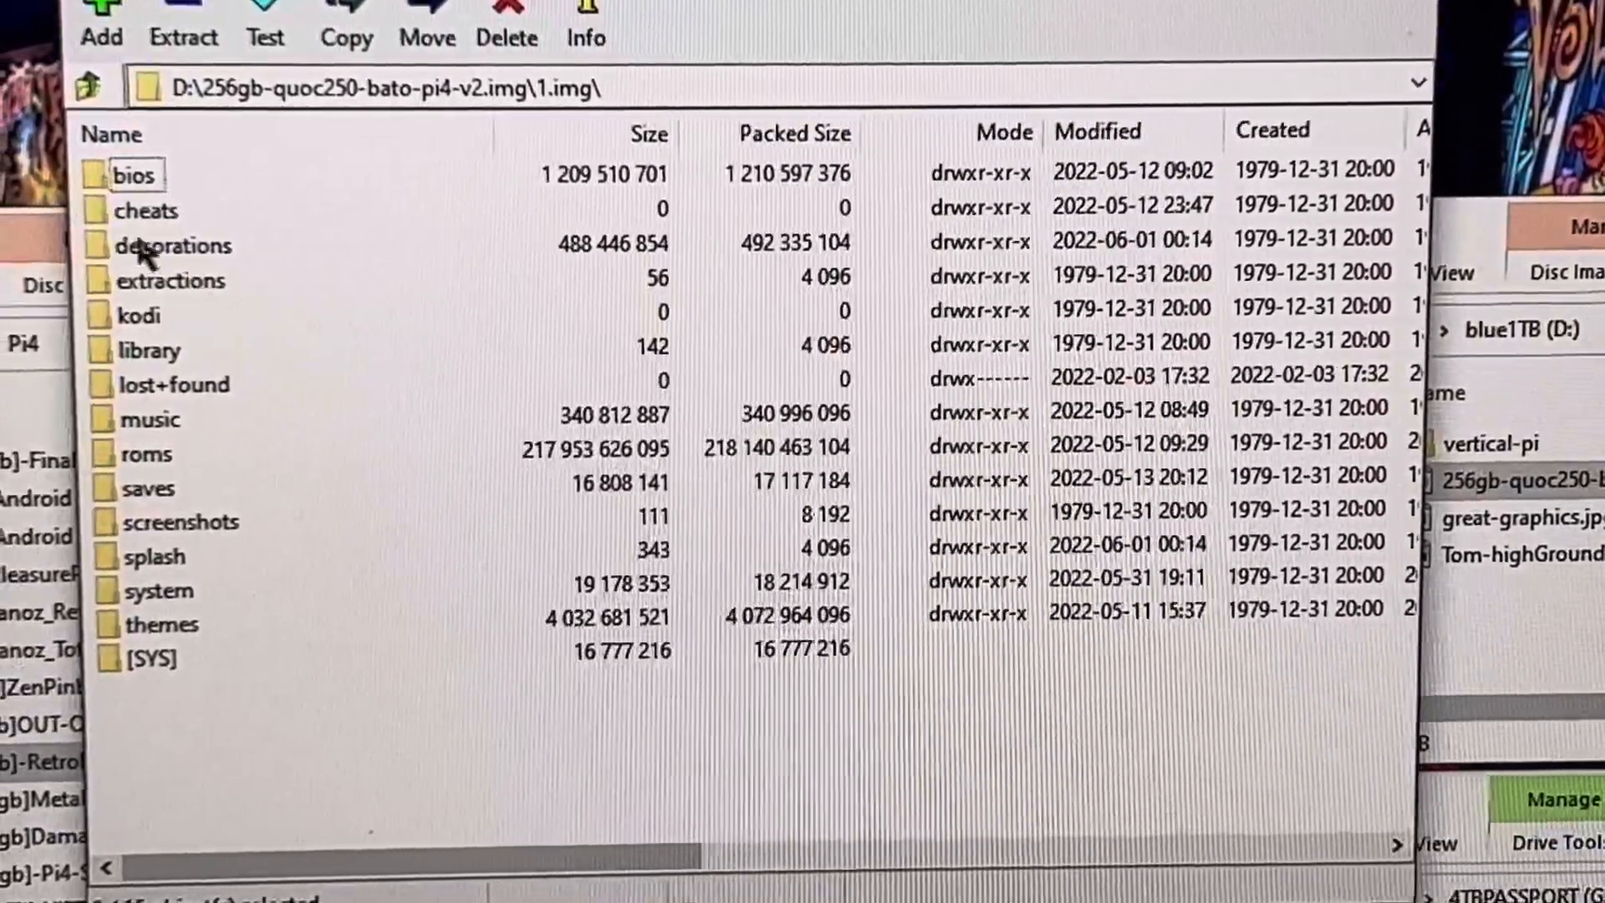
# Look through the Batocera bios folder and return to the partition's top level.
pyautogui.doubleClick(133, 174)
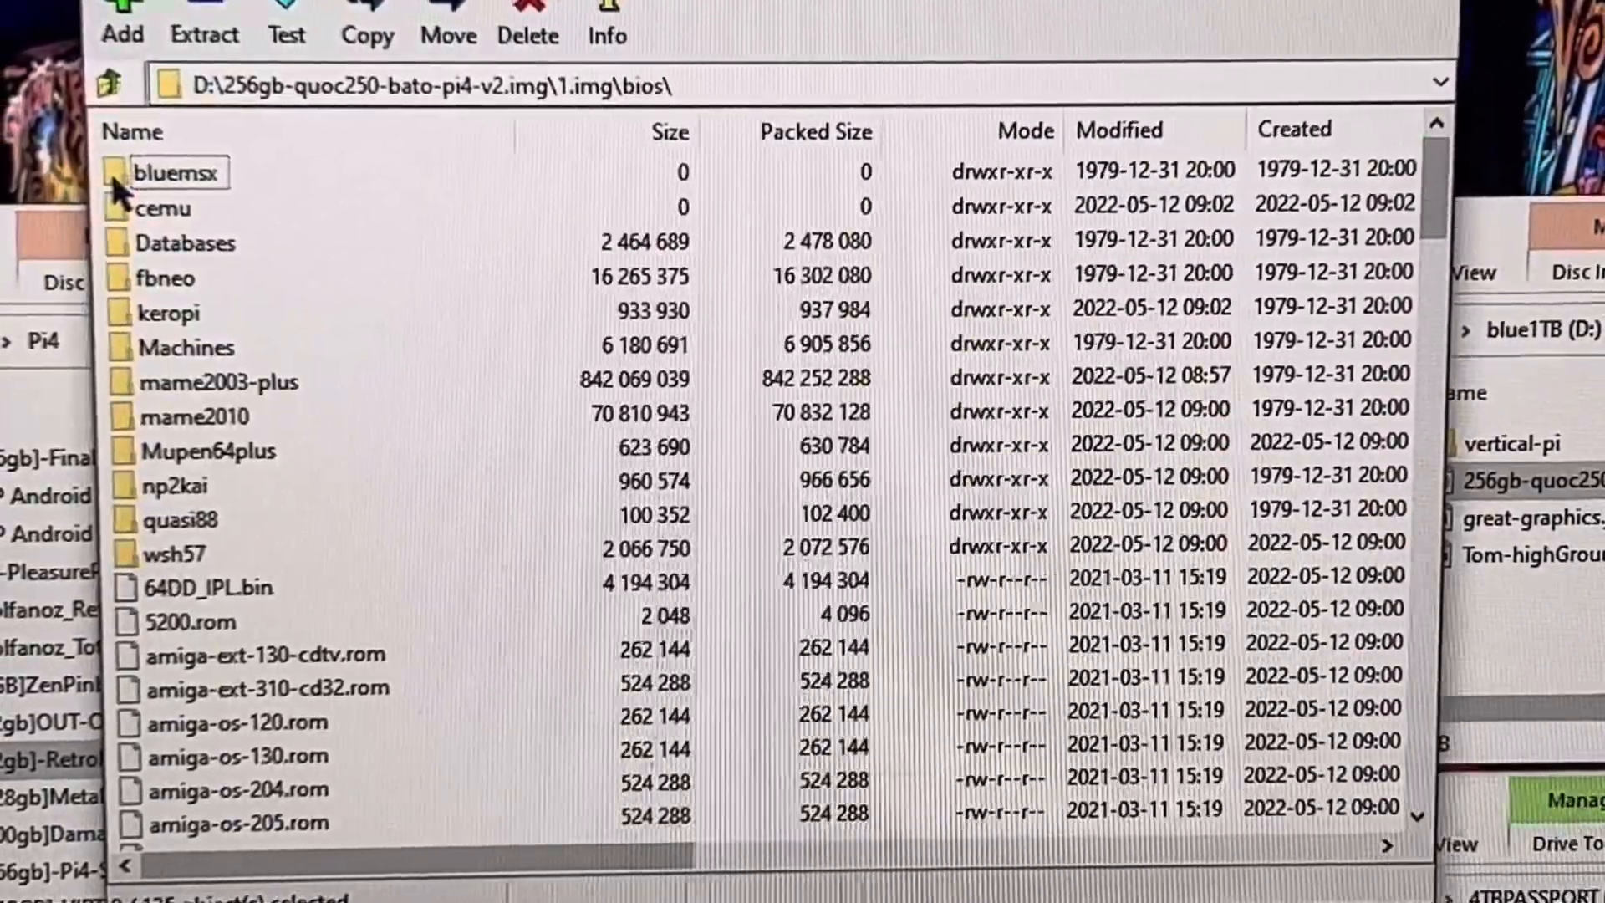
pyautogui.scroll(-3)
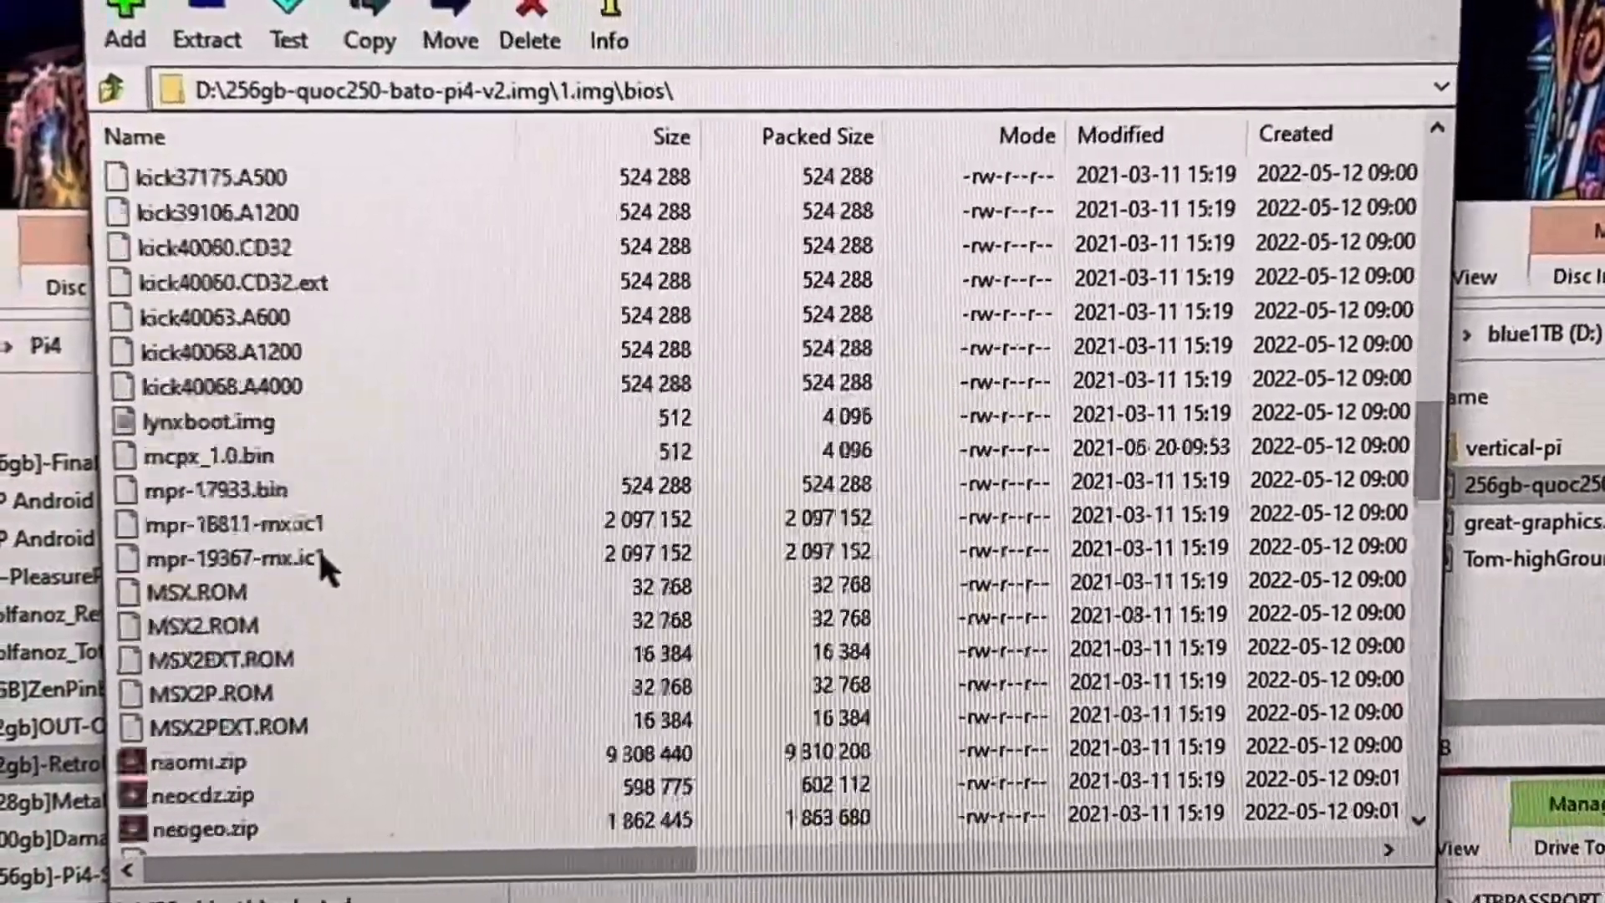
pyautogui.scroll(3)
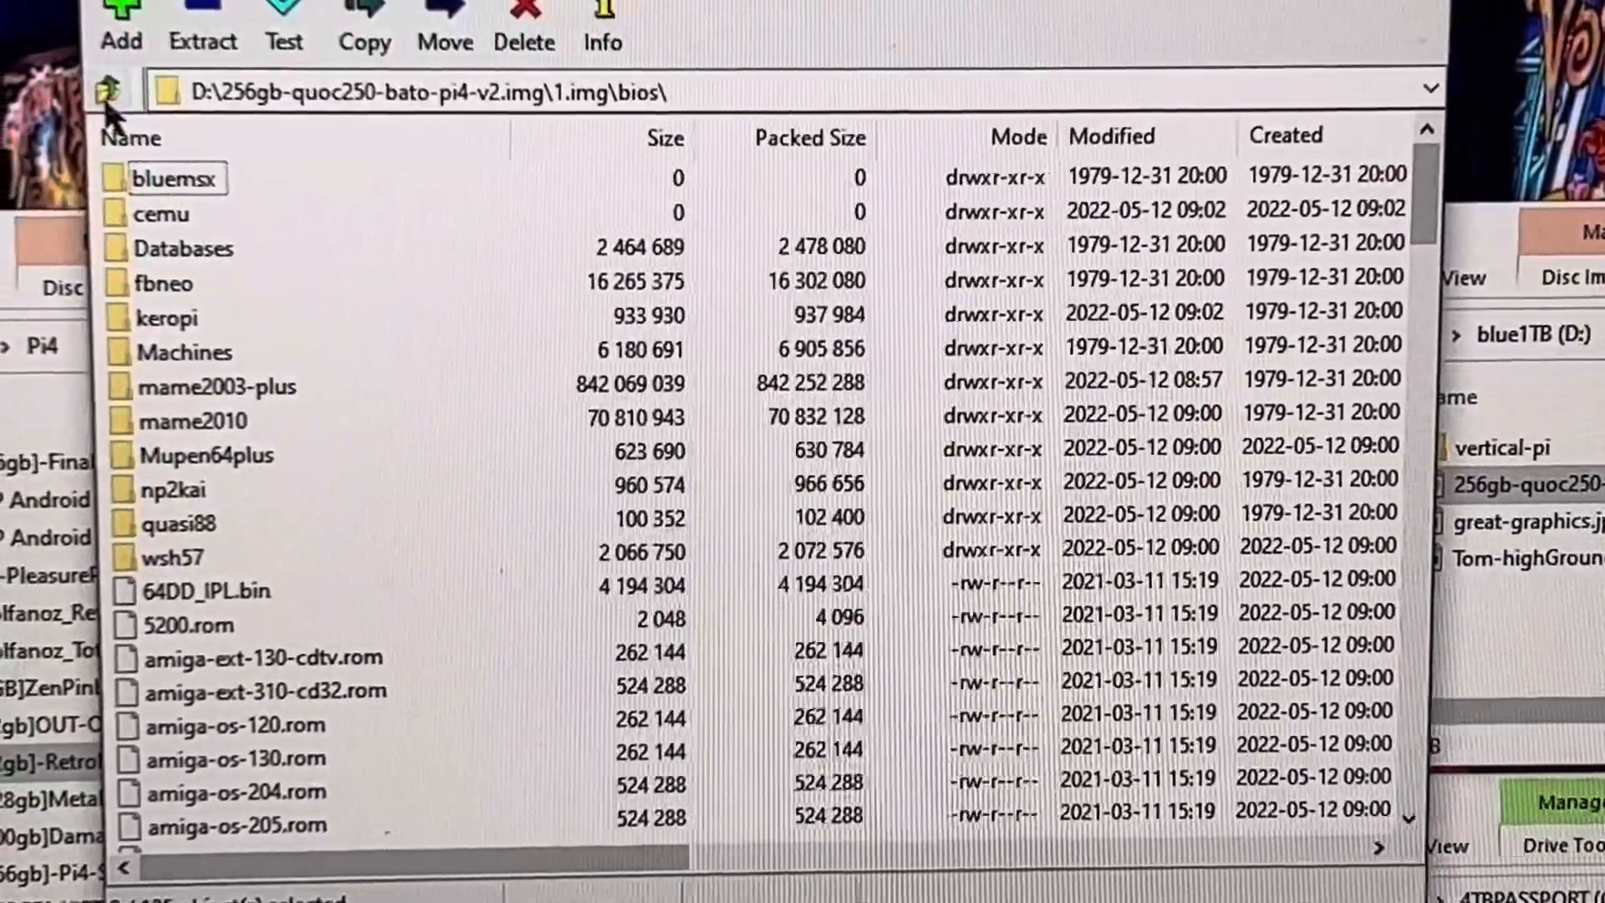
pyautogui.click(116, 90)
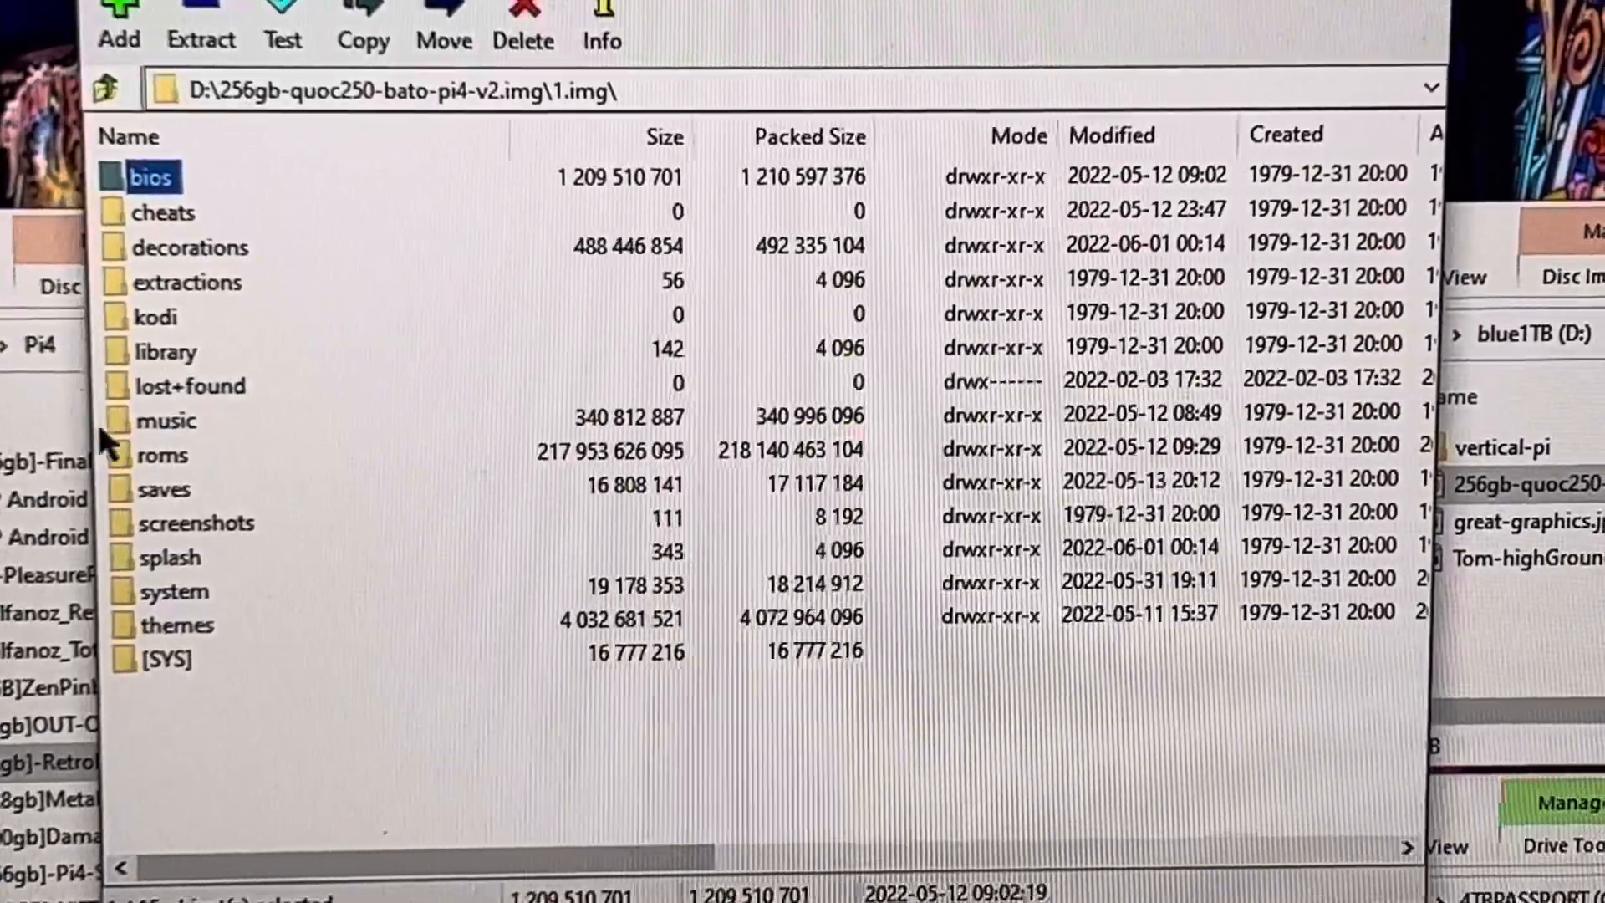
# Browse roms and the mastersystem game zips, then return to the top of 1.img.
pyautogui.doubleClick(164, 455)
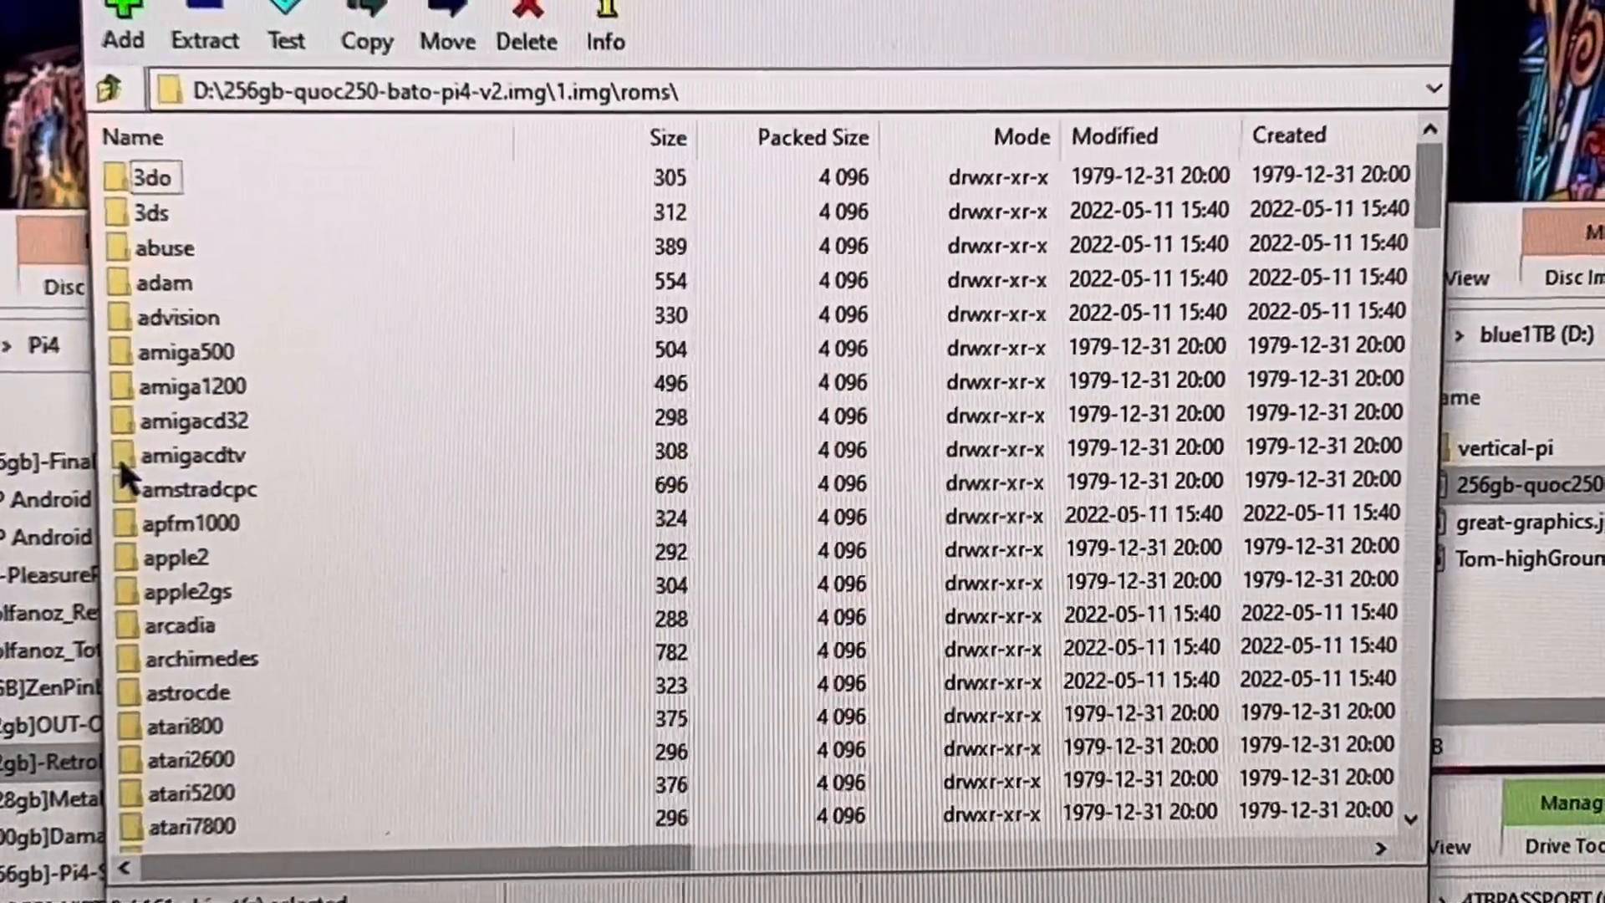
pyautogui.scroll(-3)
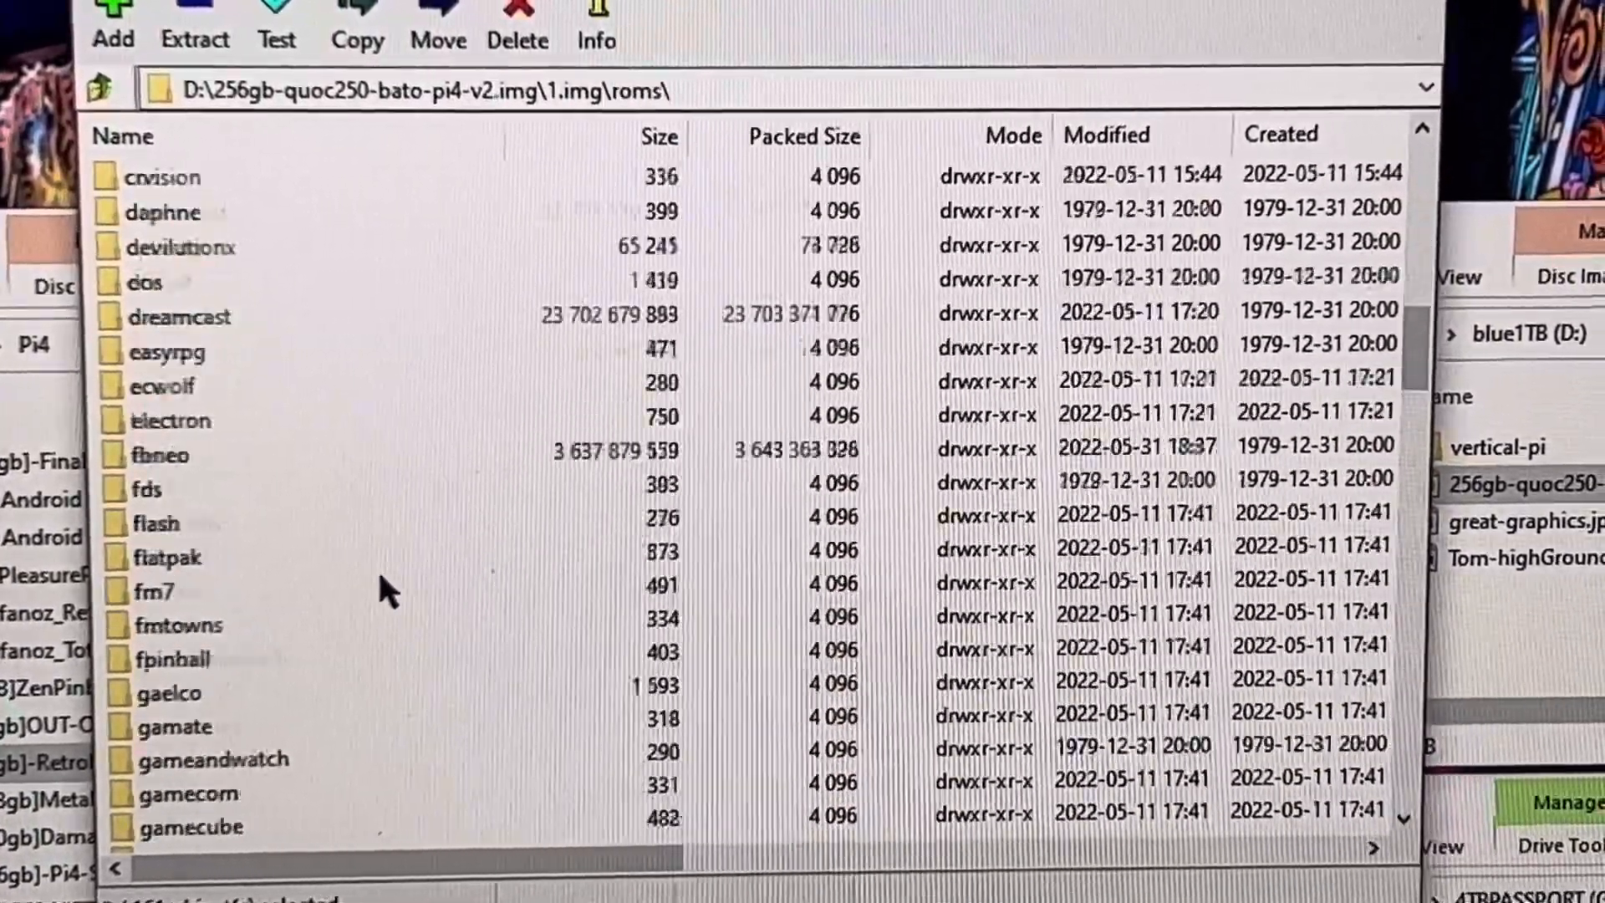
pyautogui.scroll(-3)
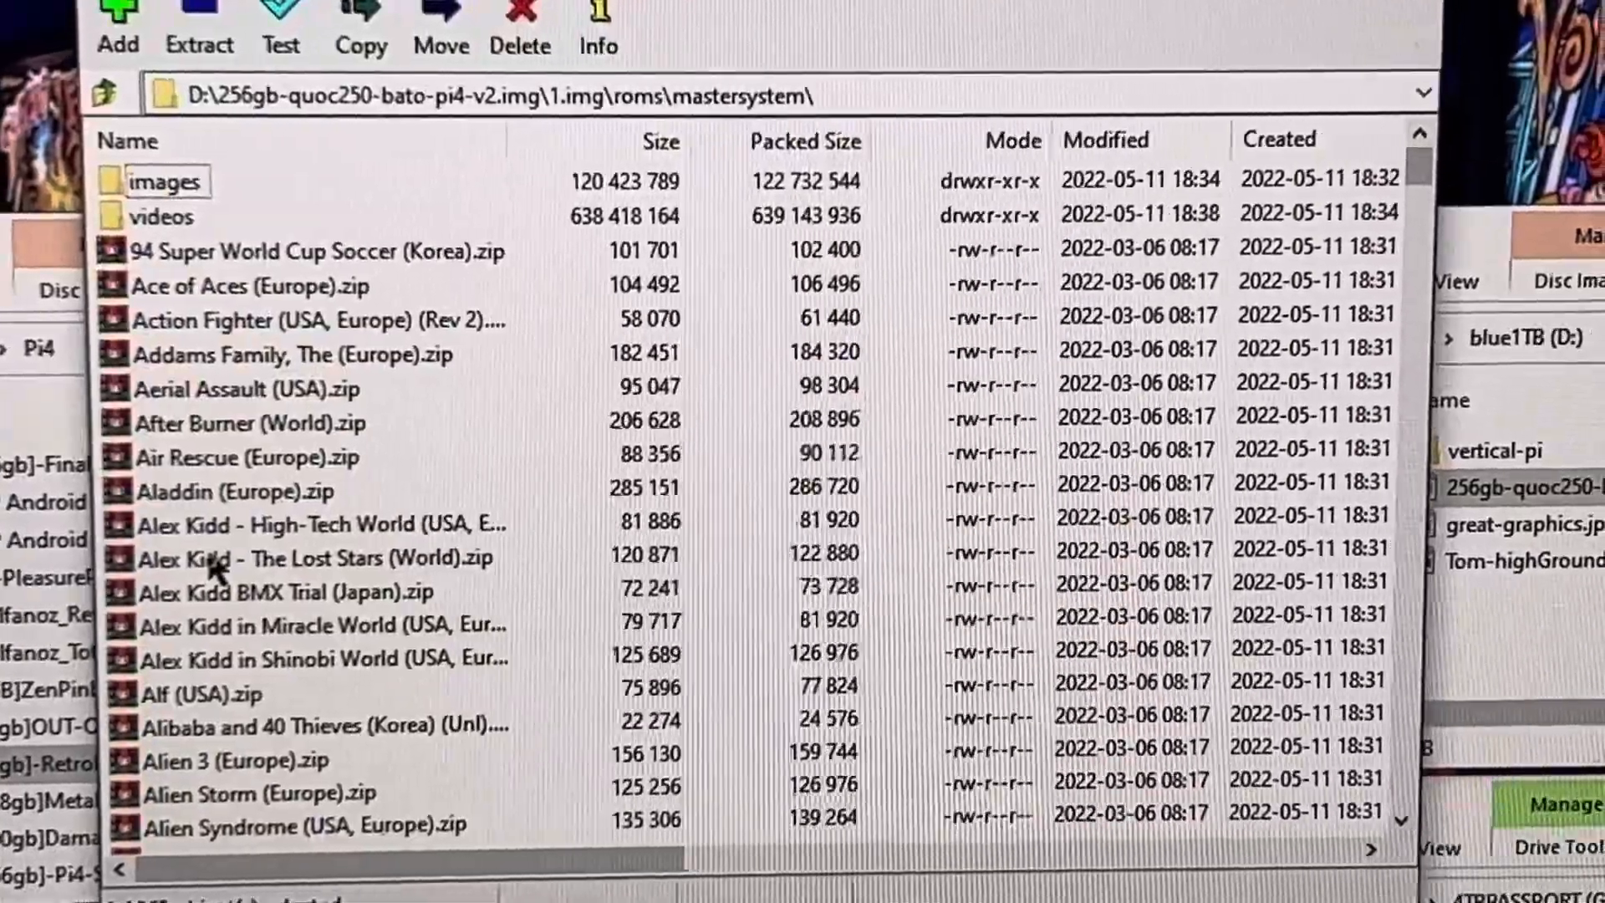
pyautogui.scroll(-3)
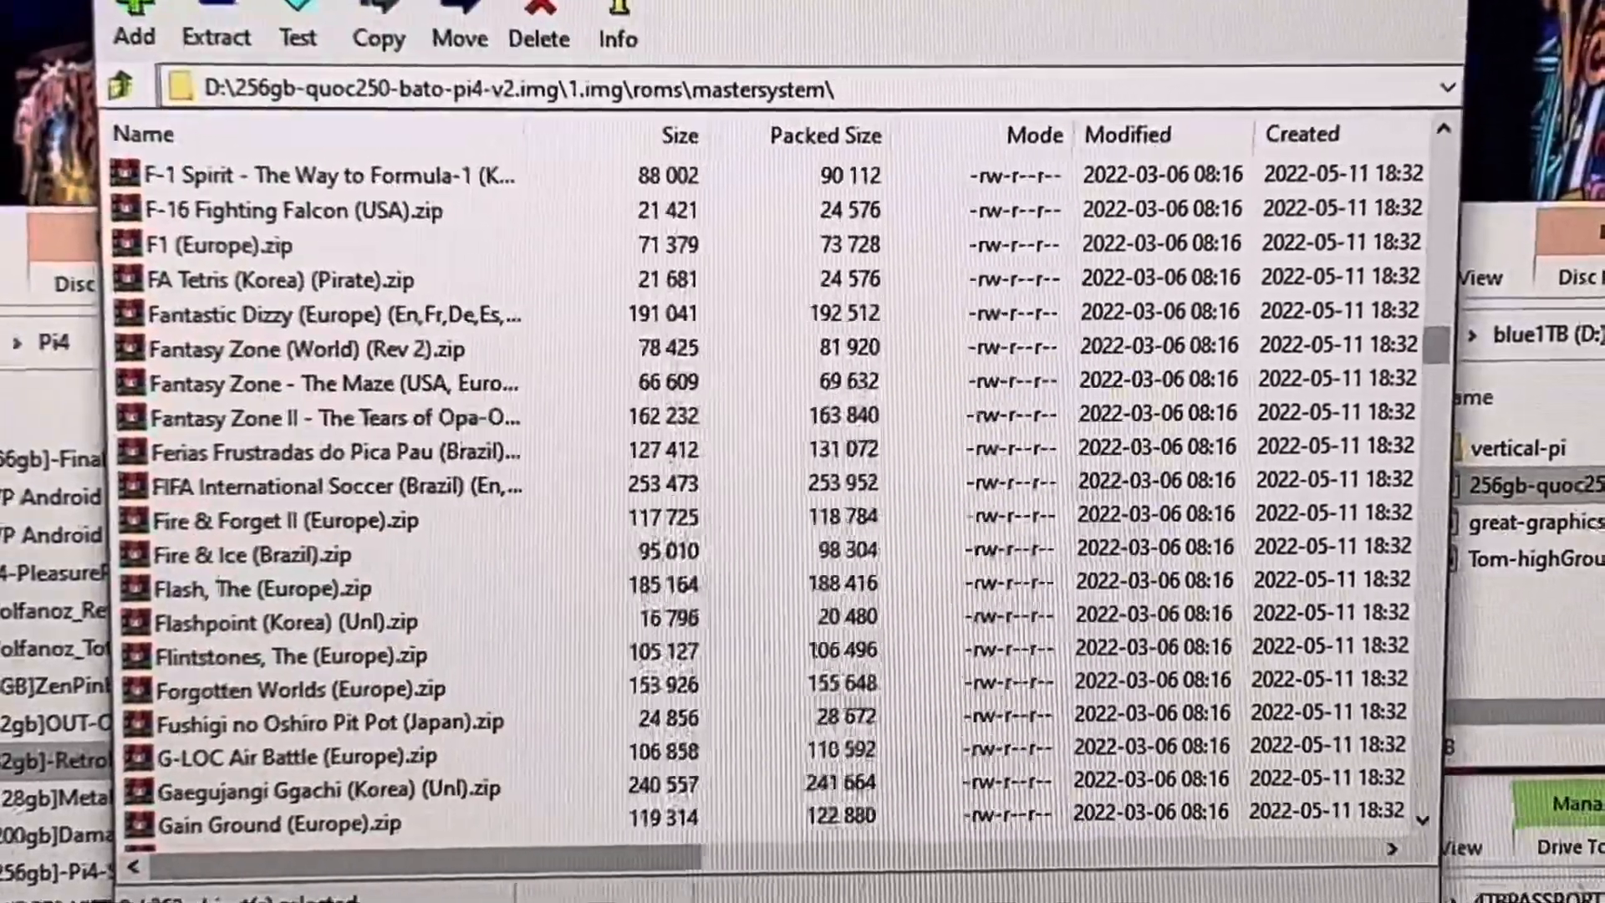
pyautogui.scroll(3)
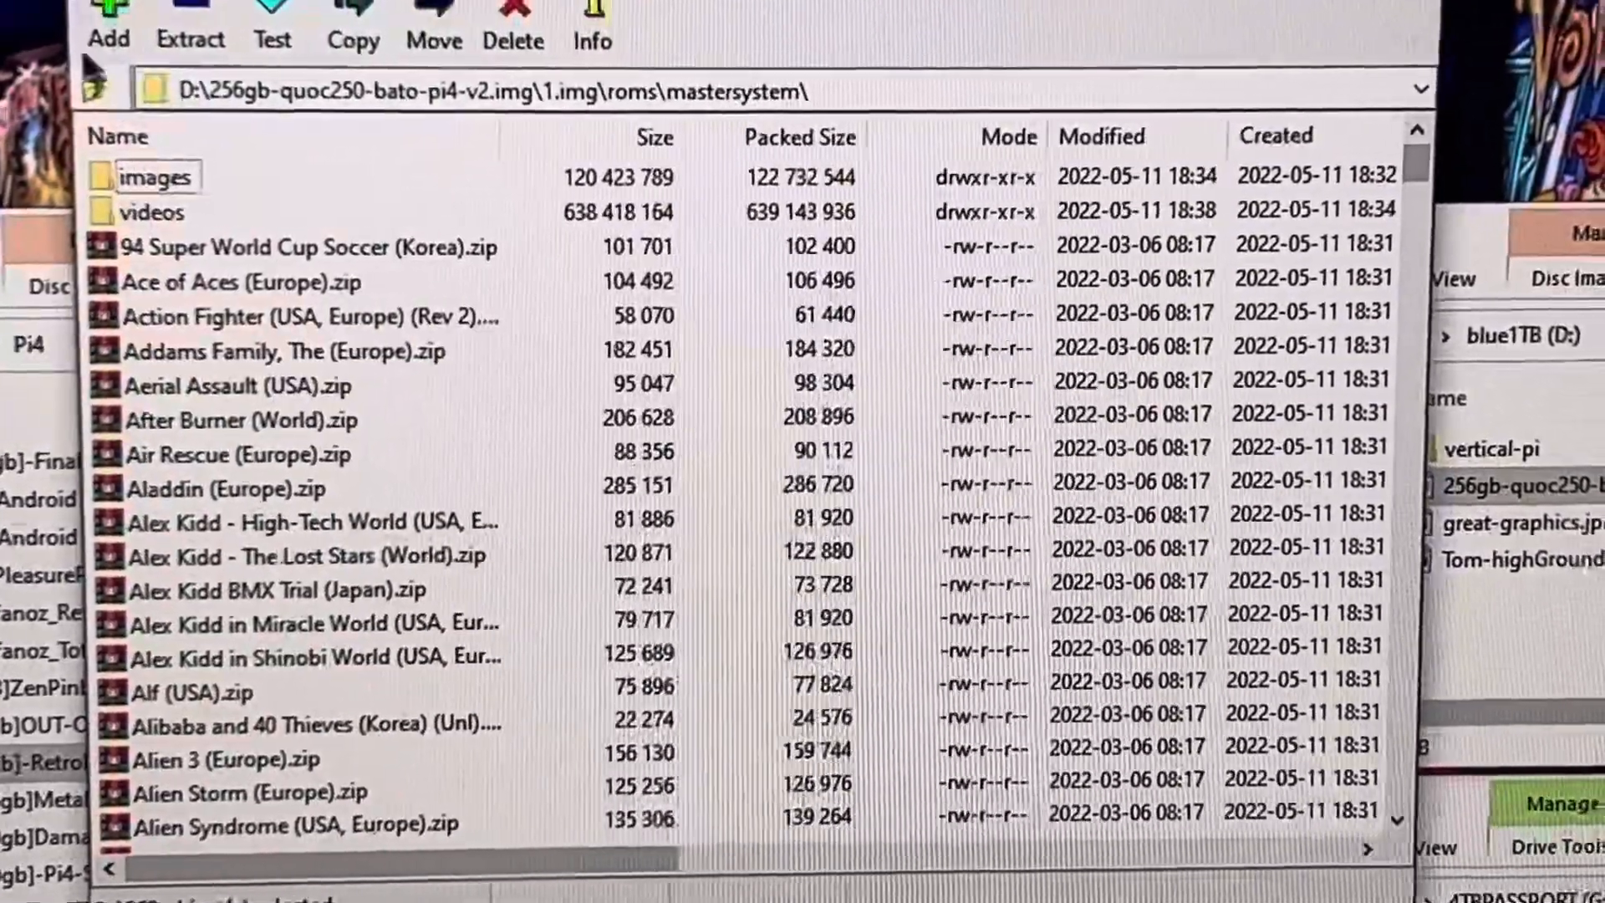
pyautogui.click(111, 90)
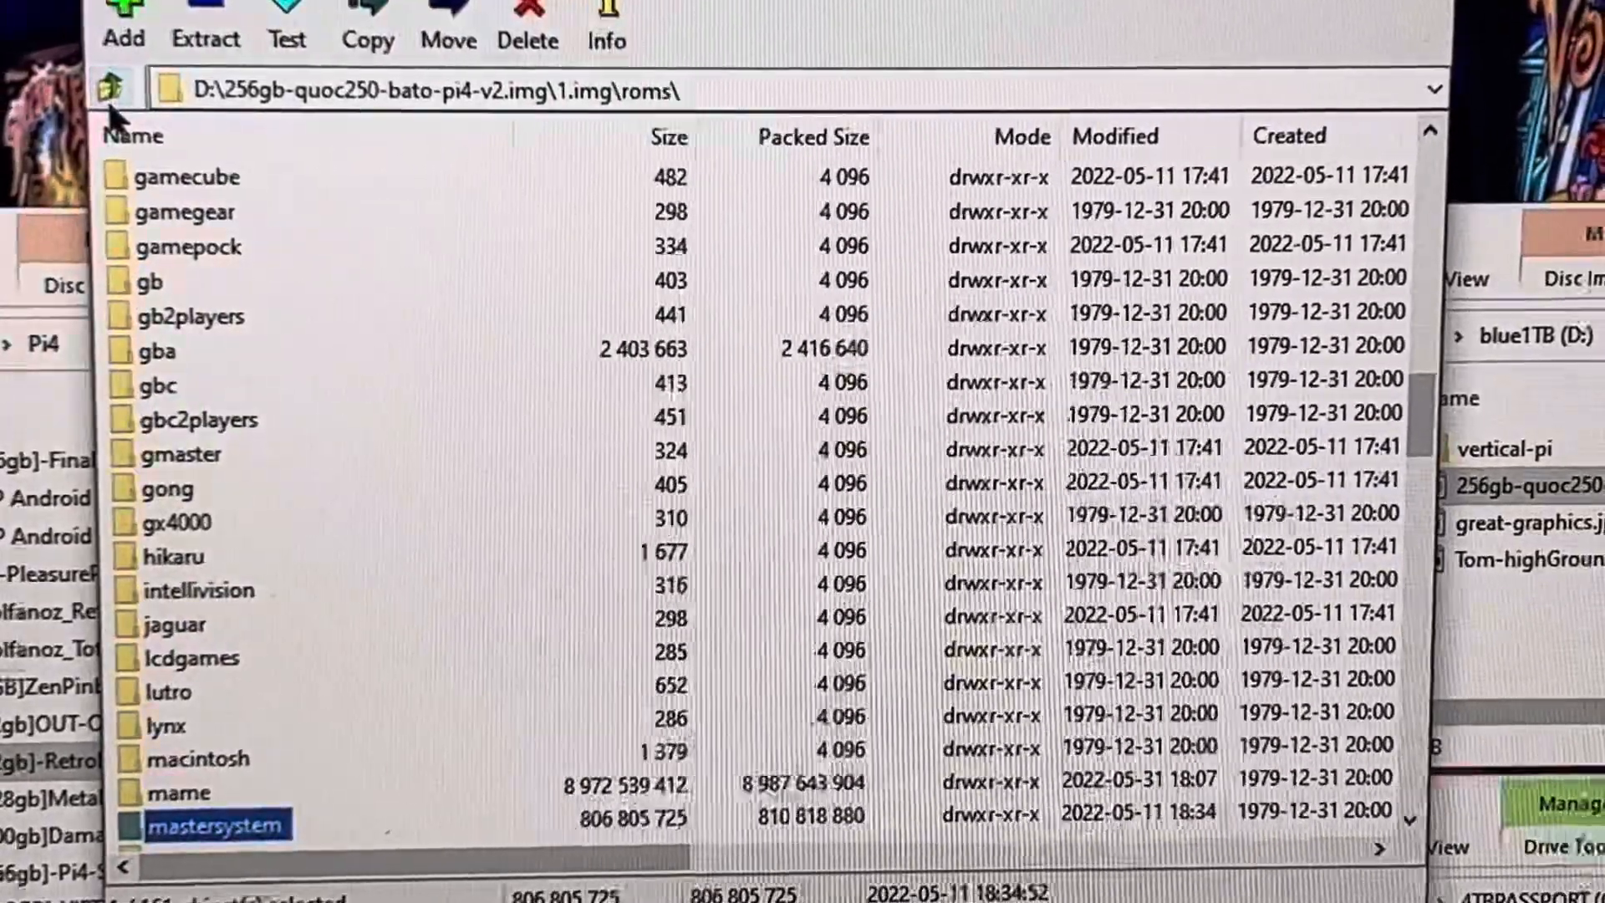
pyautogui.click(99, 90)
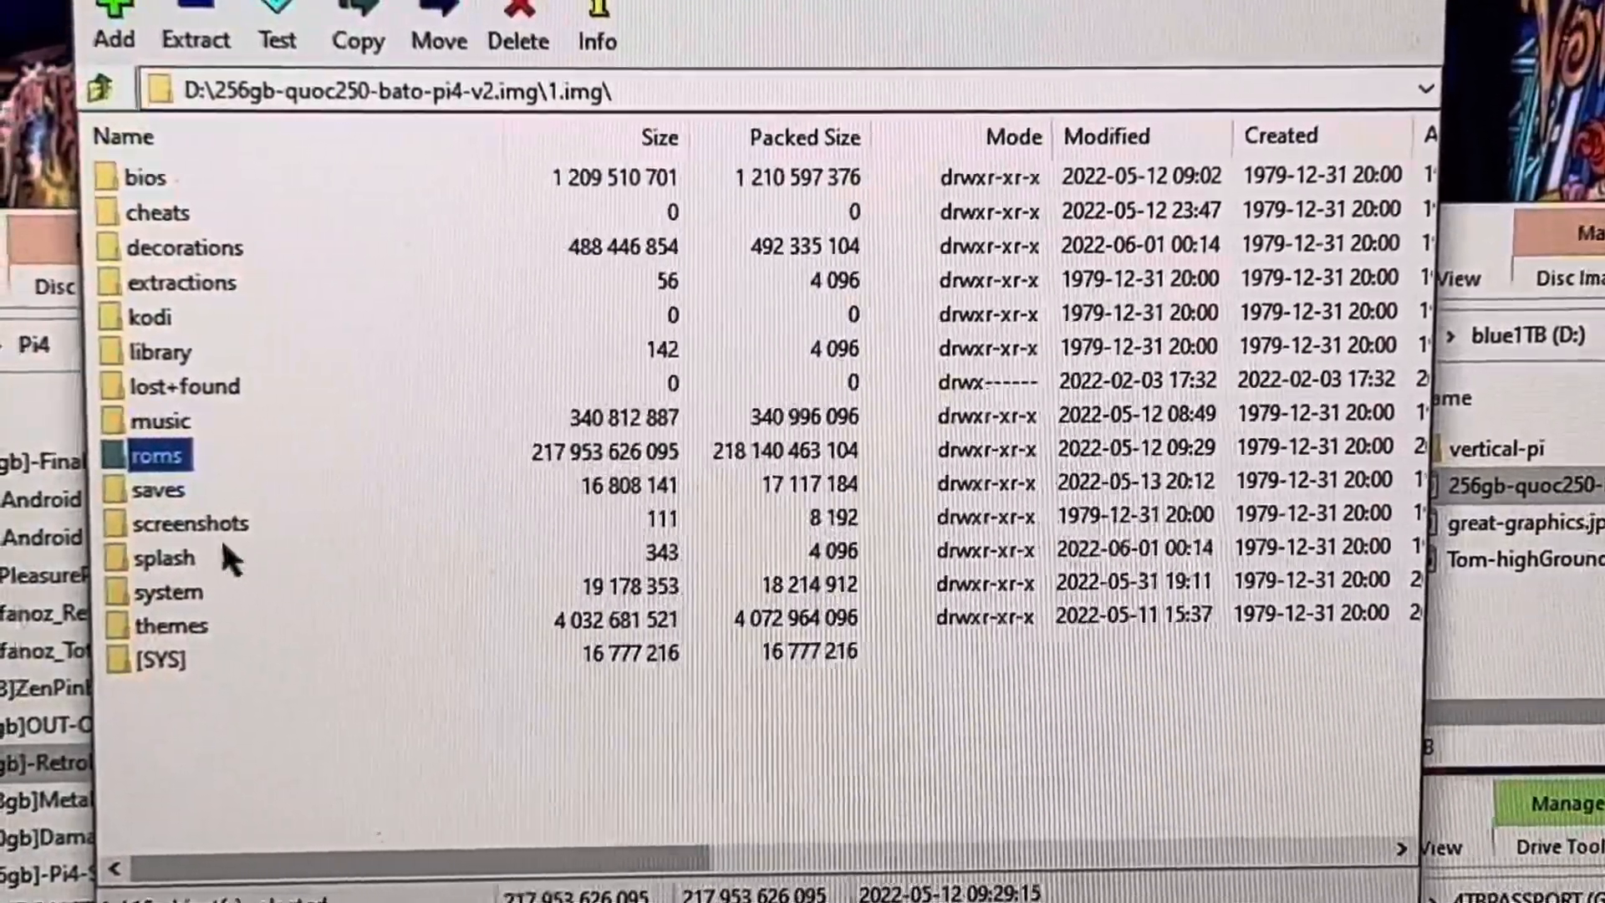
# Peek into the splash folder, then enter the themes folder.
pyautogui.doubleClick(169, 557)
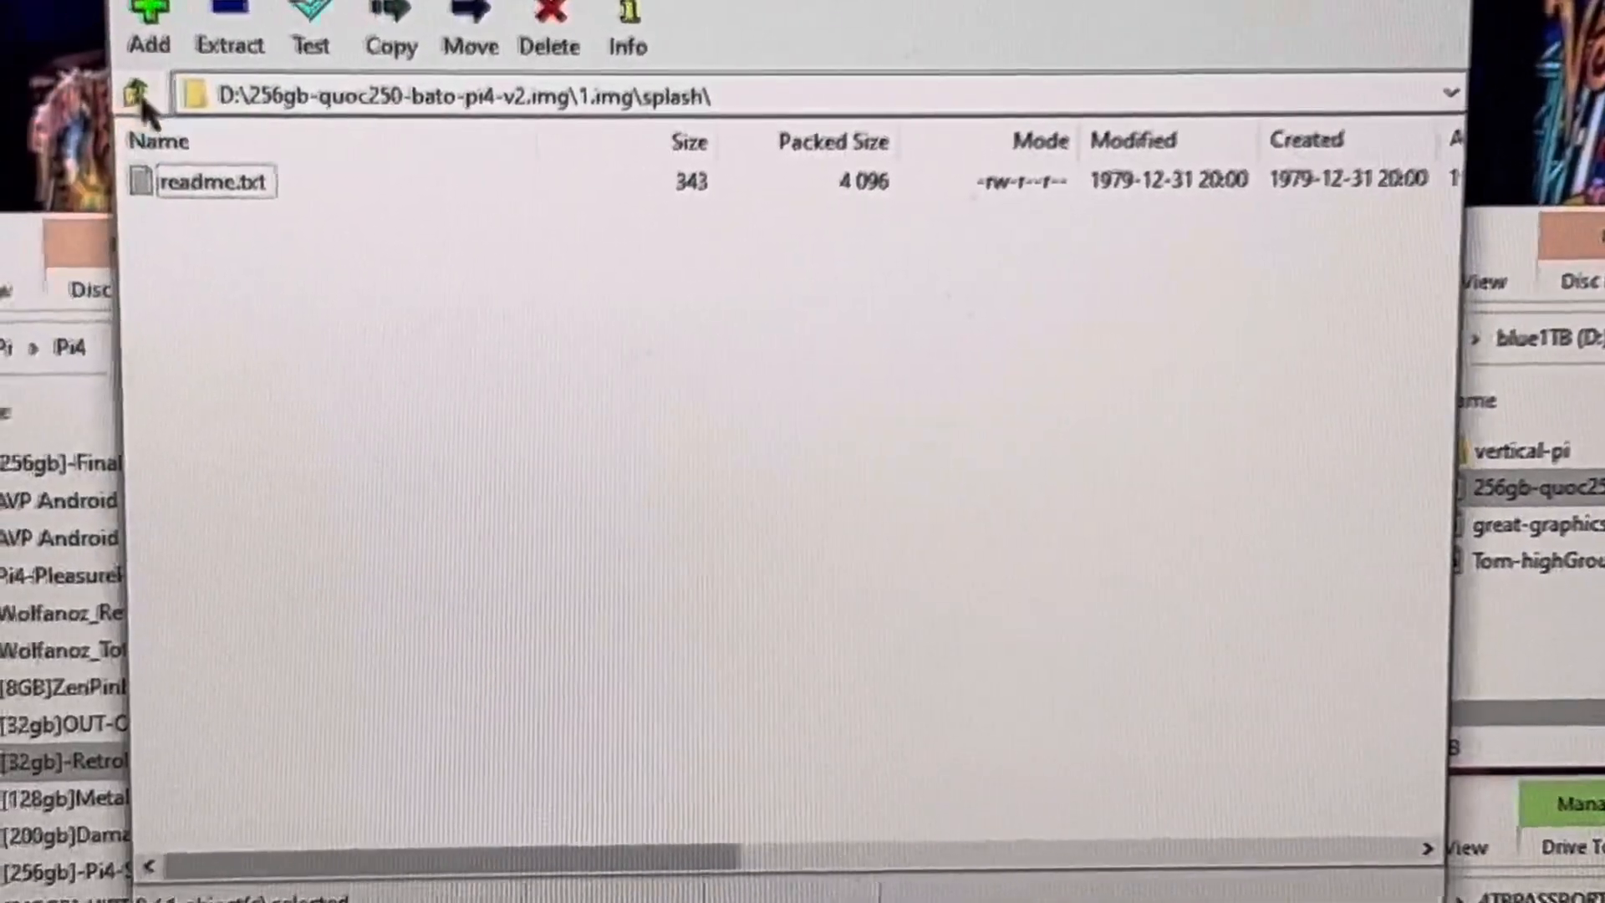
pyautogui.click(115, 97)
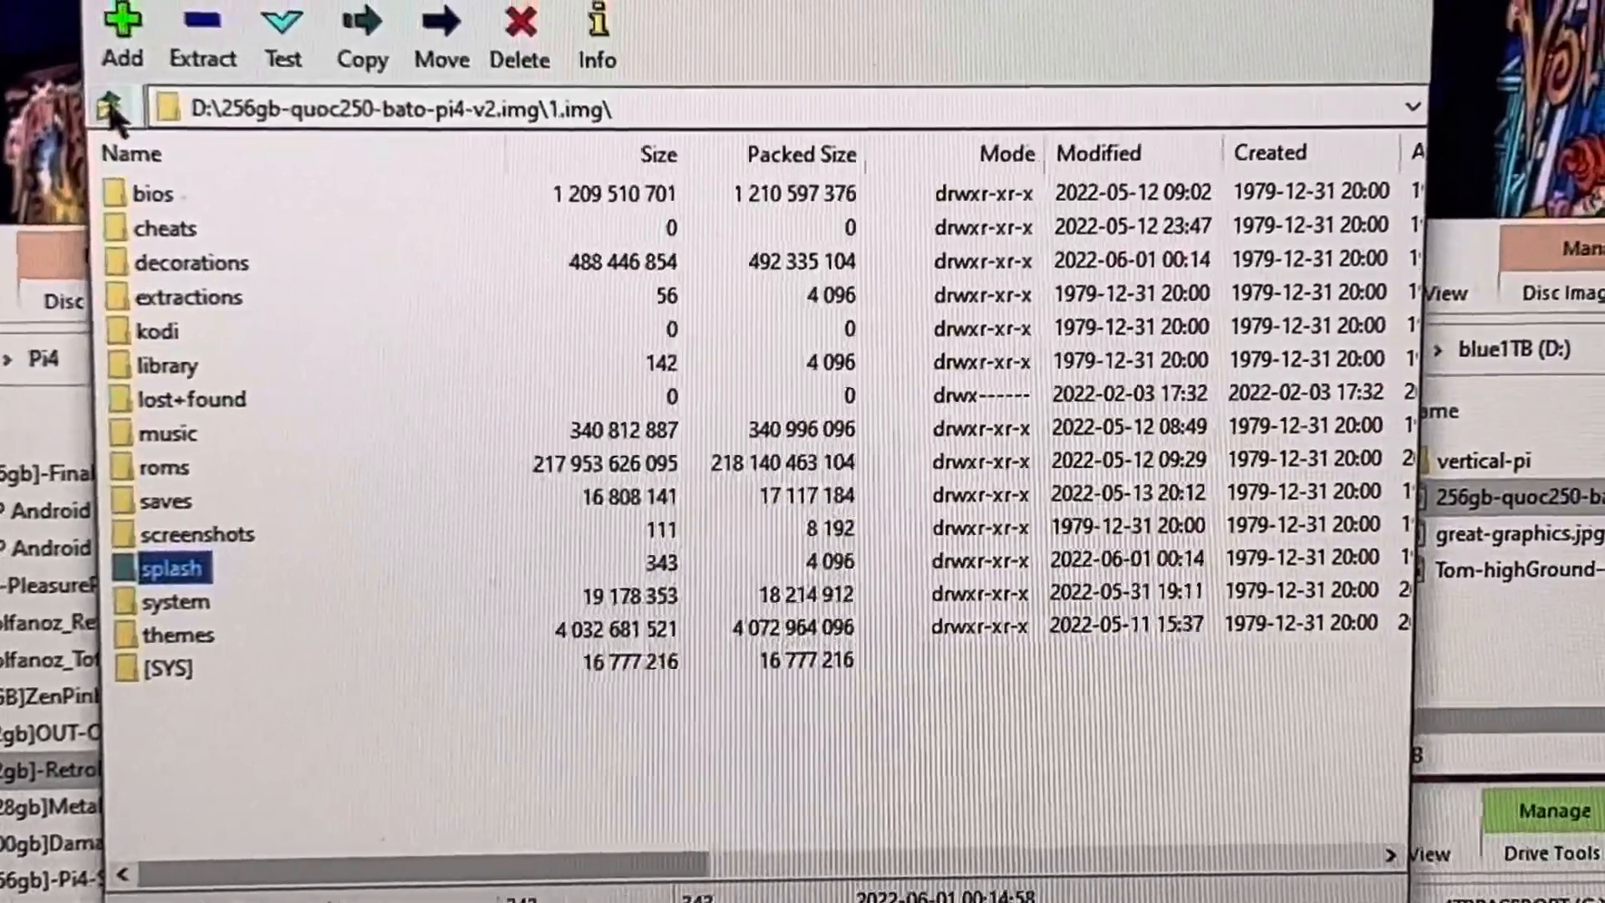
pyautogui.click(184, 635)
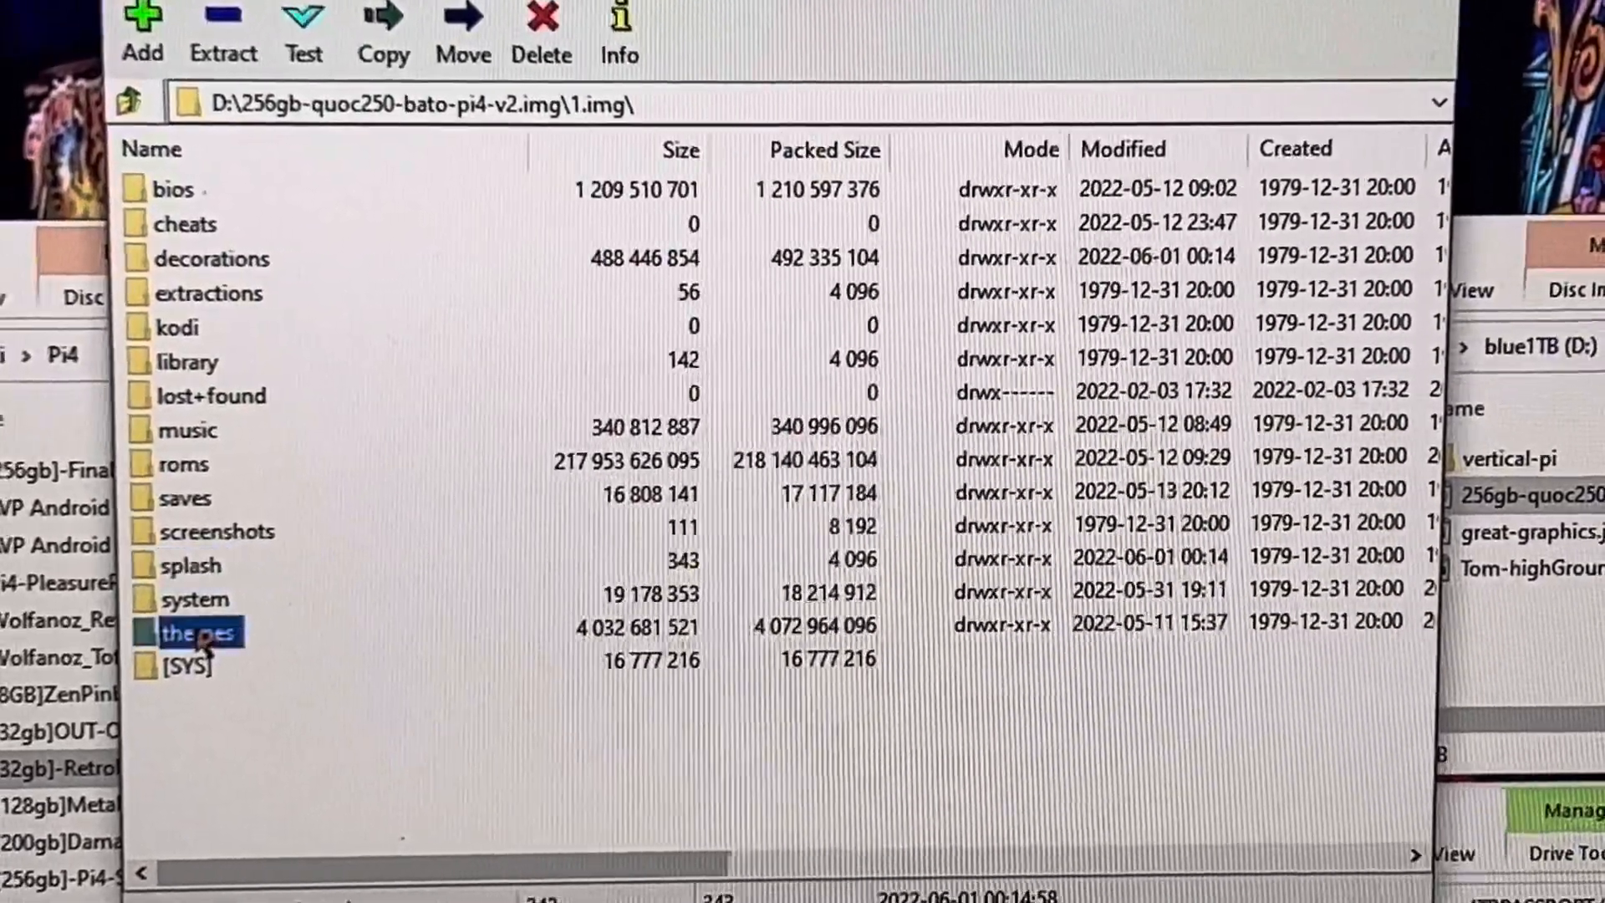
pyautogui.doubleClick(194, 632)
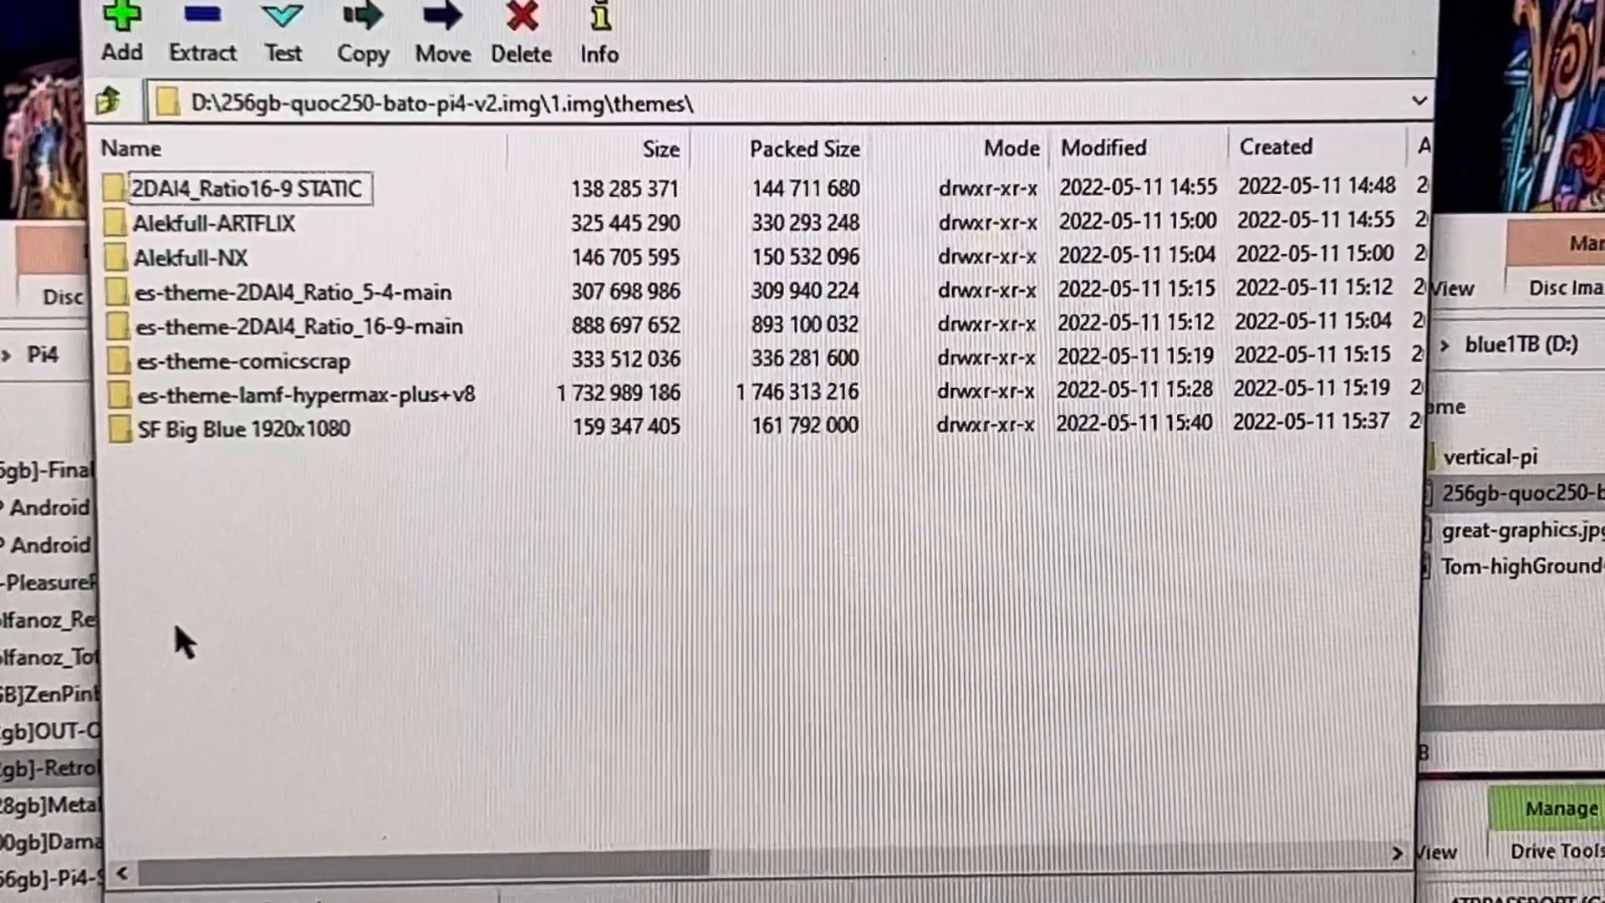
pyautogui.moveTo(246, 236)
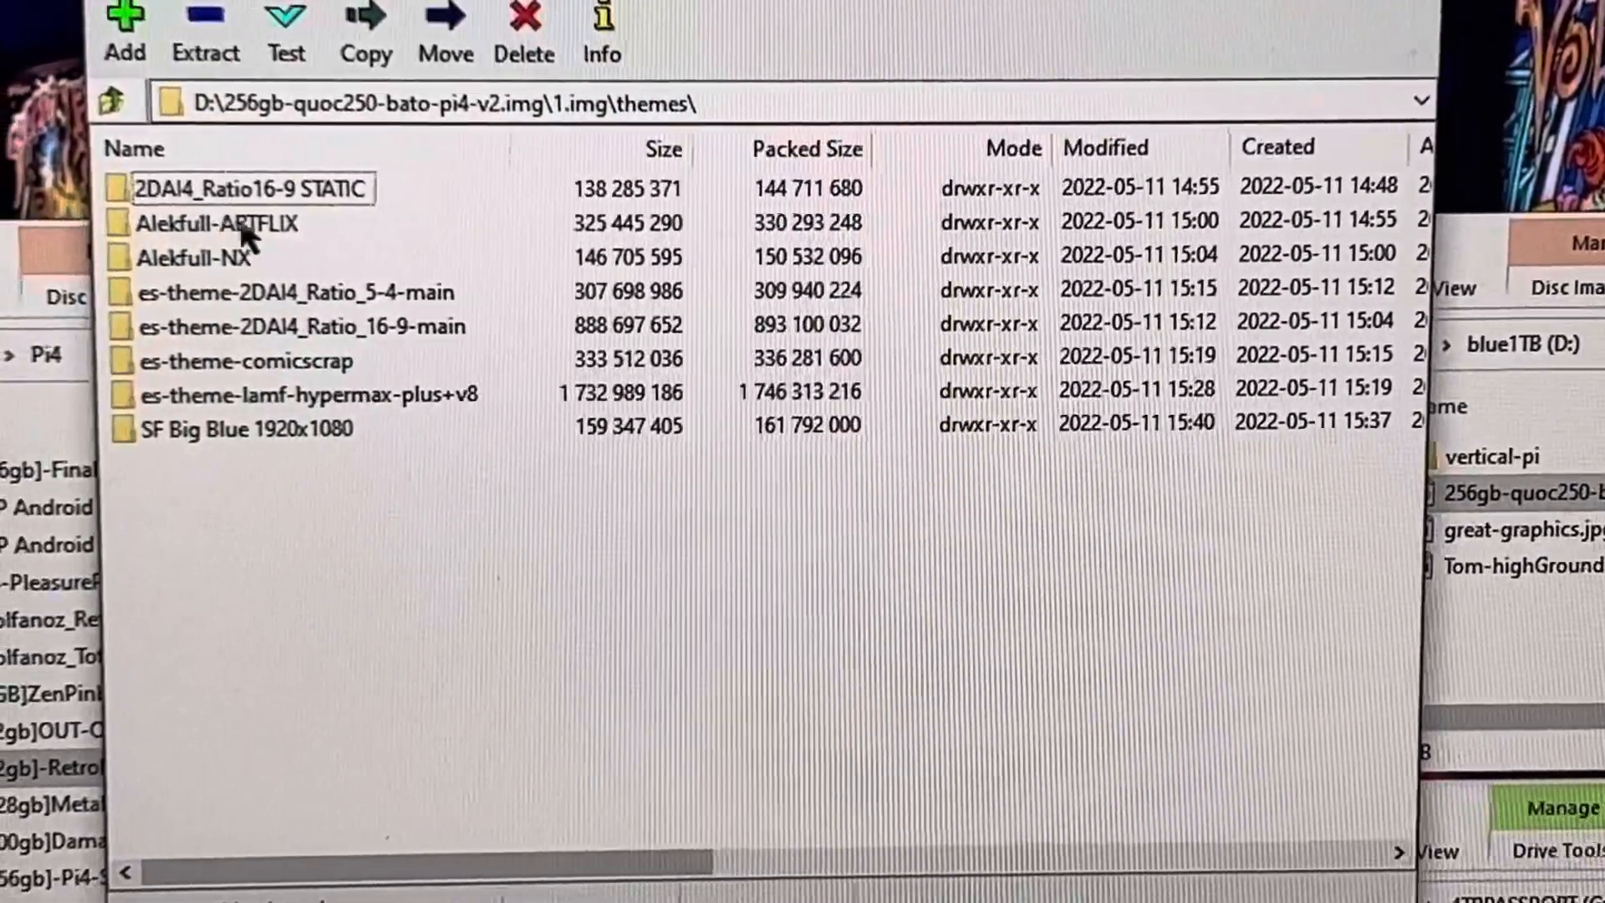
# Select the Alekfull-ARTFLIX and 2DAI4_Ratio16-9 STATIC theme folders, then go back up.
pyautogui.click(216, 222)
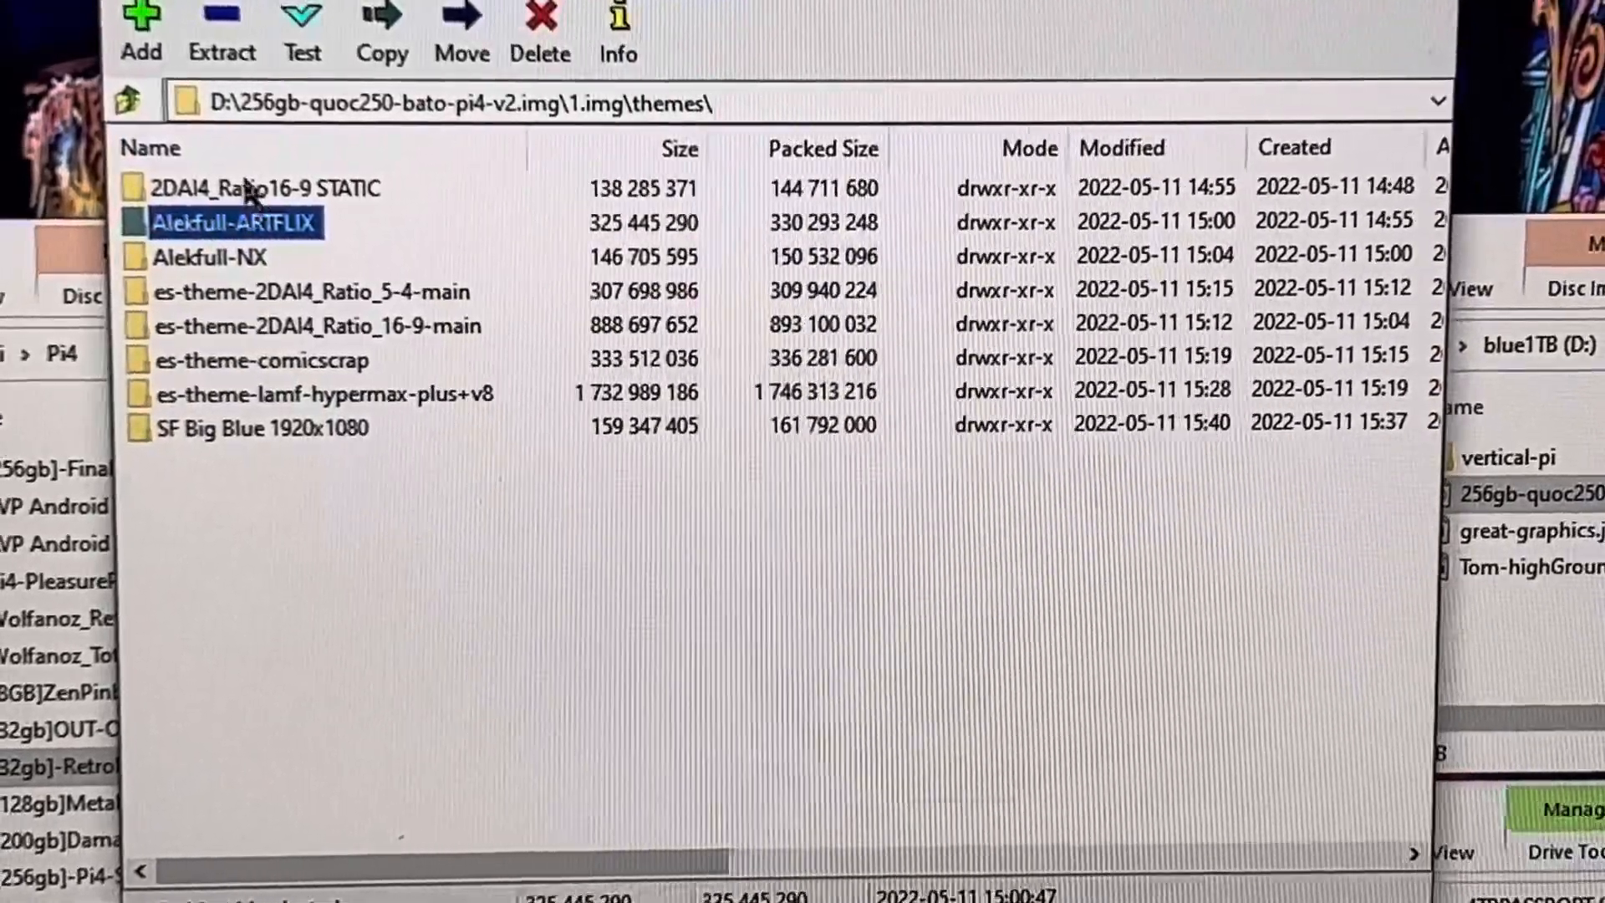
pyautogui.click(266, 187)
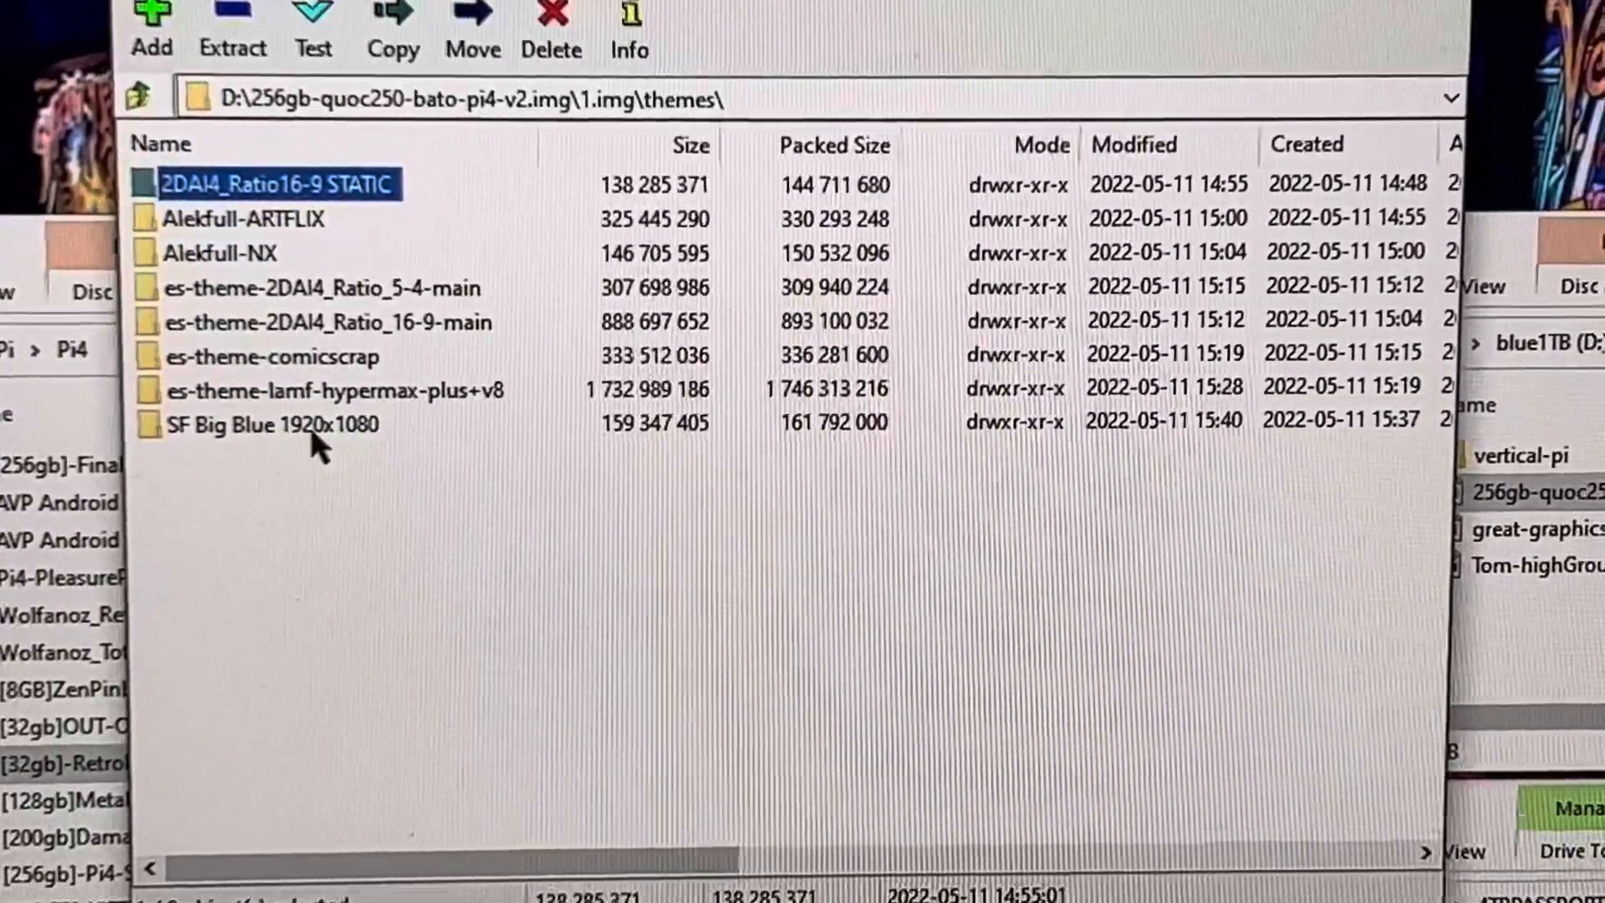
pyautogui.click(135, 99)
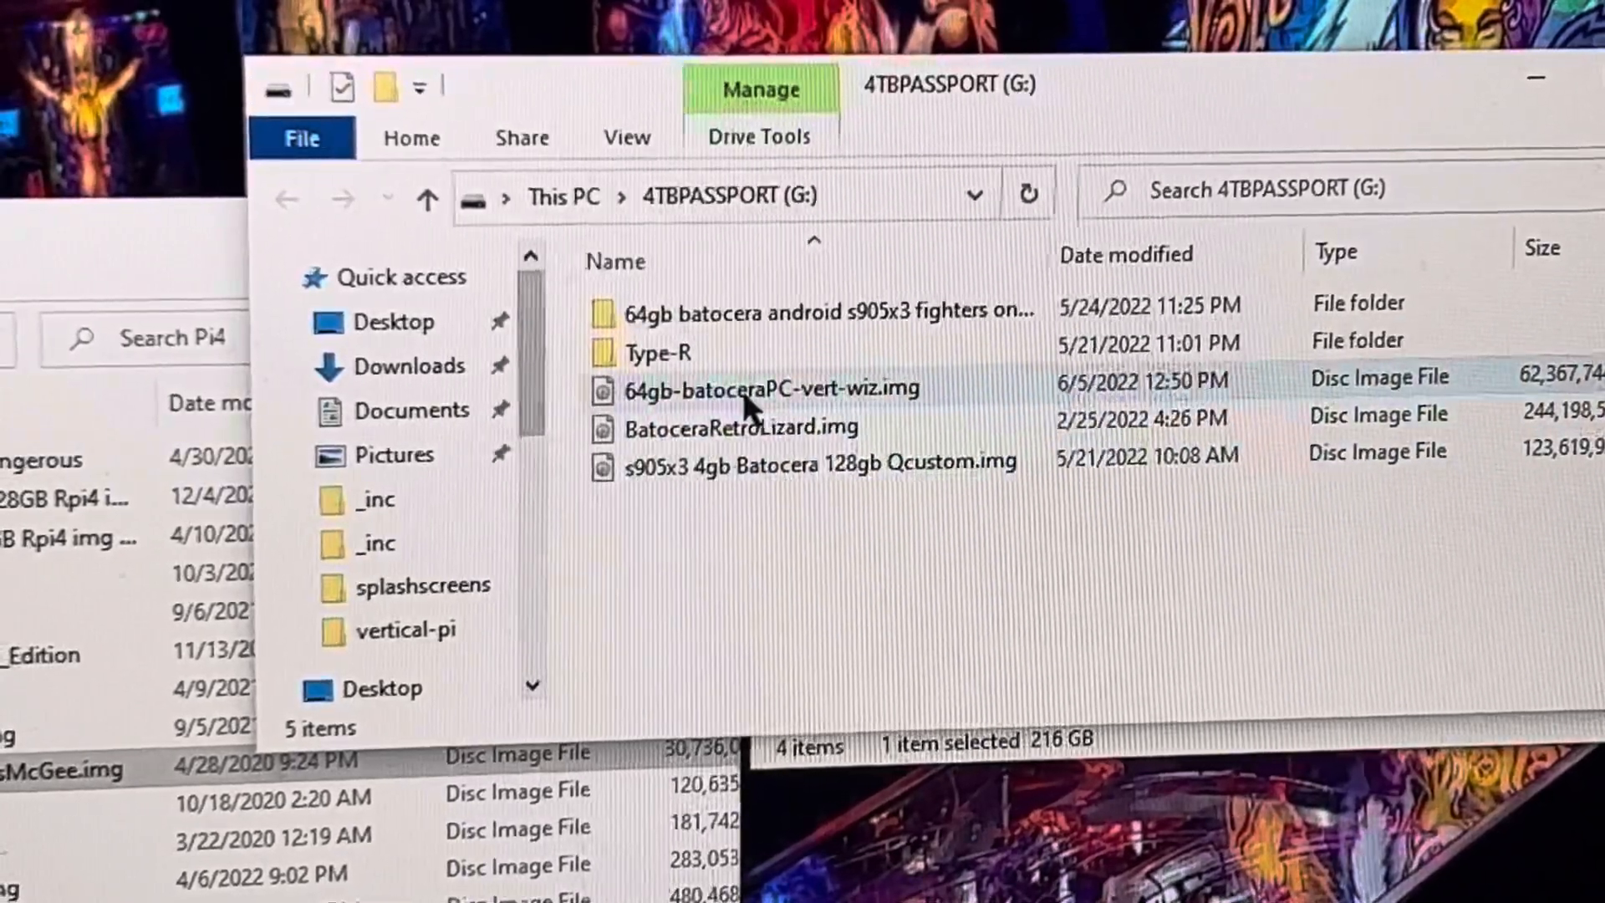
pyautogui.moveTo(709, 398)
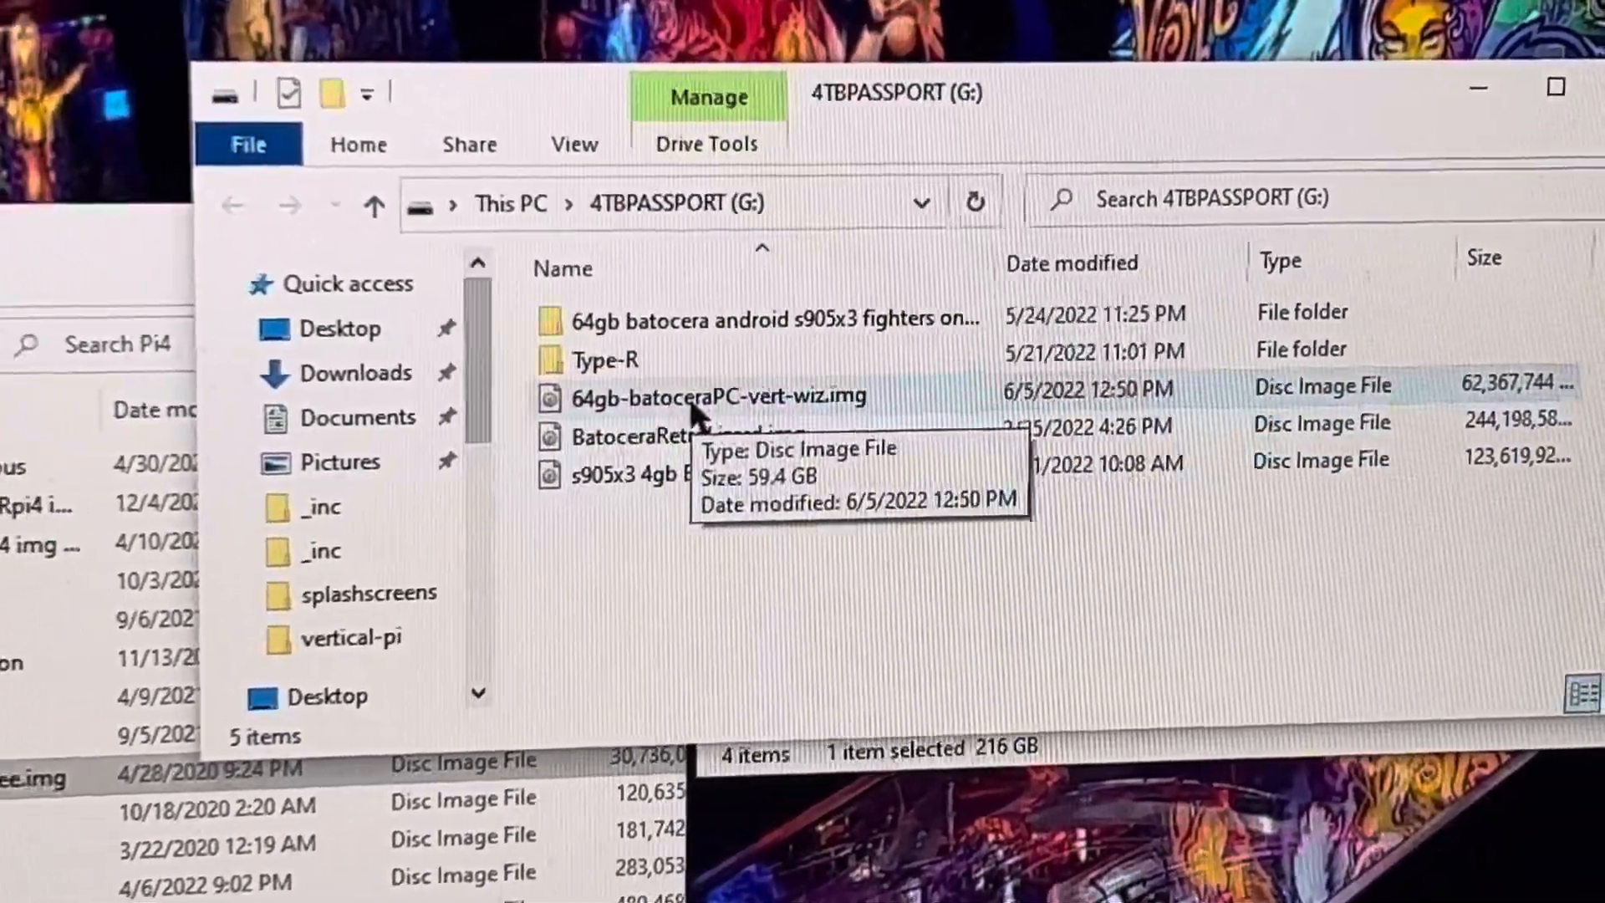
# Bring up the 7-Zip actions for 64gb-batoceraPC-vert-wiz.img on the Passport drive.
pyautogui.rightClick(727, 398)
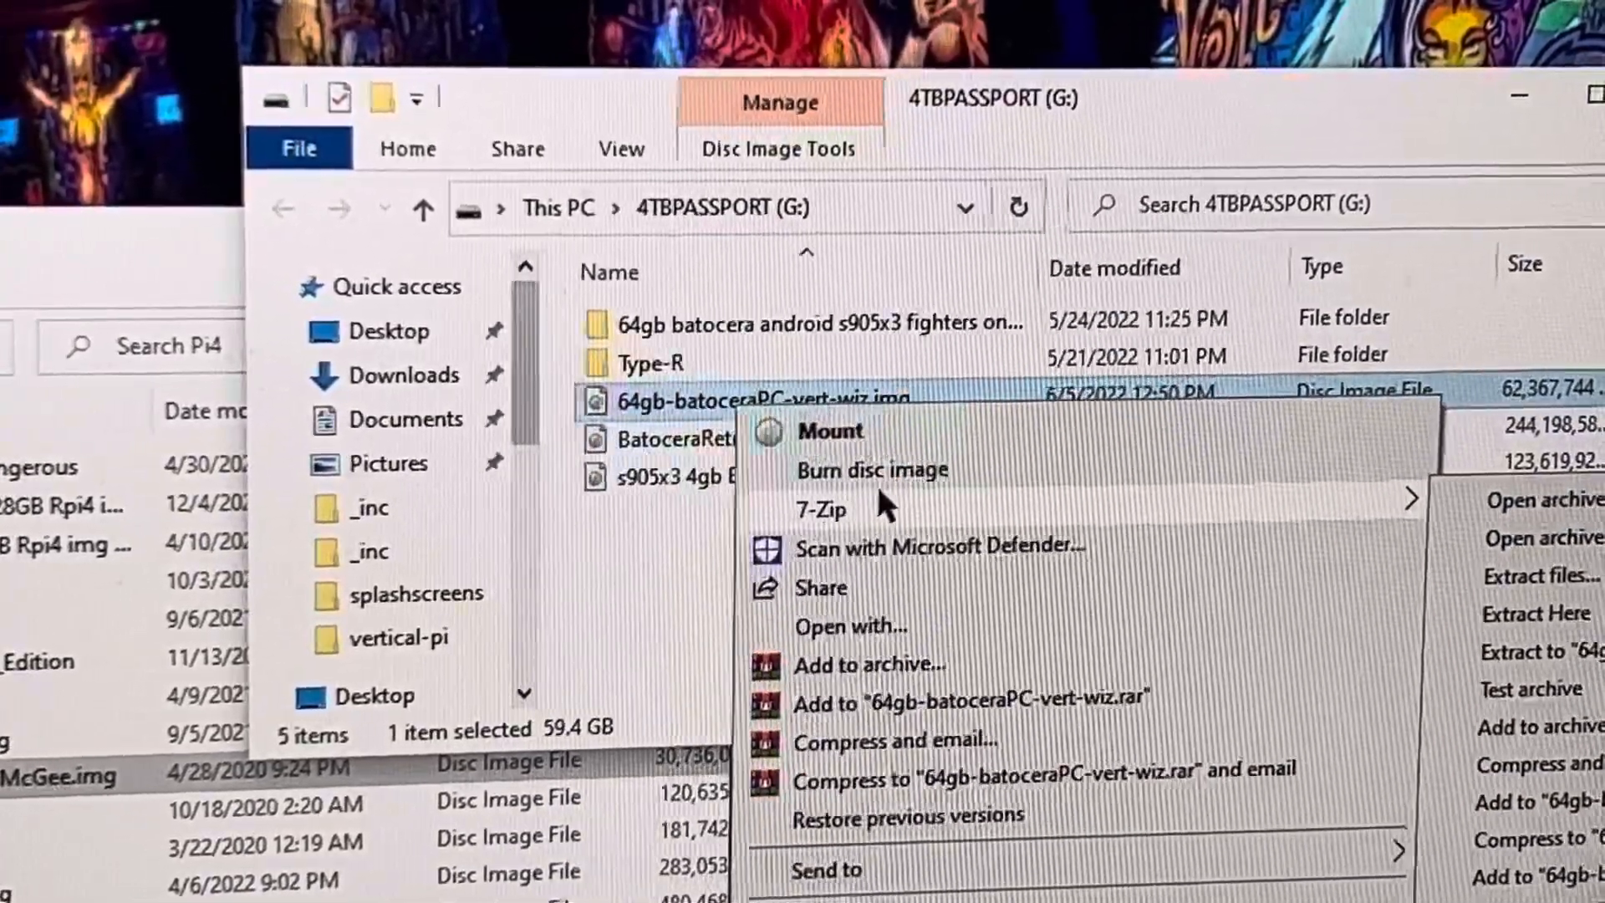
pyautogui.moveTo(1214, 589)
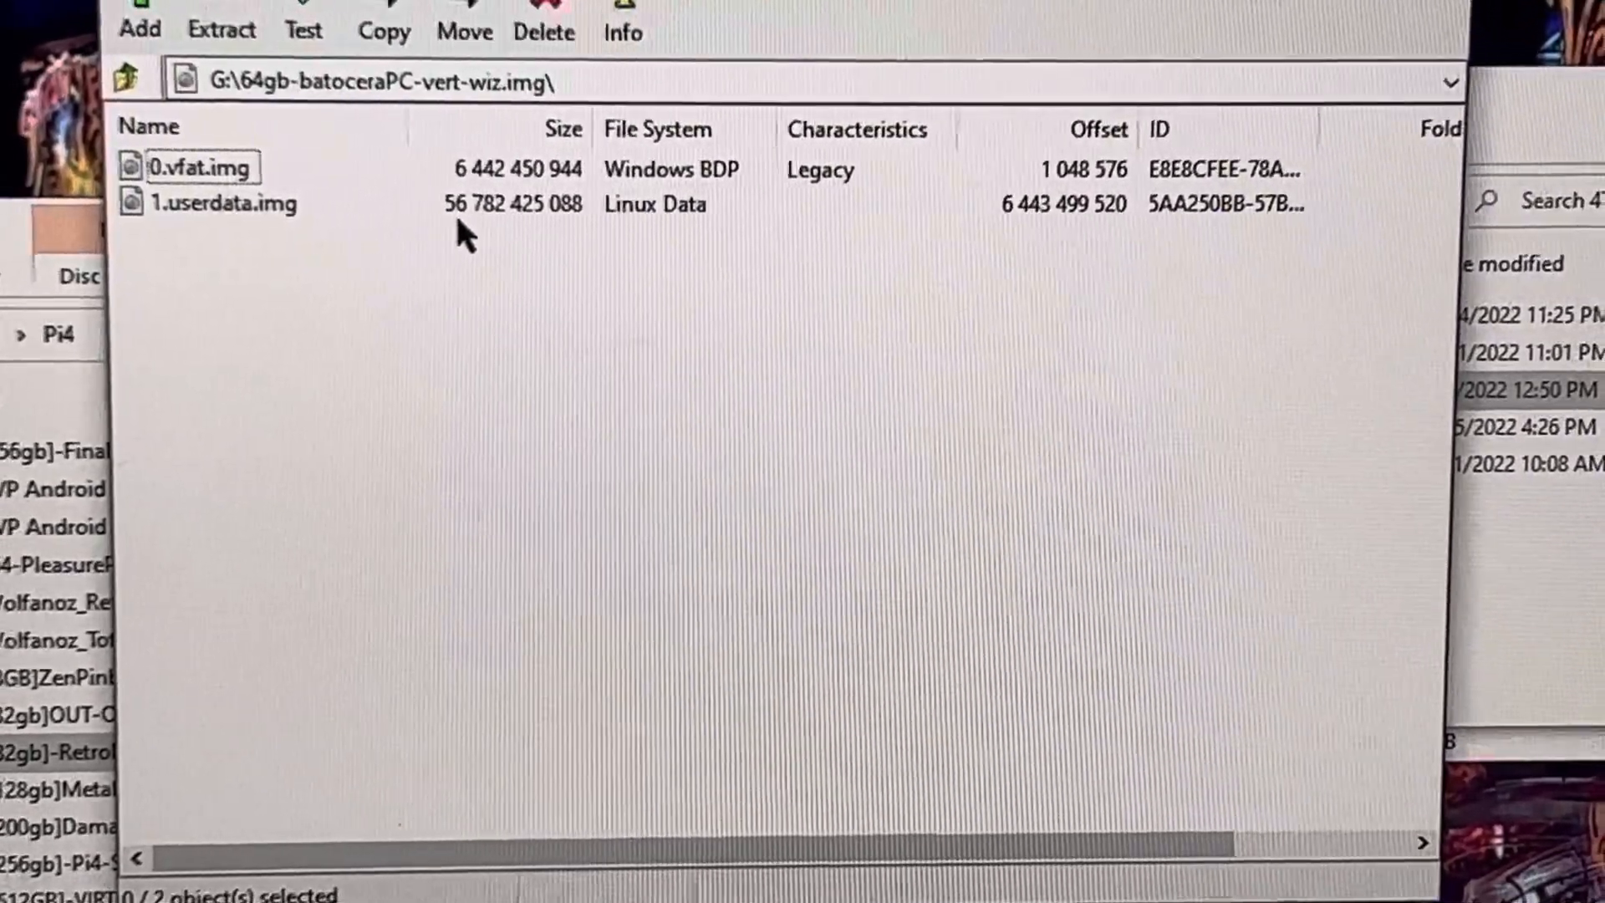
pyautogui.moveTo(685, 225)
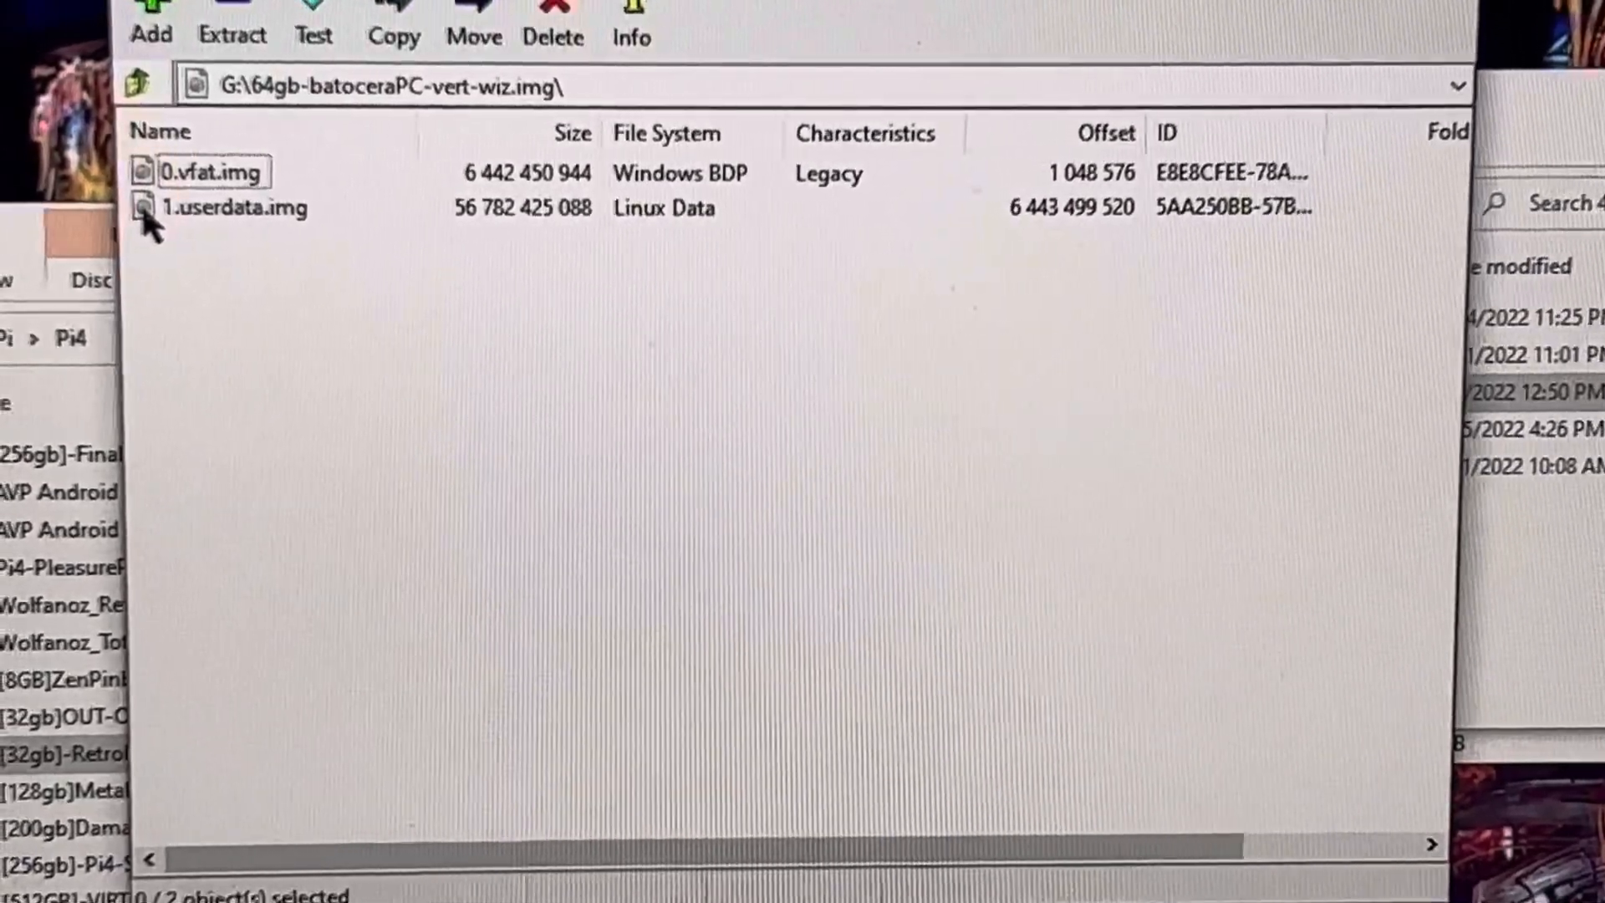
# Browse the bios folder of the 1.userdata.img partition and return to its top level.
pyautogui.click(236, 207)
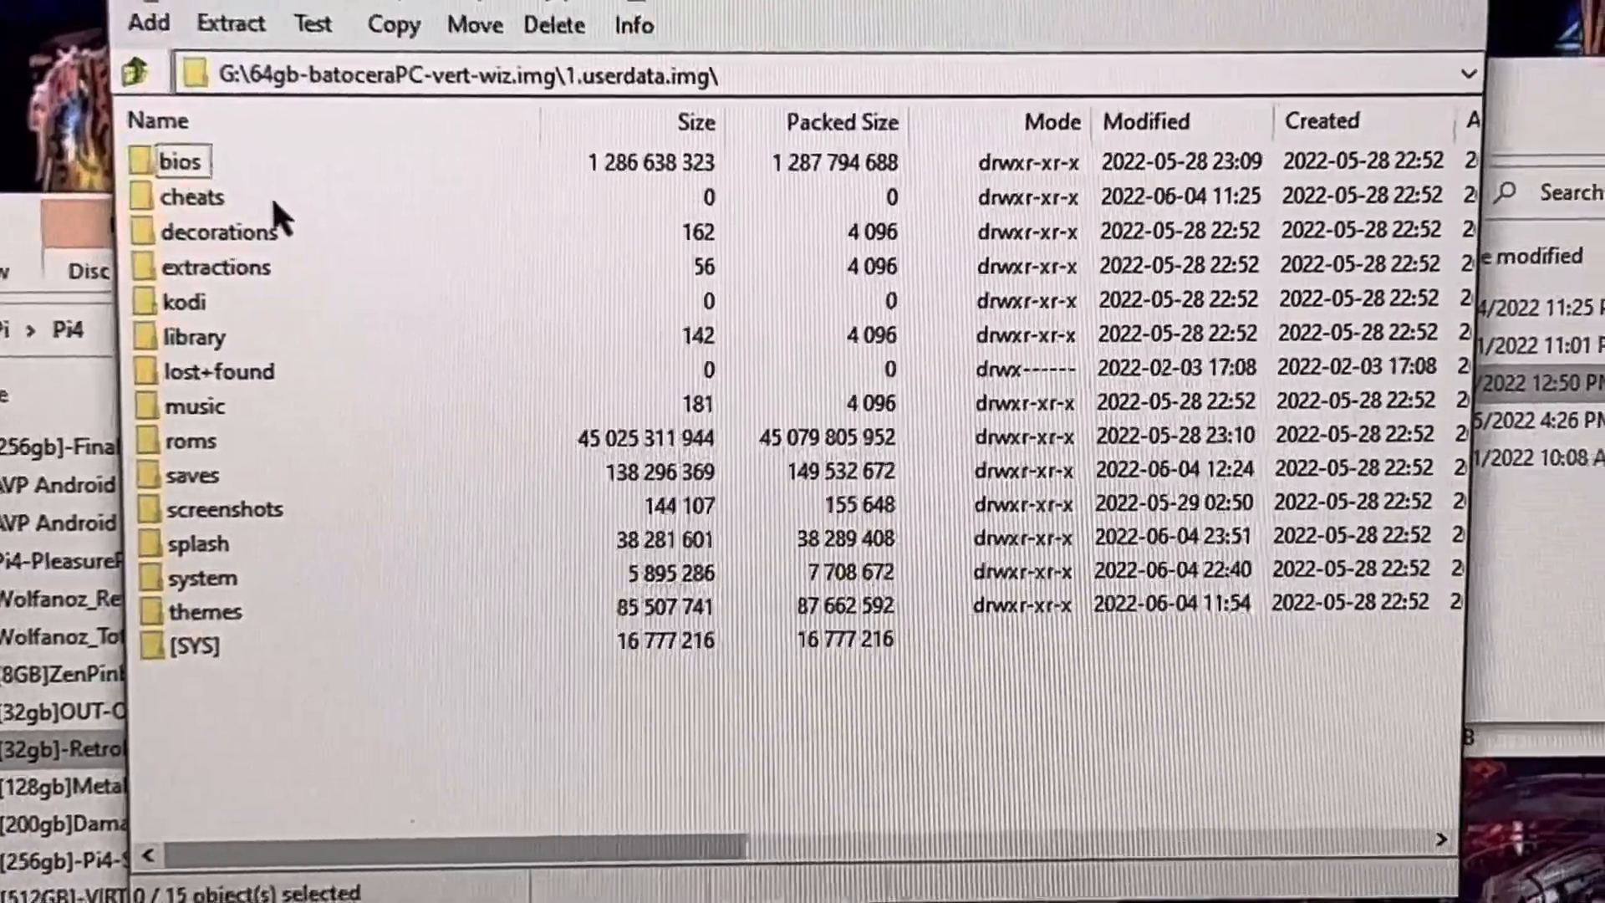
pyautogui.moveTo(353, 40)
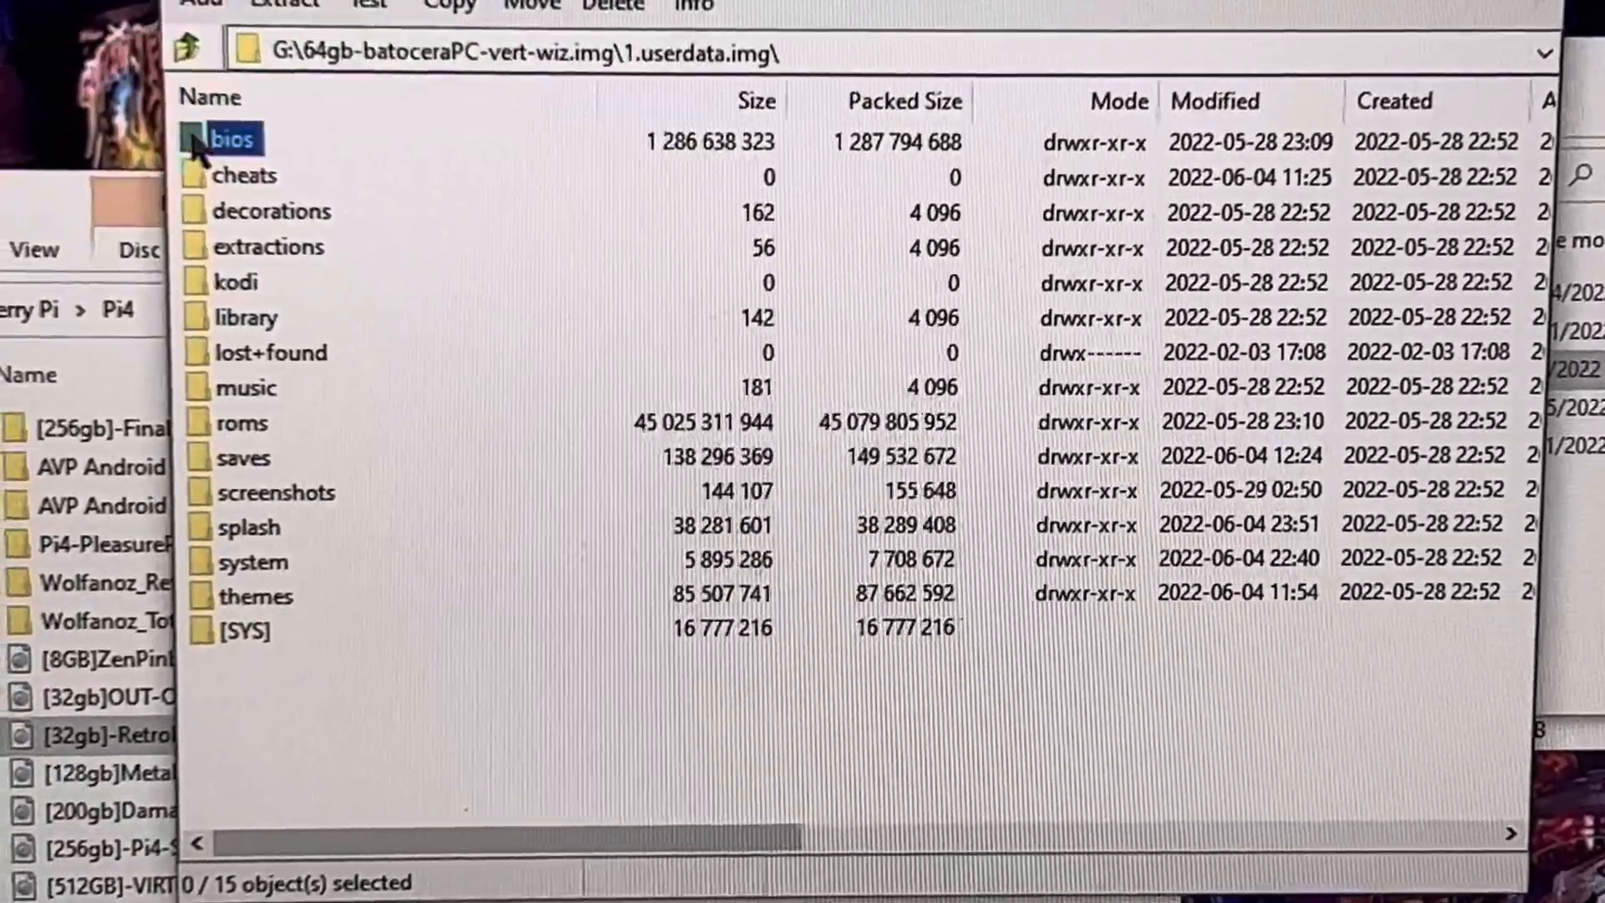
pyautogui.doubleClick(234, 141)
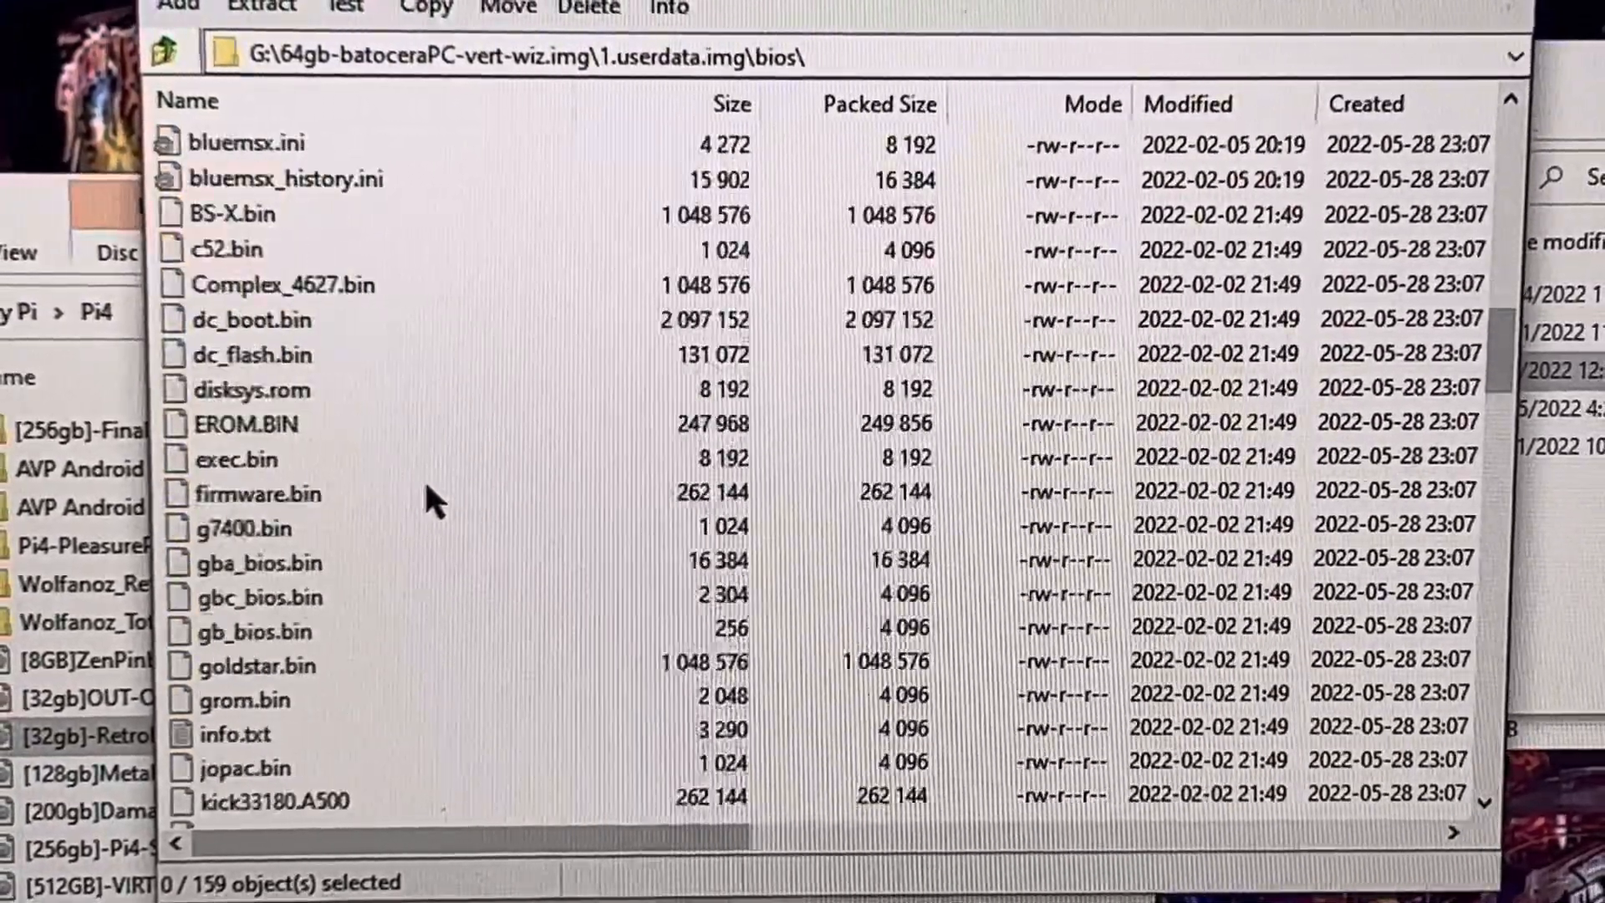
pyautogui.scroll(-3)
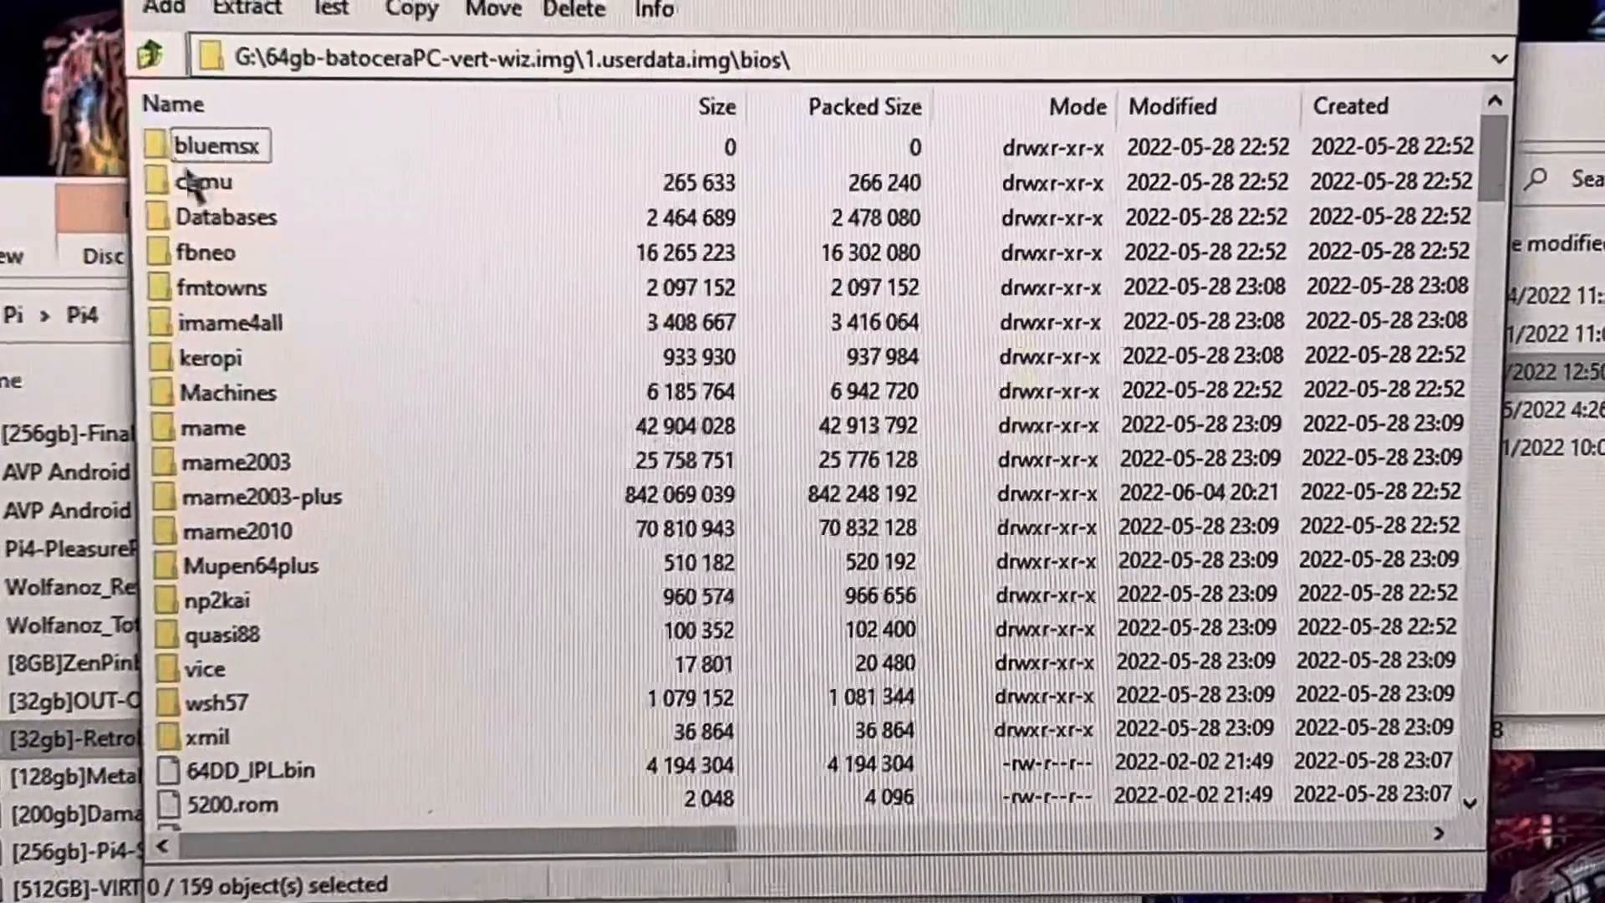
pyautogui.click(156, 59)
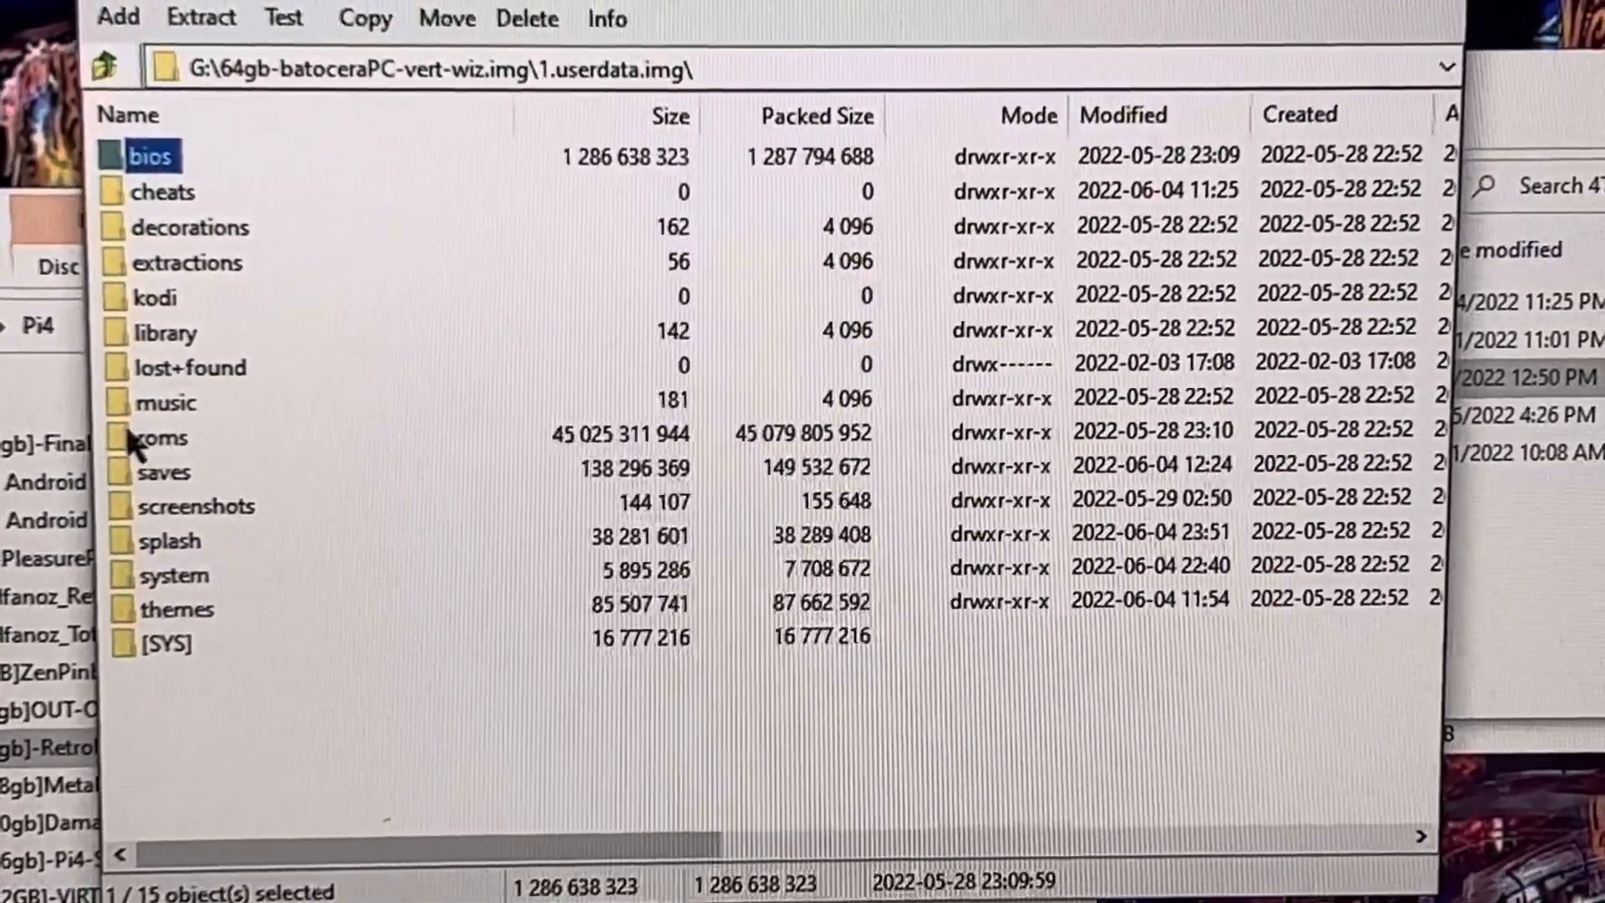
# Enter the userdata roms folder and scroll through its system folders.
pyautogui.doubleClick(168, 434)
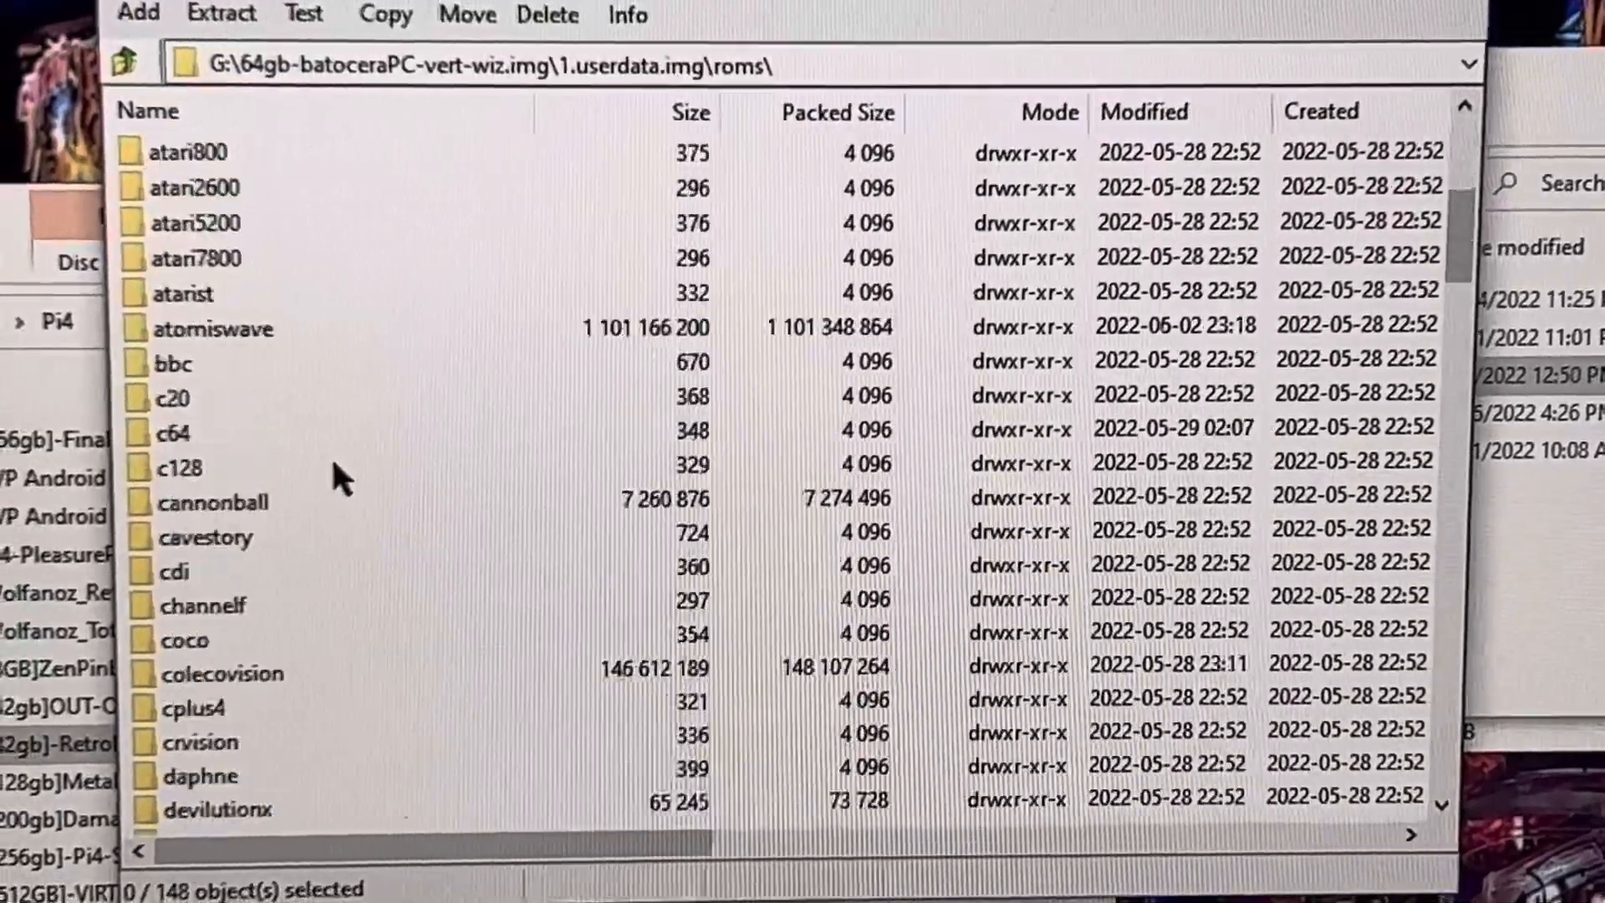
pyautogui.scroll(-3)
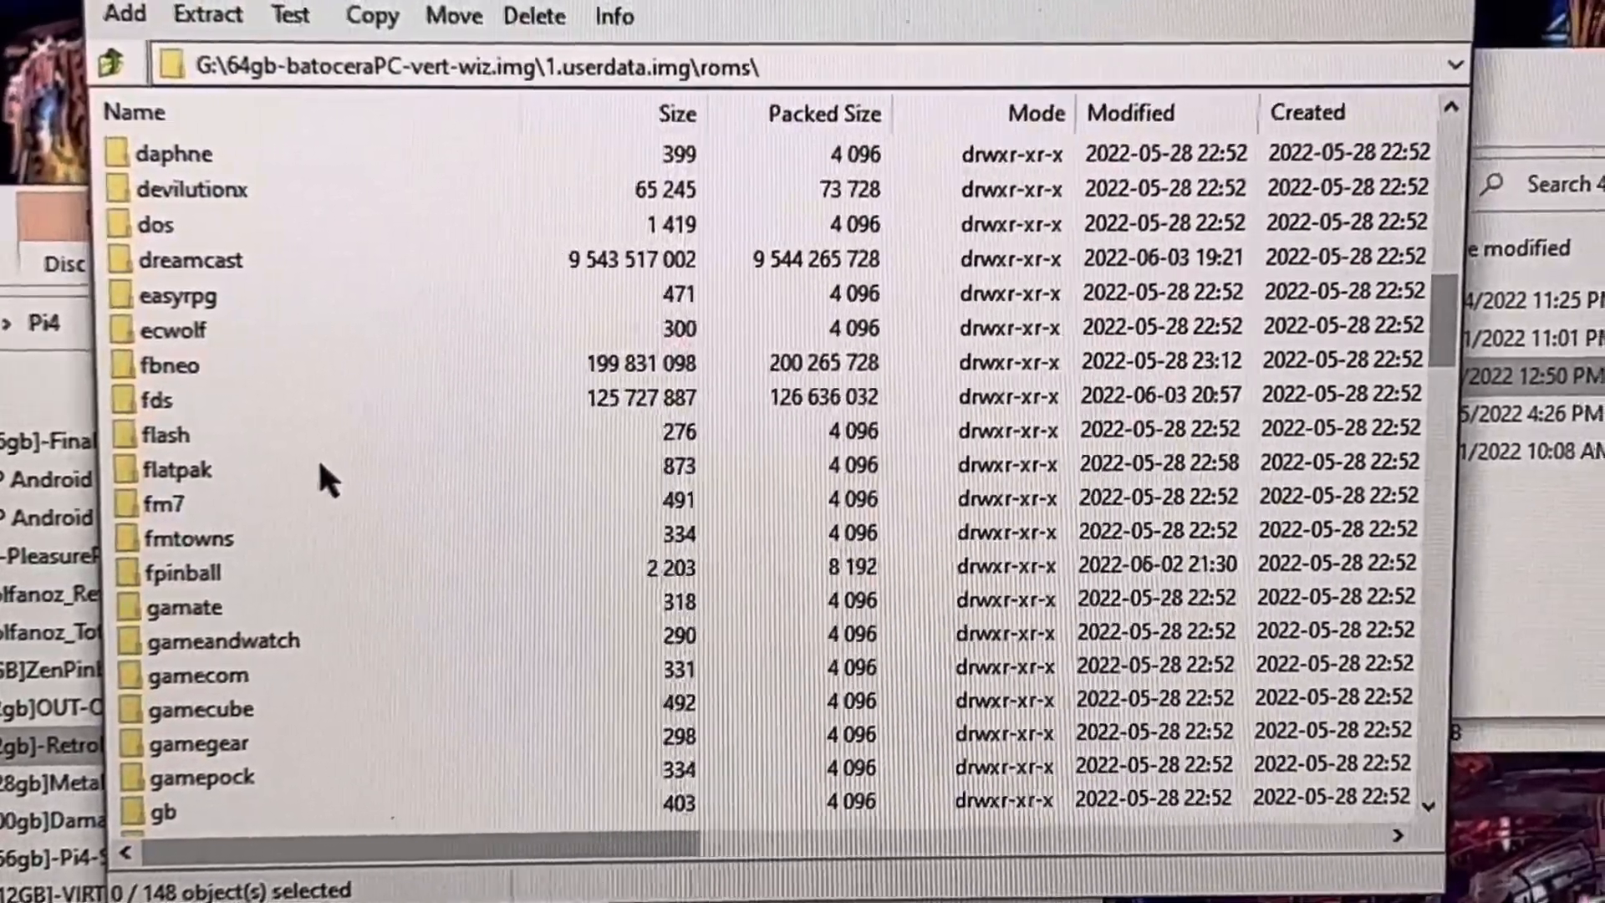
pyautogui.scroll(3)
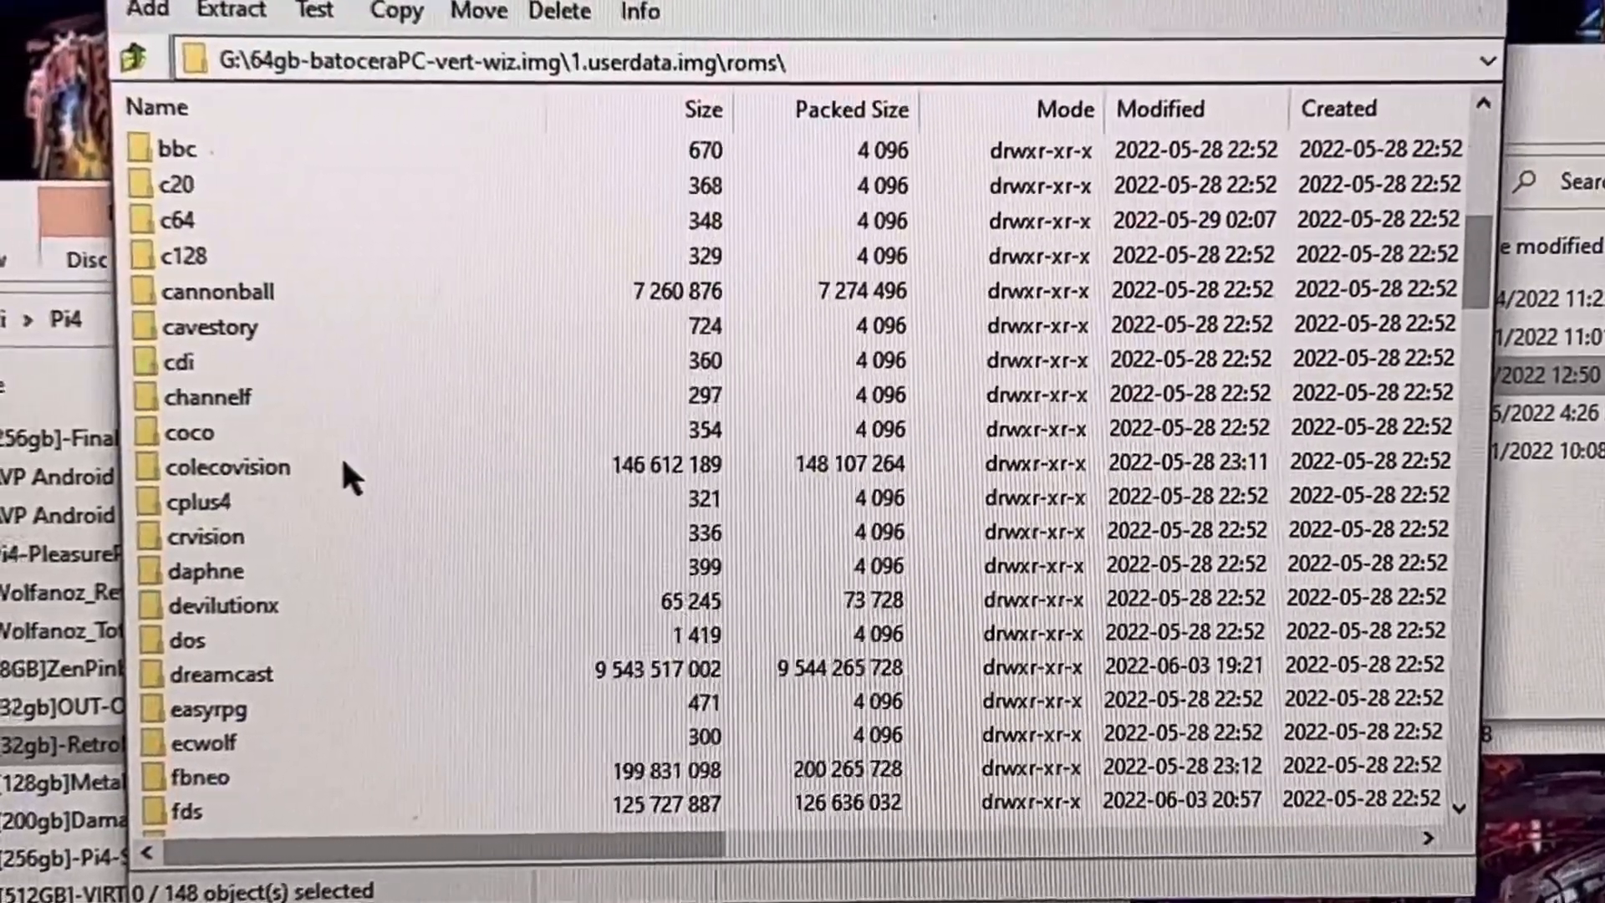
pyautogui.scroll(3)
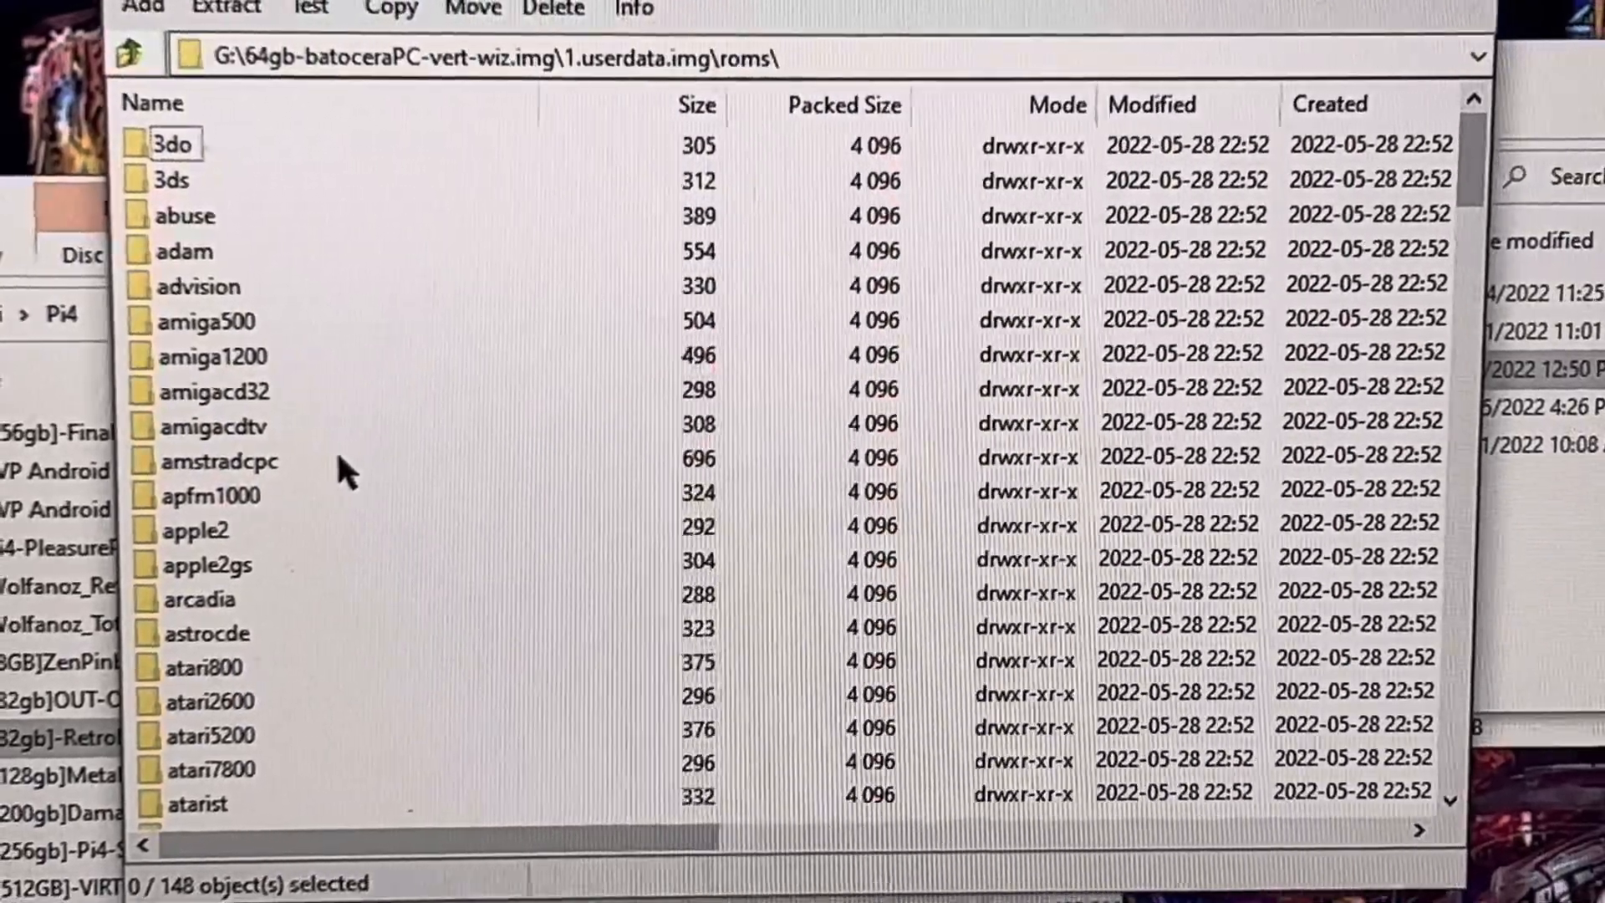
pyautogui.scroll(-3)
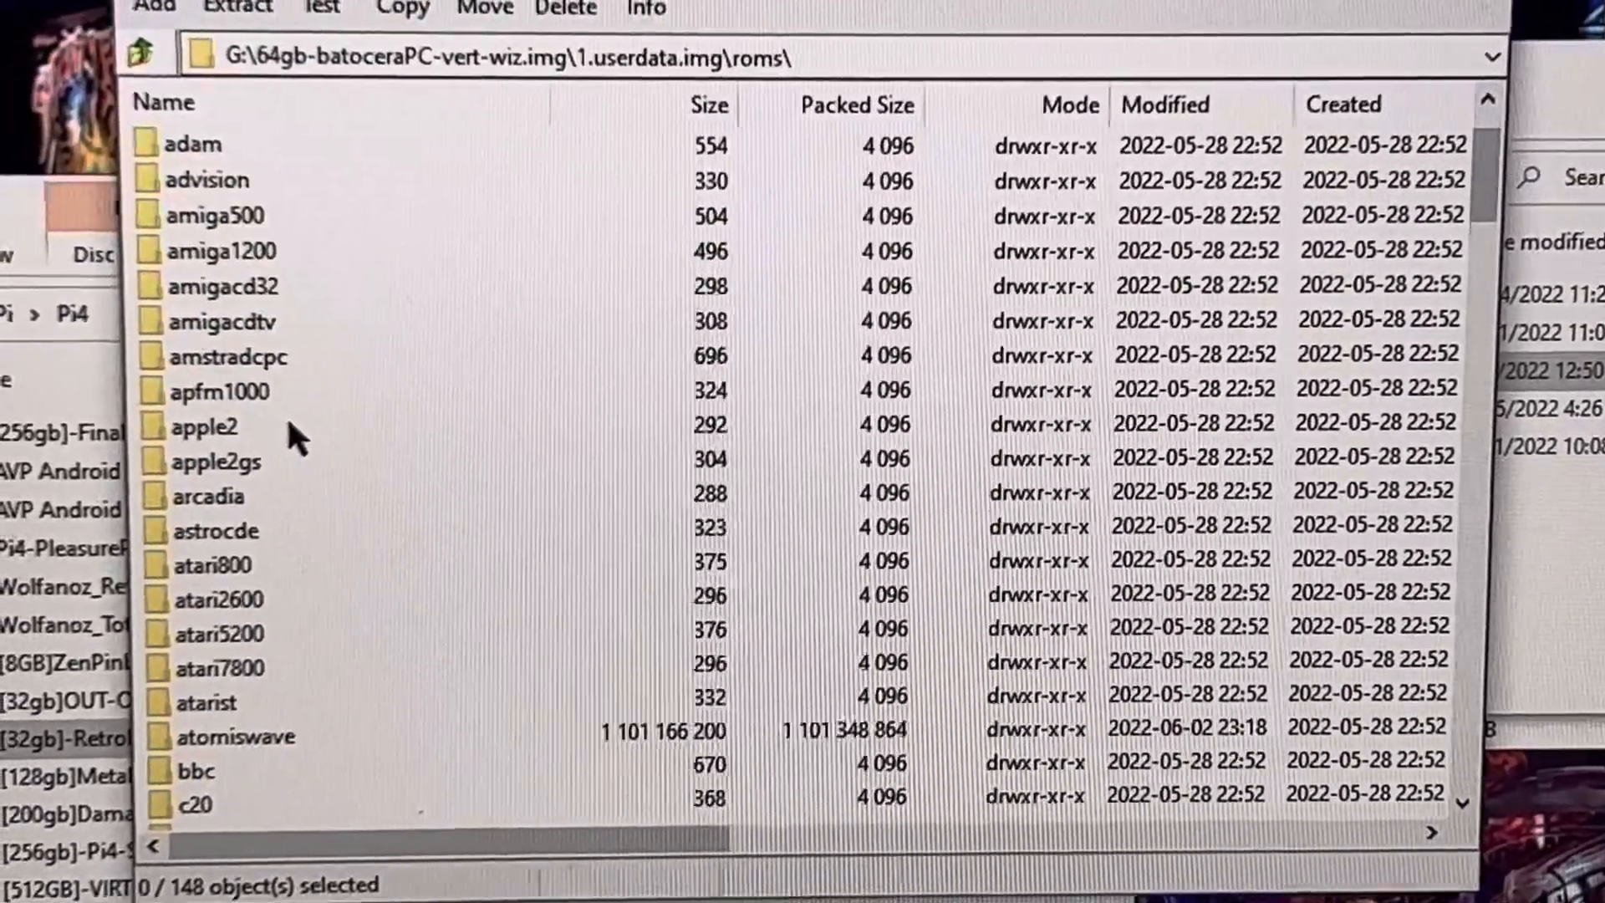
pyautogui.scroll(-3)
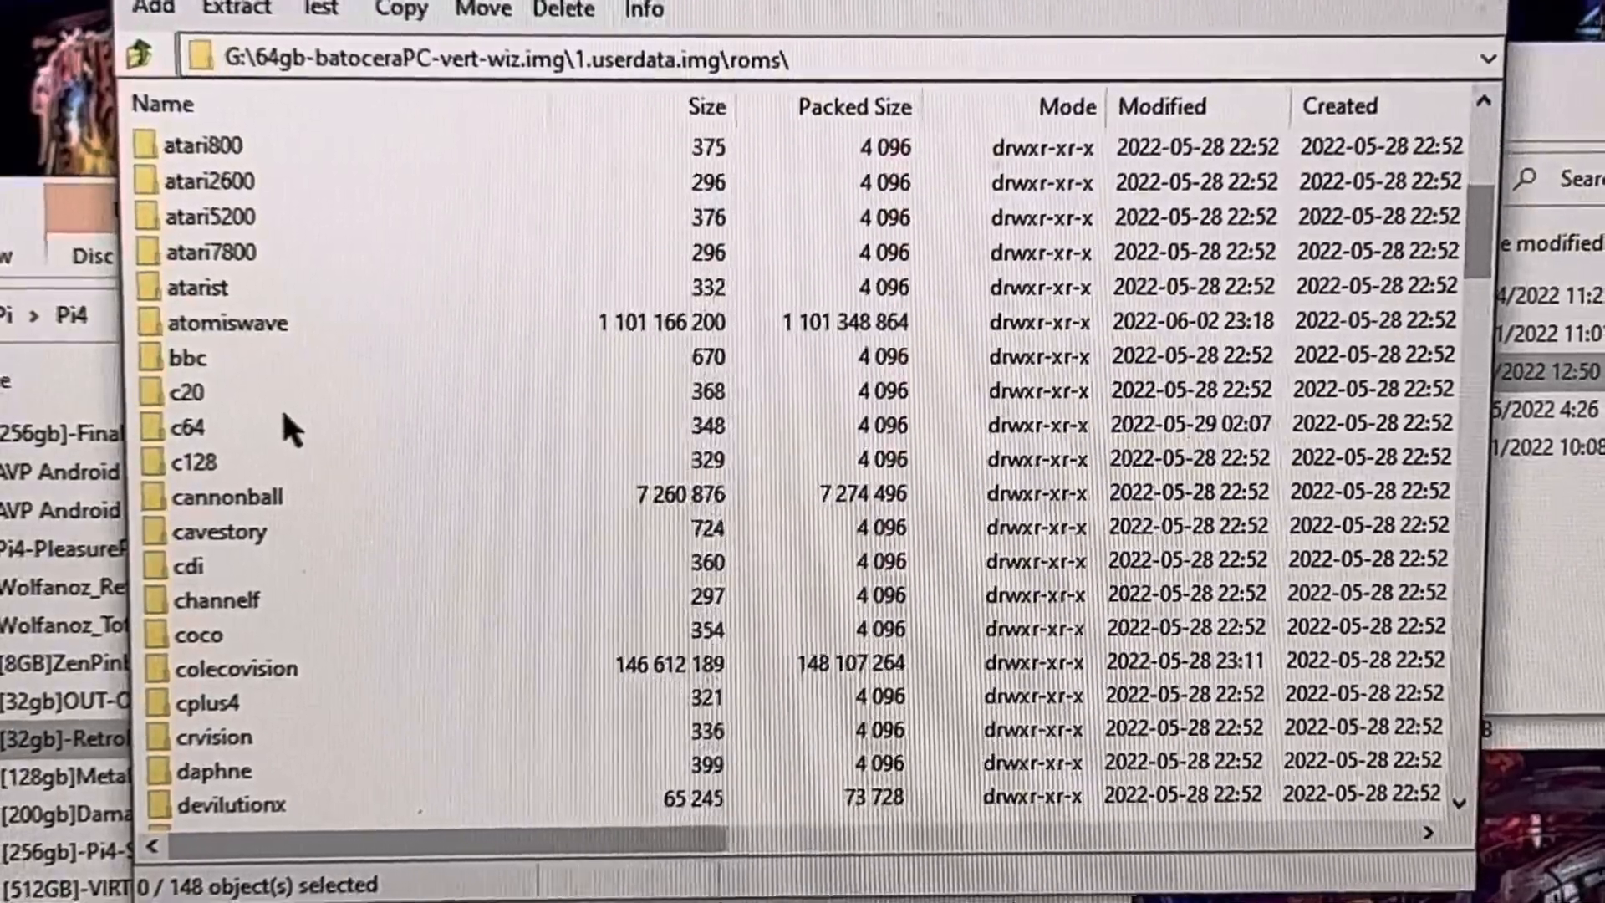
# Look through the atomiswave game files and return to the roms list.
pyautogui.doubleClick(239, 321)
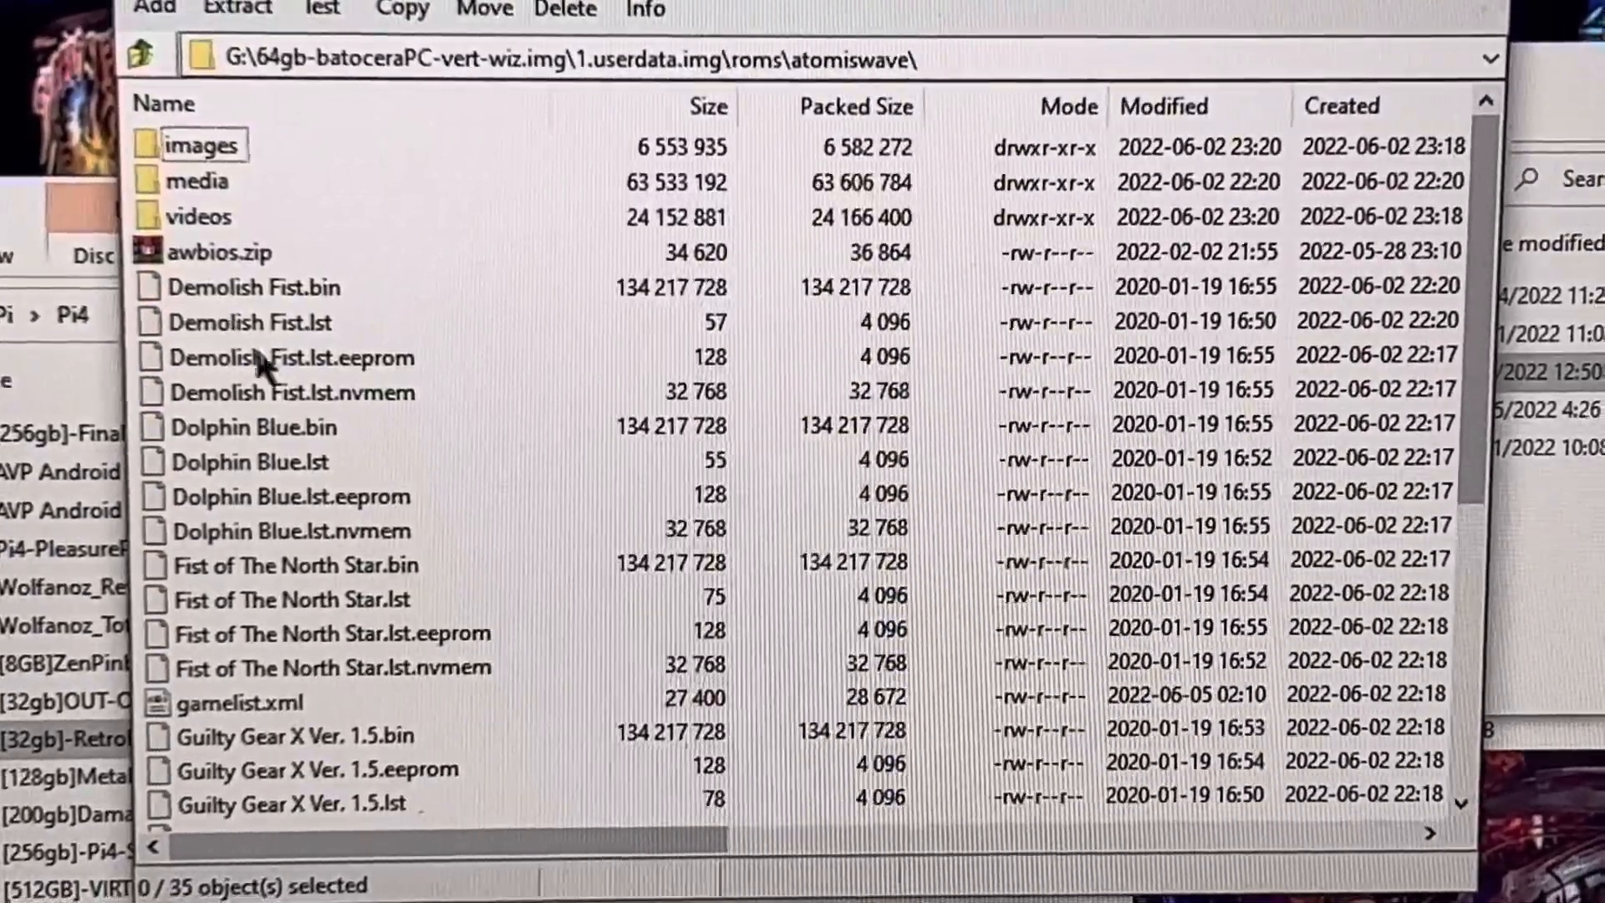
pyautogui.scroll(-3)
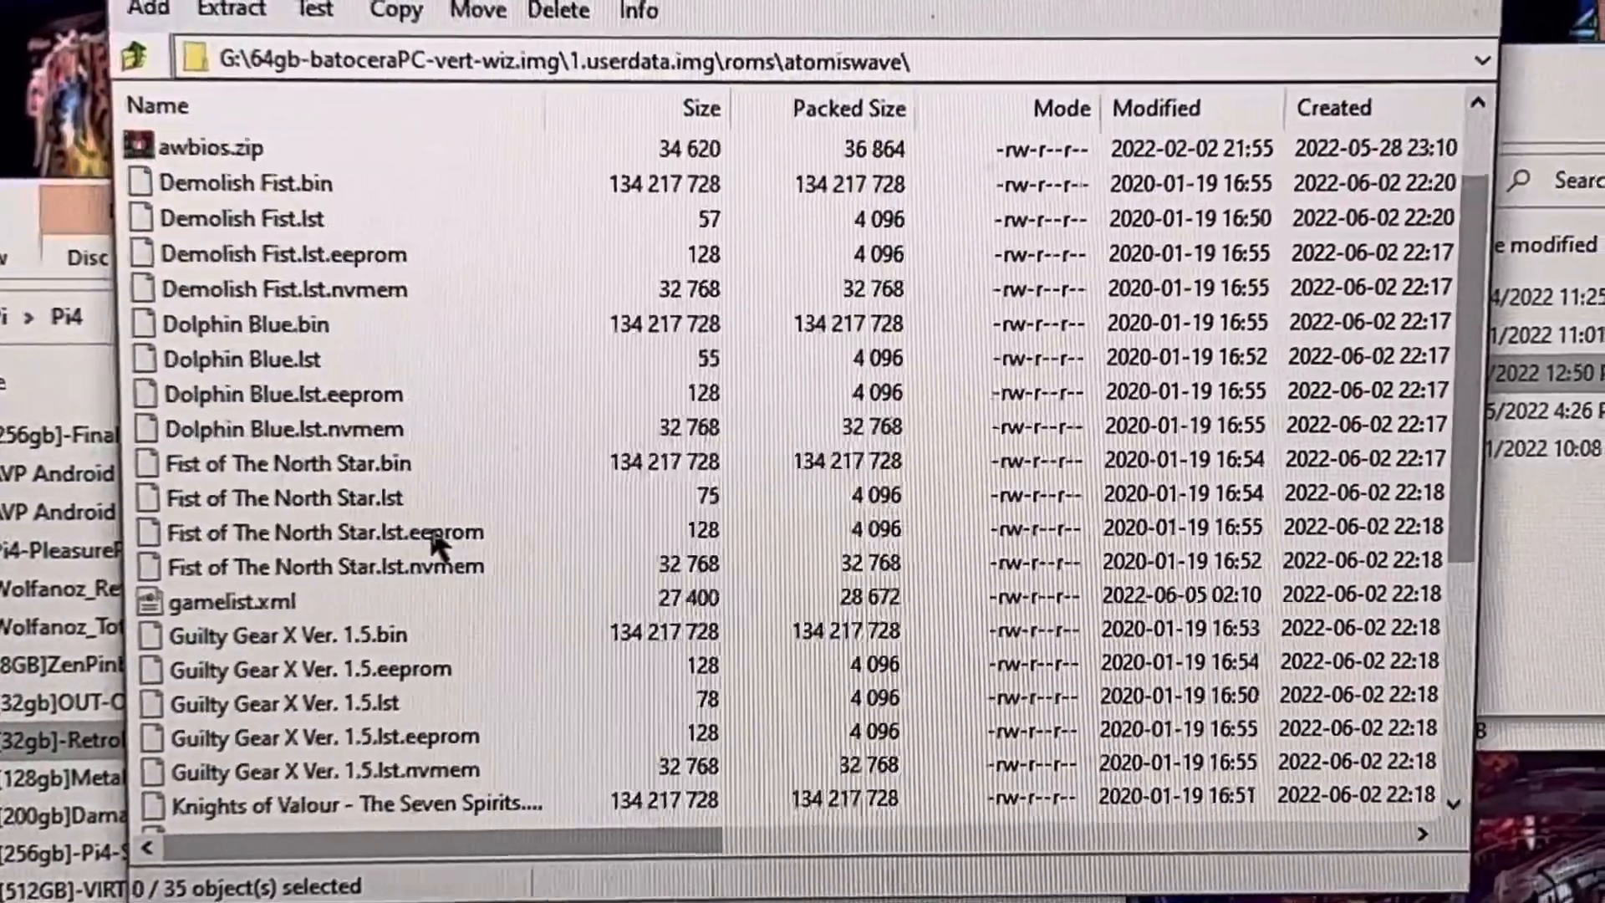
pyautogui.scroll(-3)
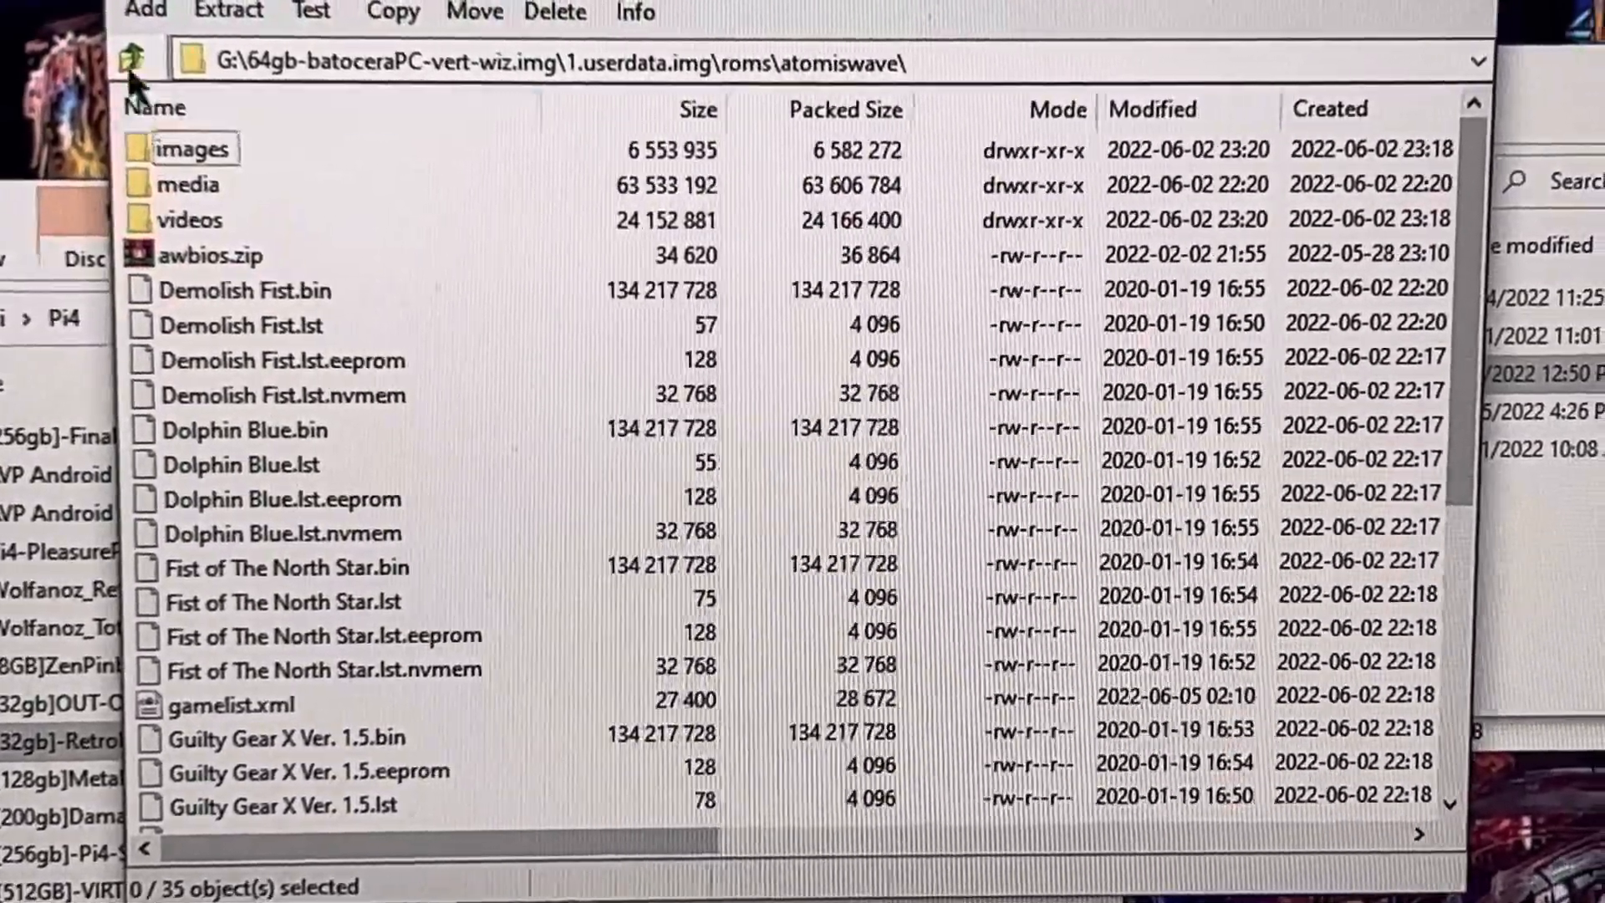
pyautogui.click(142, 60)
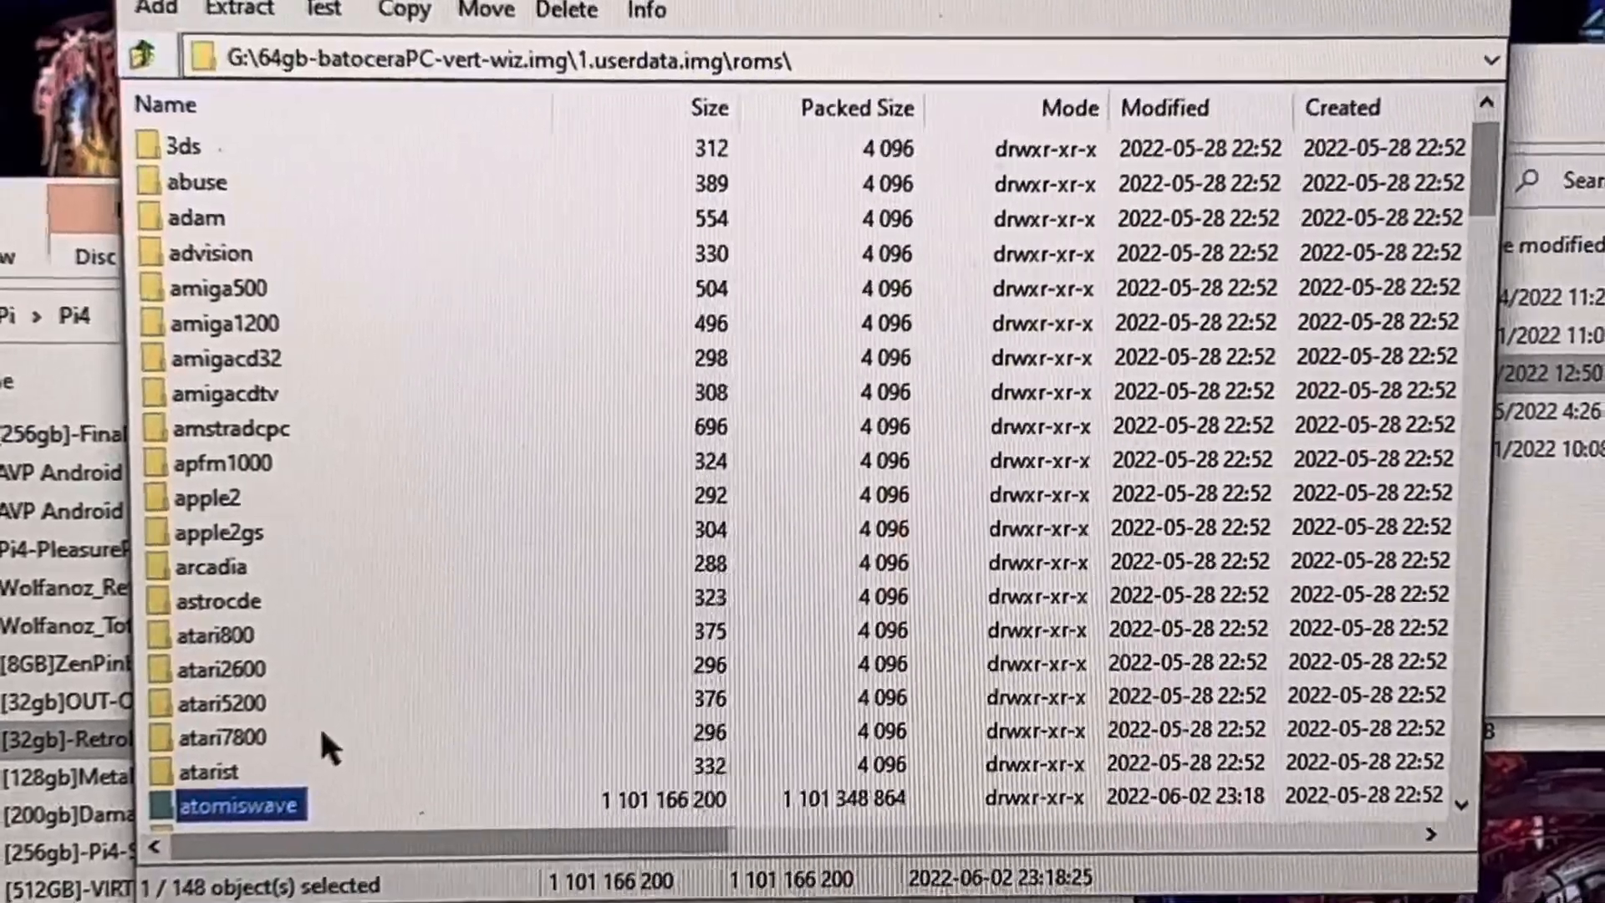
# Peek at the splash videos folder from the userdata top level.
pyautogui.click(144, 58)
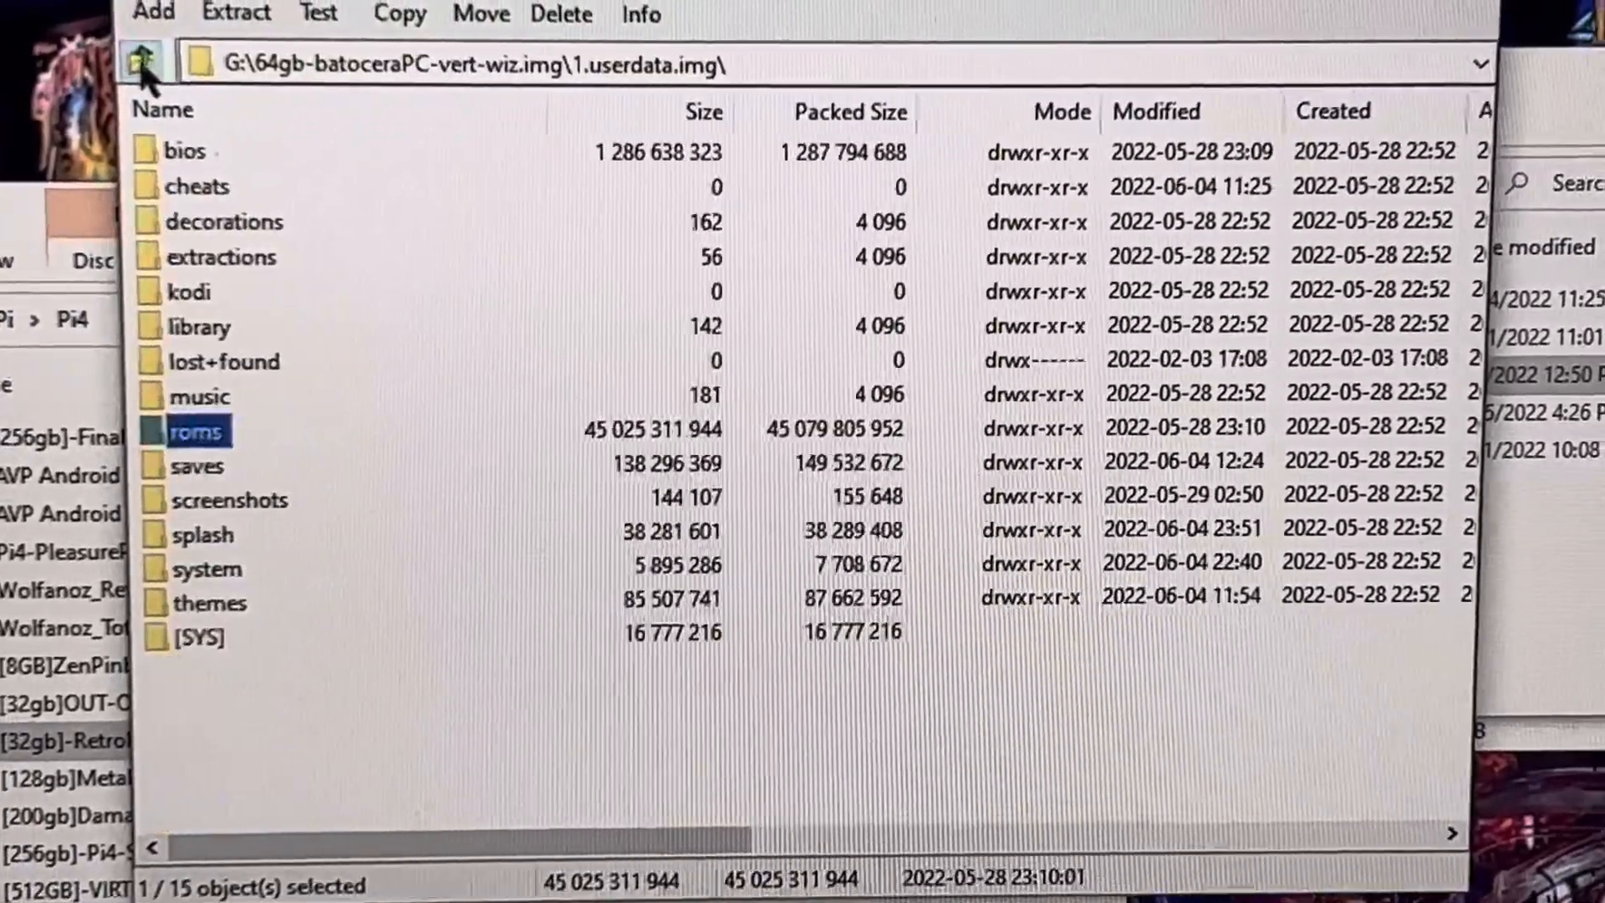
pyautogui.moveTo(204, 553)
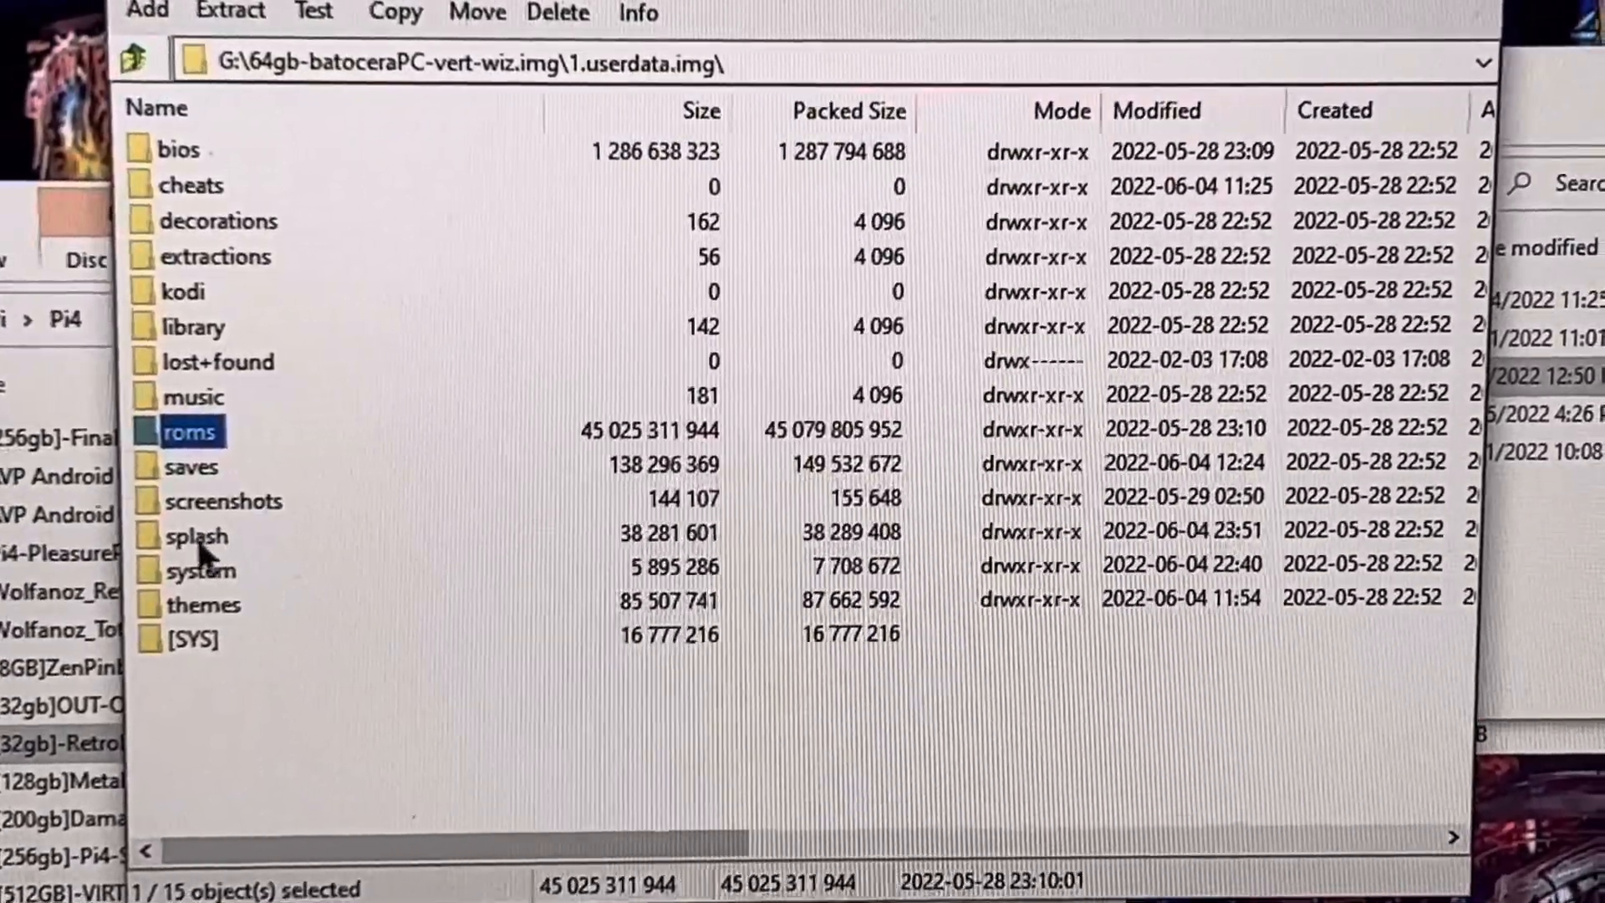
pyautogui.doubleClick(195, 535)
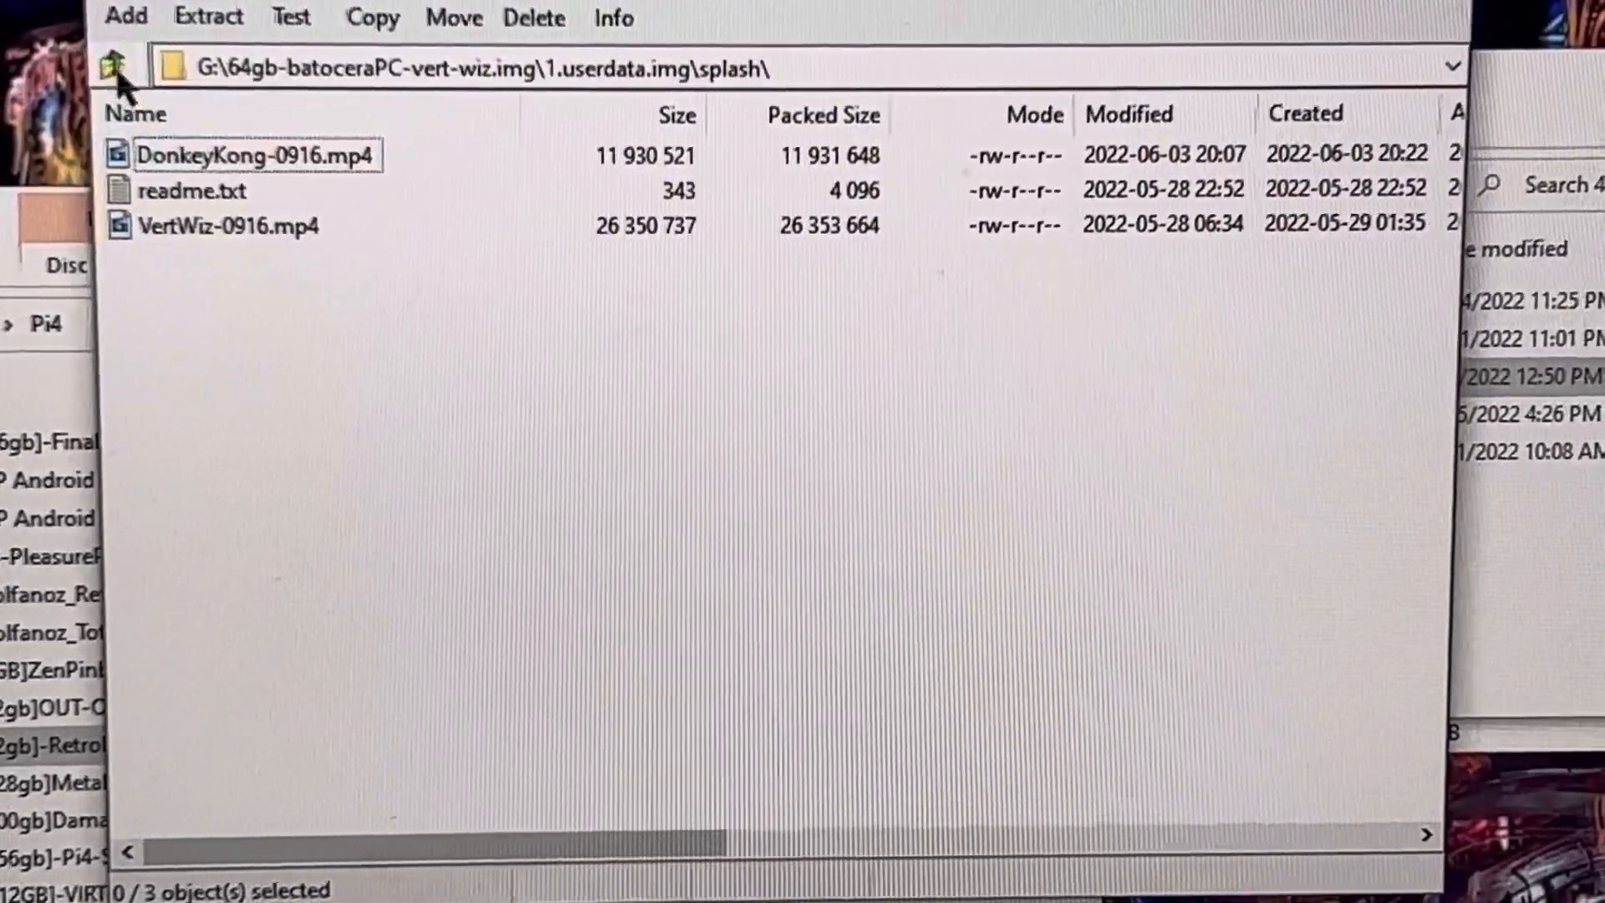
pyautogui.click(117, 66)
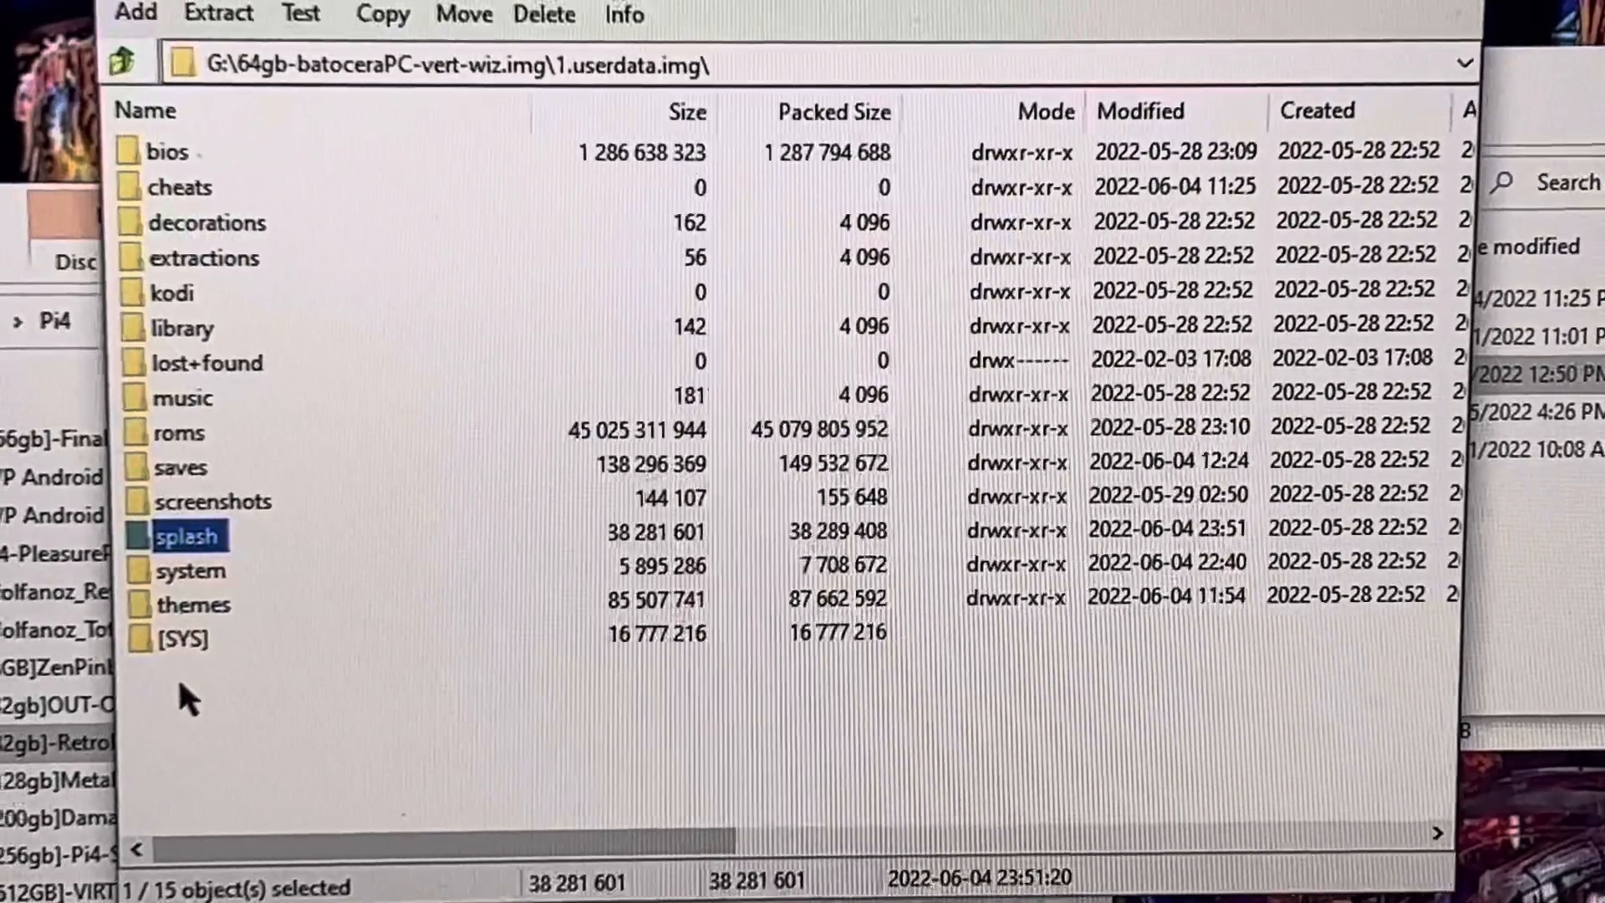
# Inspect the vertical_arcade-master and vertical Limit themes, then return to the image's partition list.
pyautogui.doubleClick(194, 604)
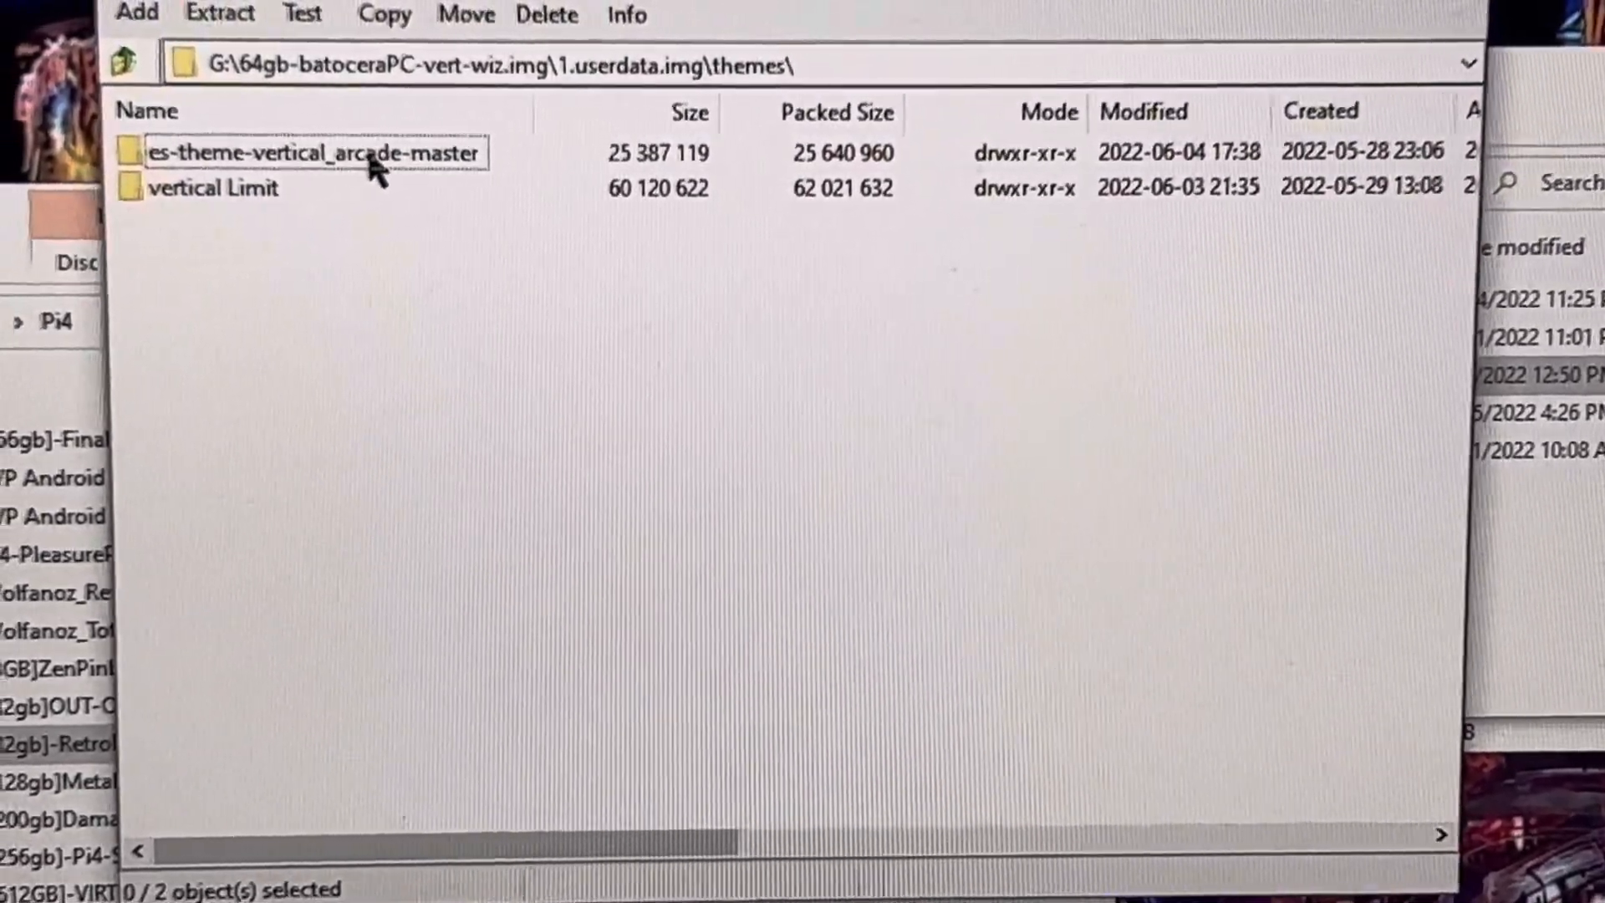
pyautogui.click(307, 154)
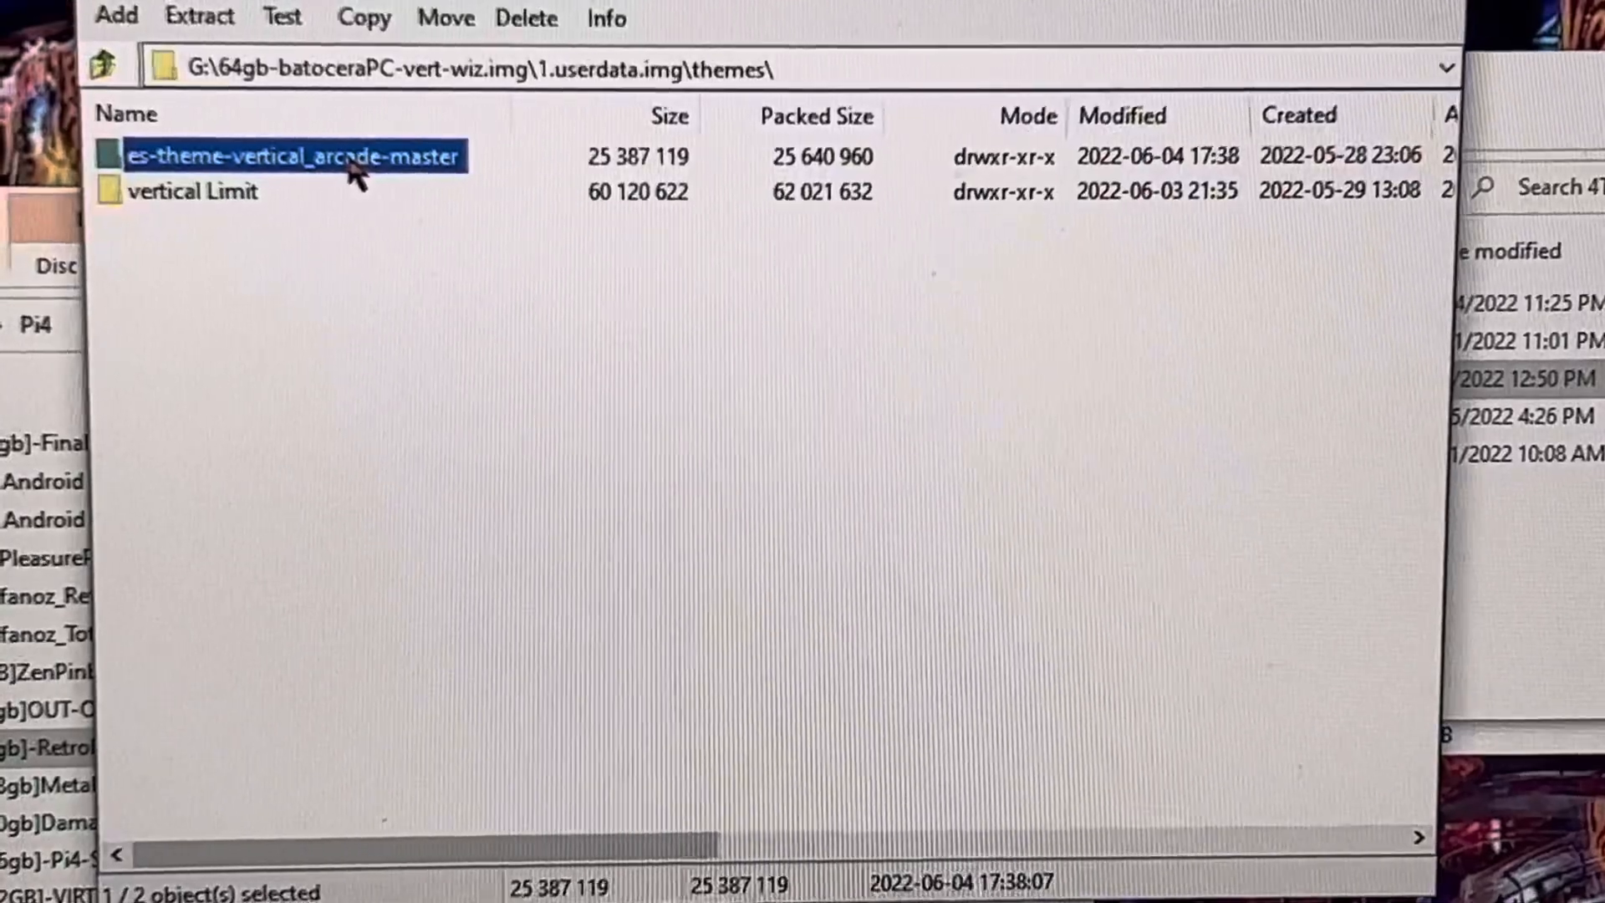
pyautogui.click(190, 190)
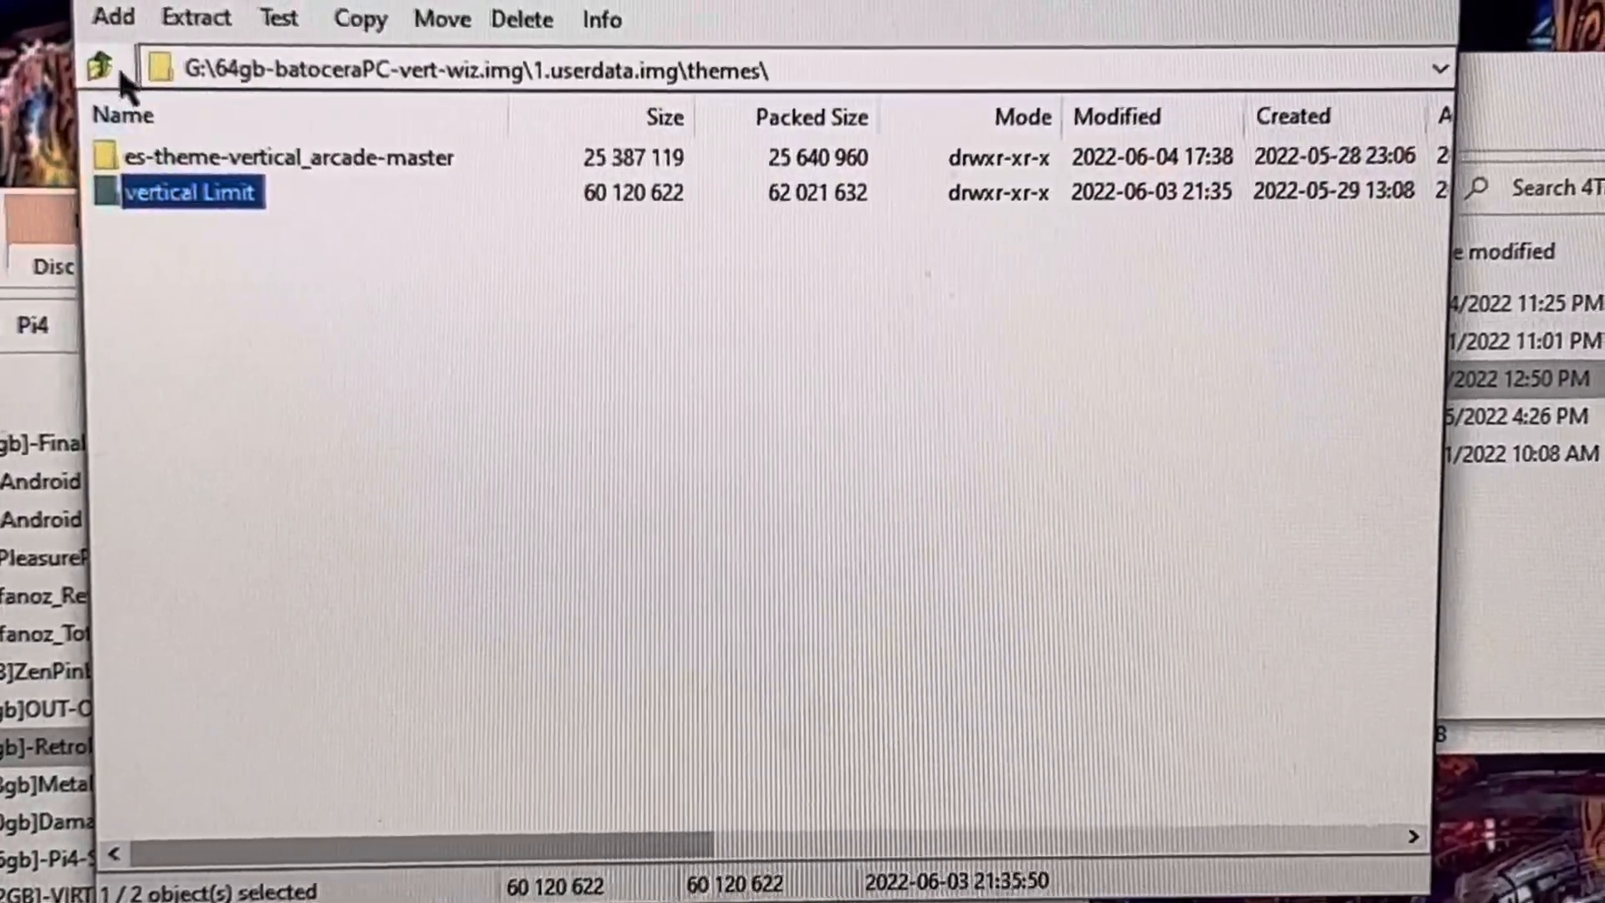
pyautogui.click(99, 69)
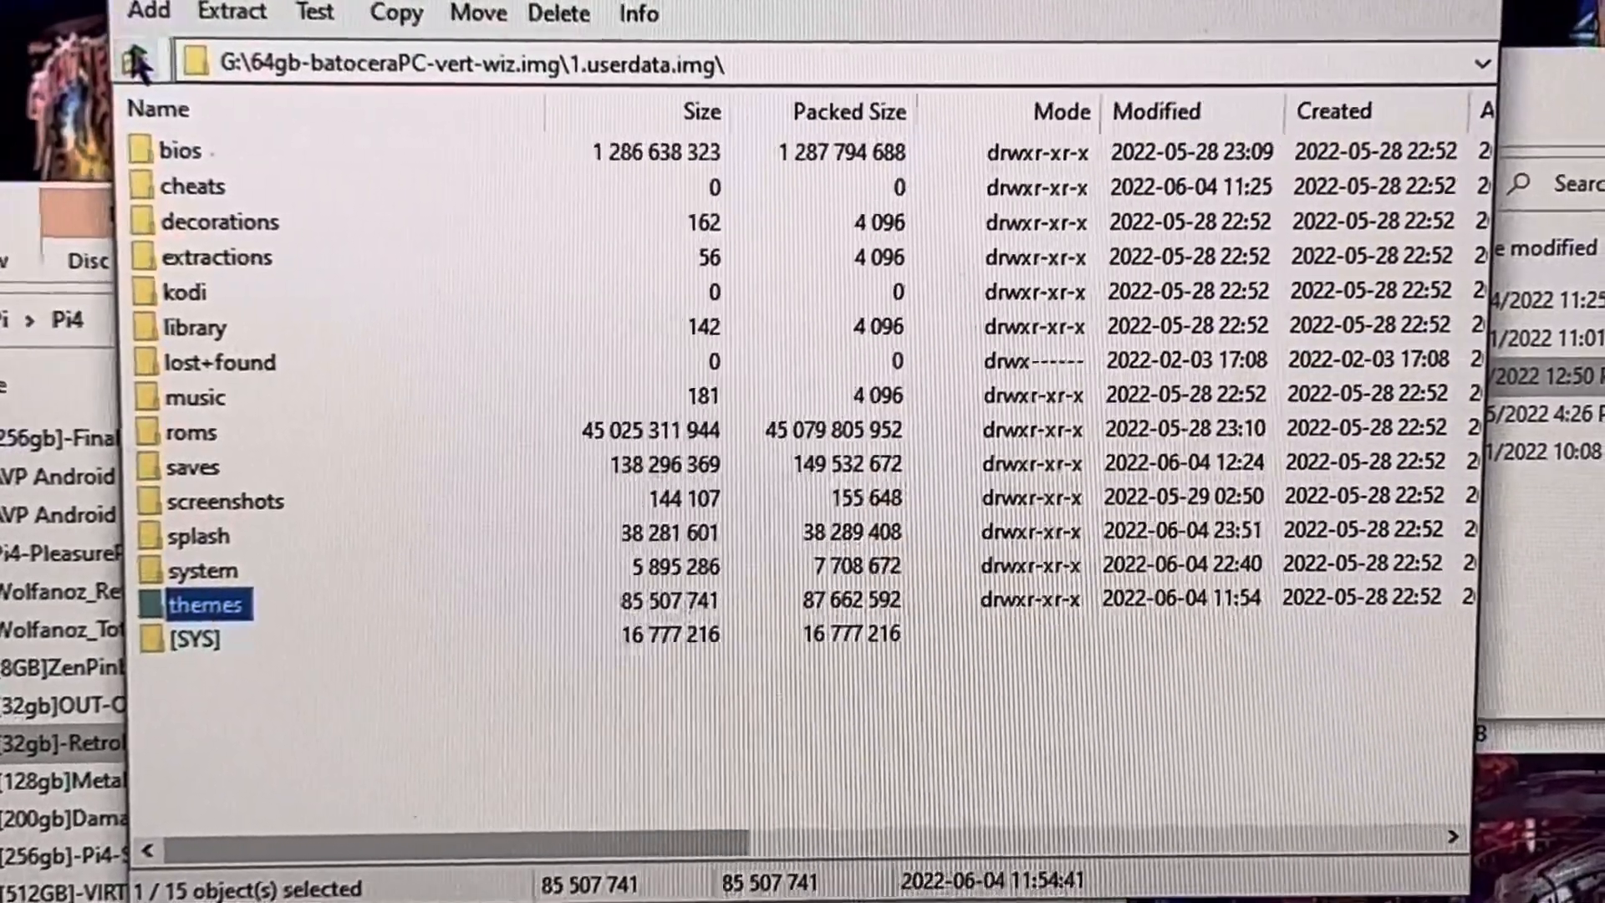
pyautogui.click(137, 61)
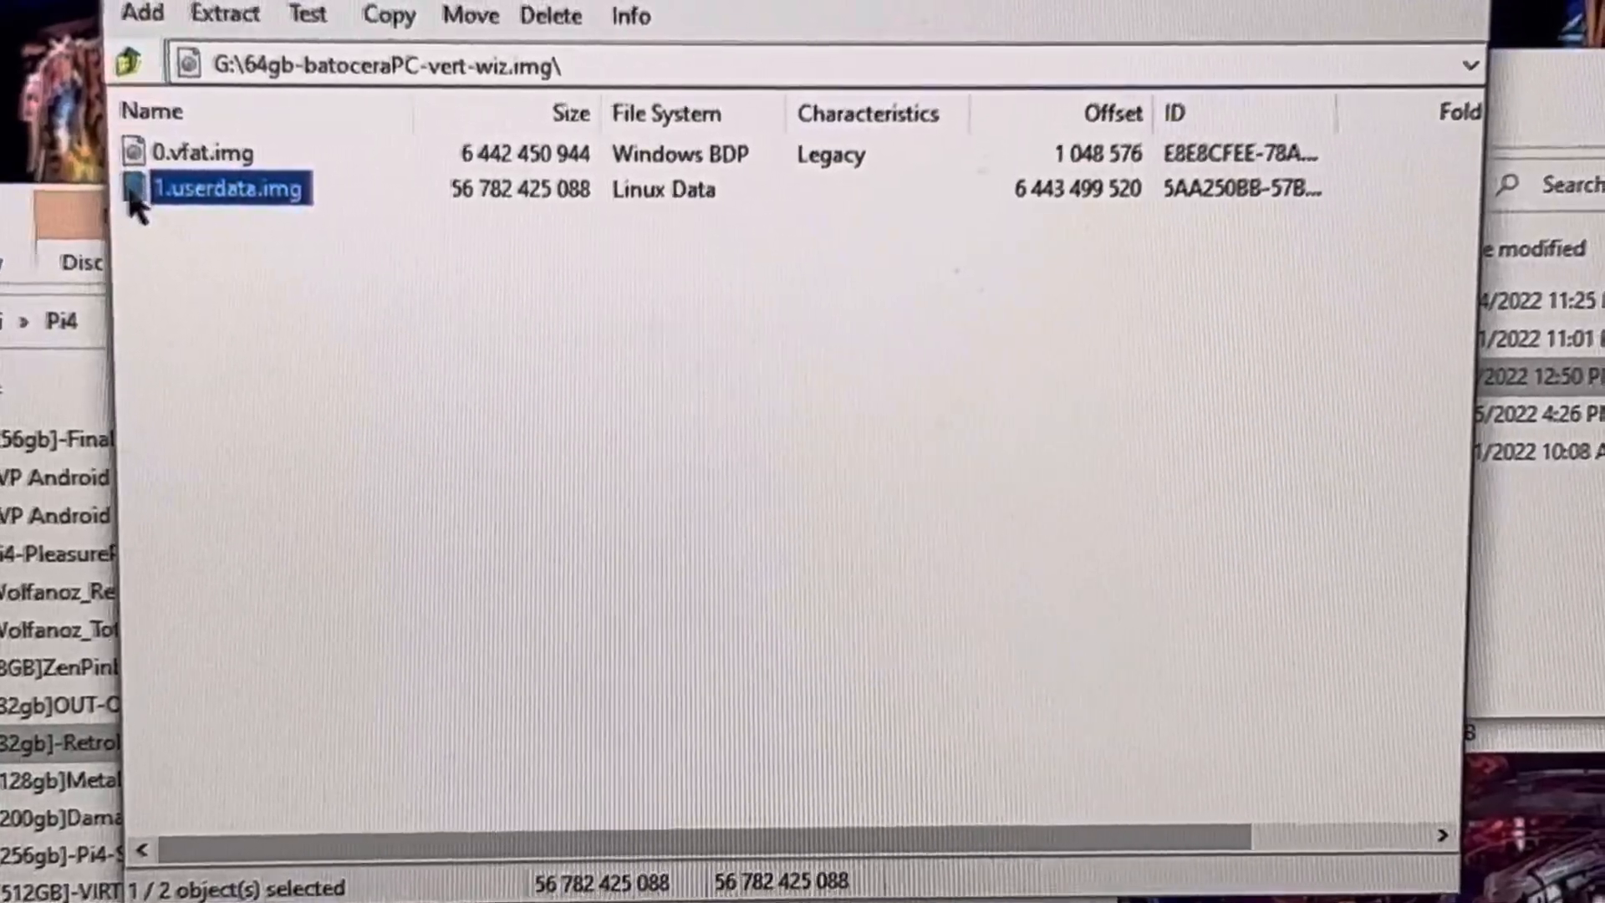
# Navigate into 1.userdata.img > bios > mame2003-plus.
pyautogui.doubleClick(229, 189)
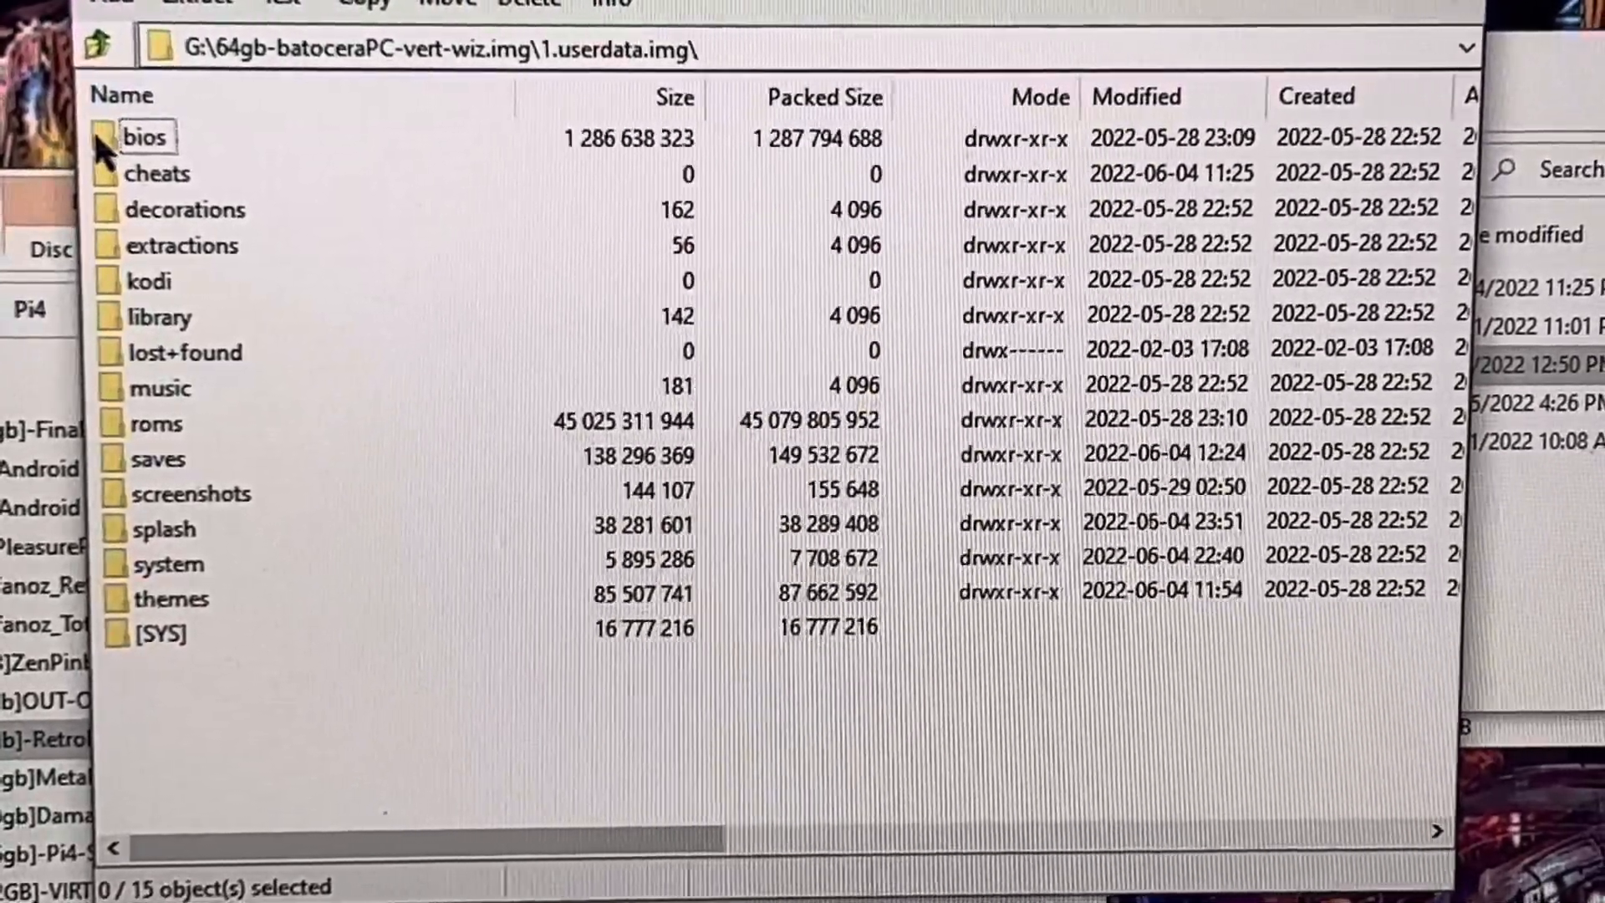
pyautogui.doubleClick(147, 139)
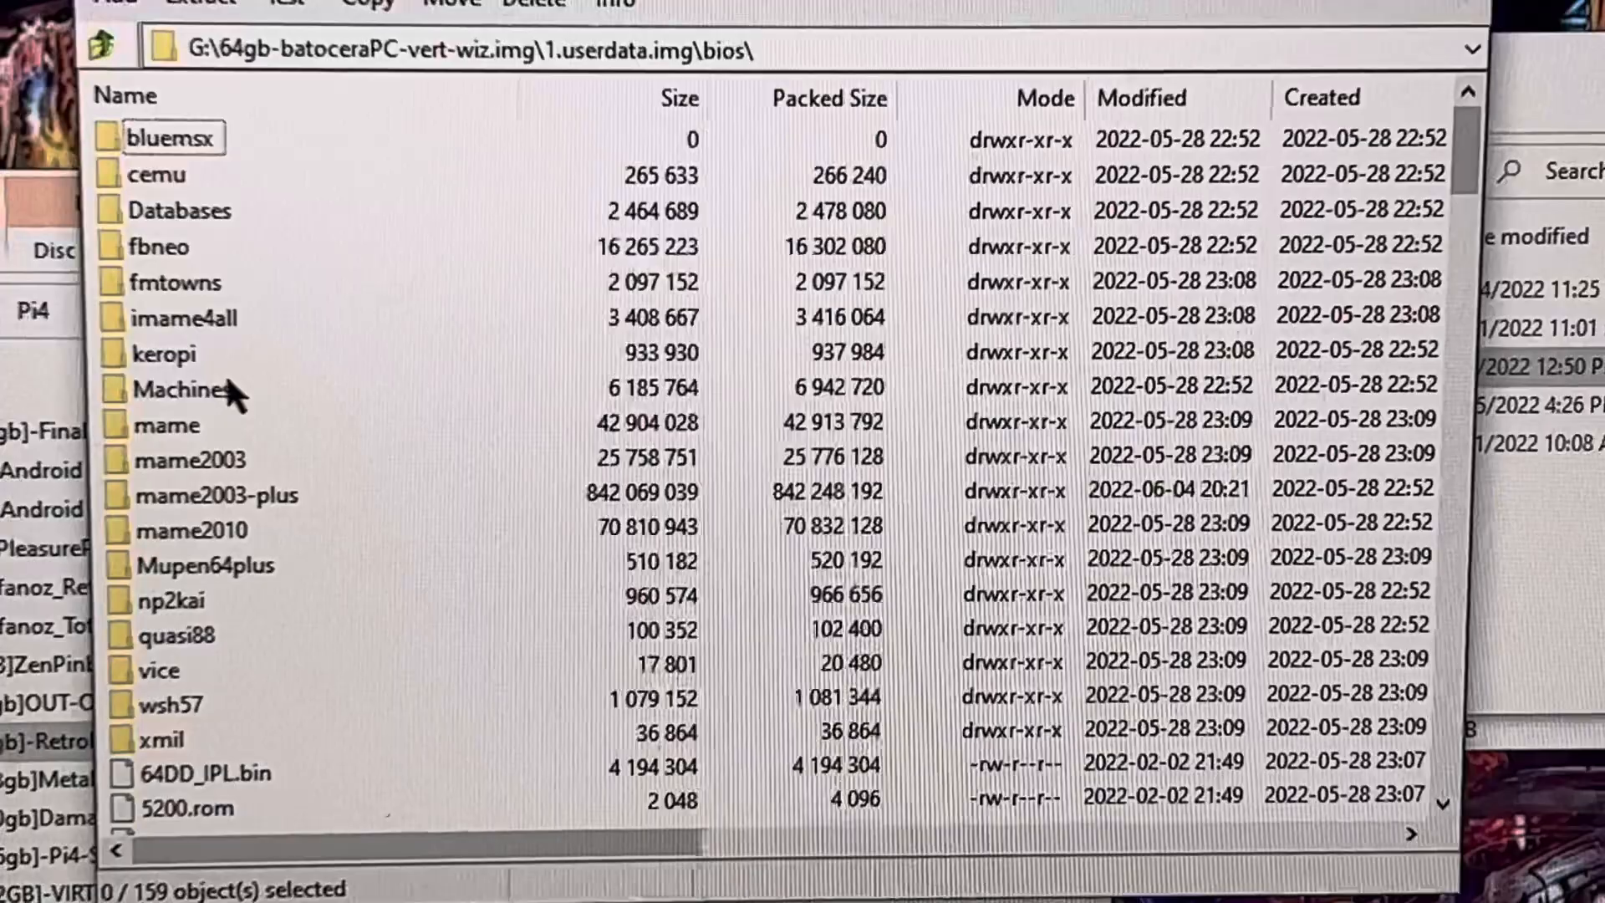
pyautogui.scroll(-3)
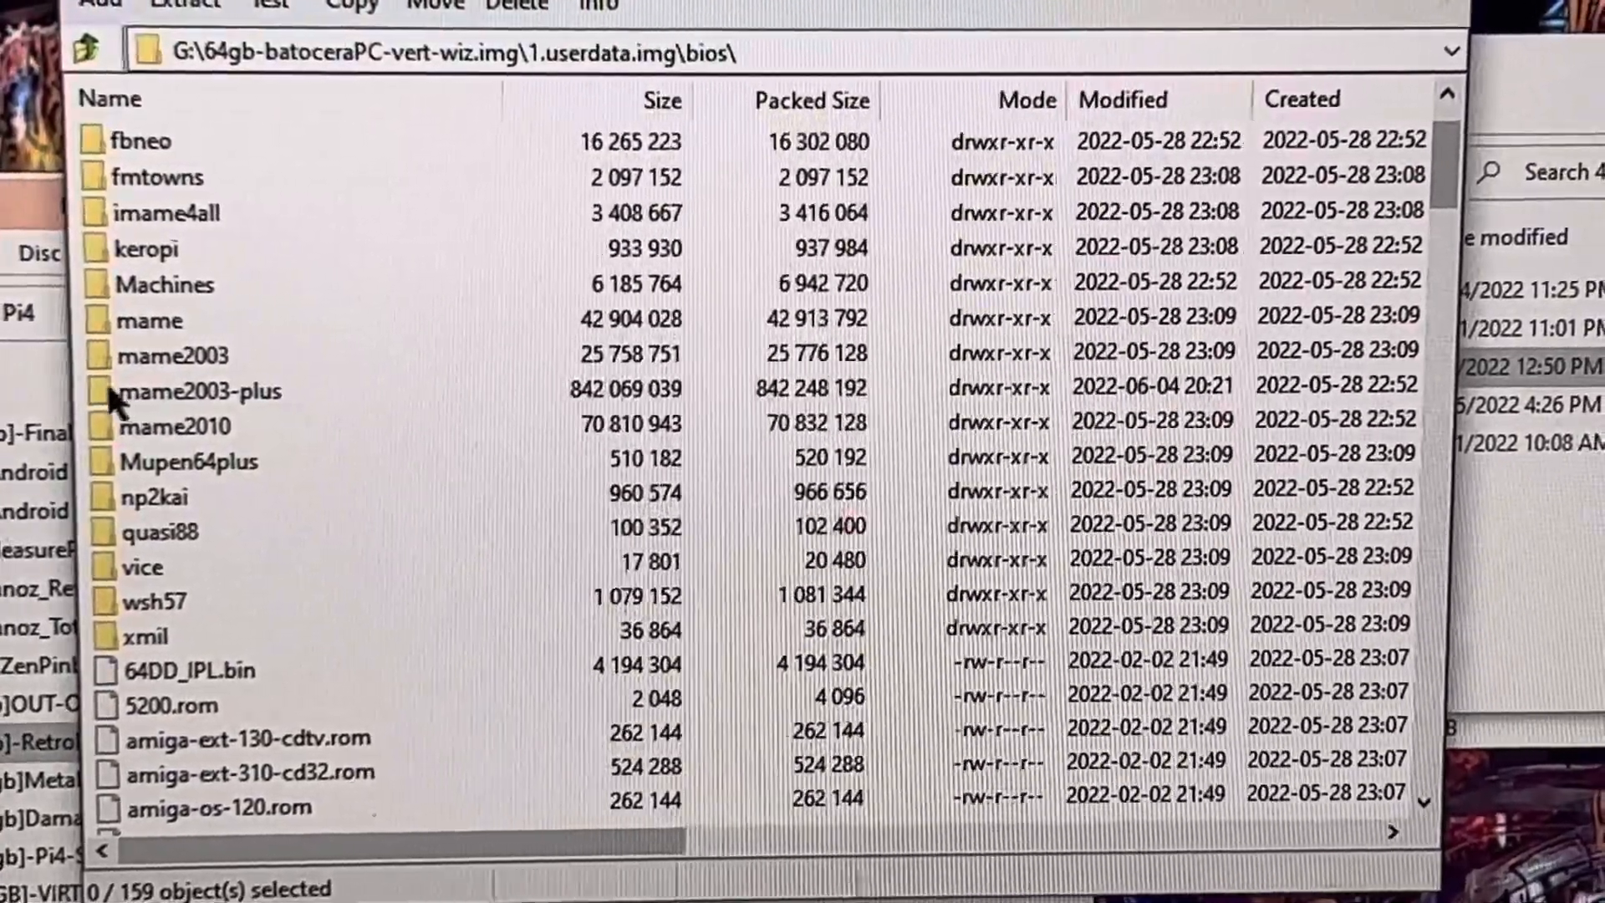
pyautogui.doubleClick(199, 391)
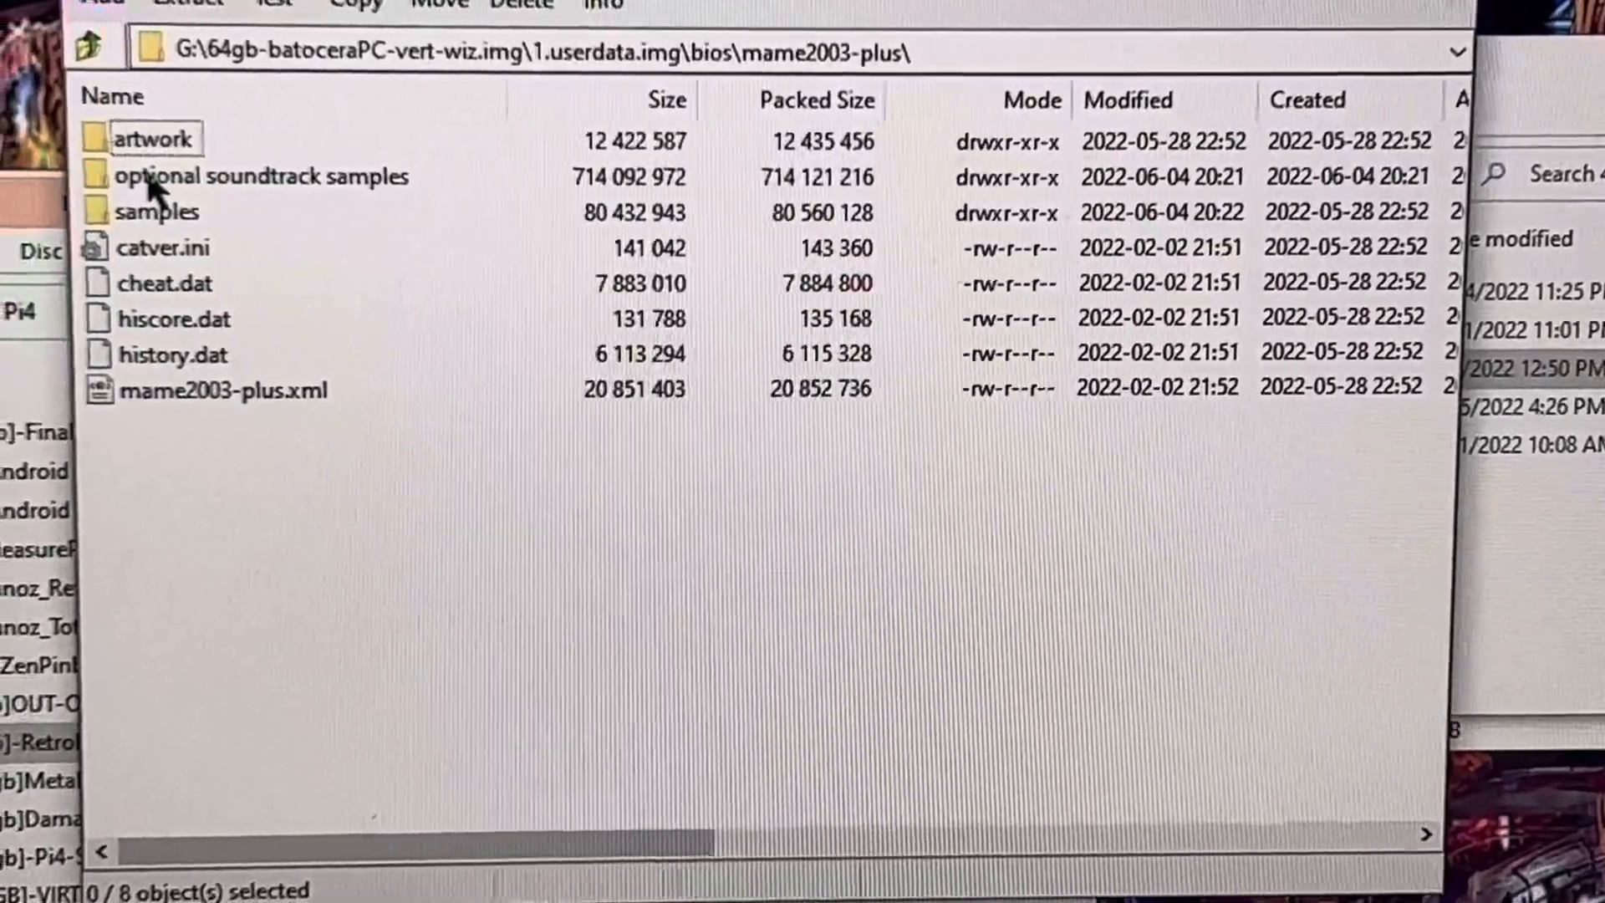
# Browse the mame2003-plus samples zip archives, selecting startrek.zip.
pyautogui.doubleClick(167, 212)
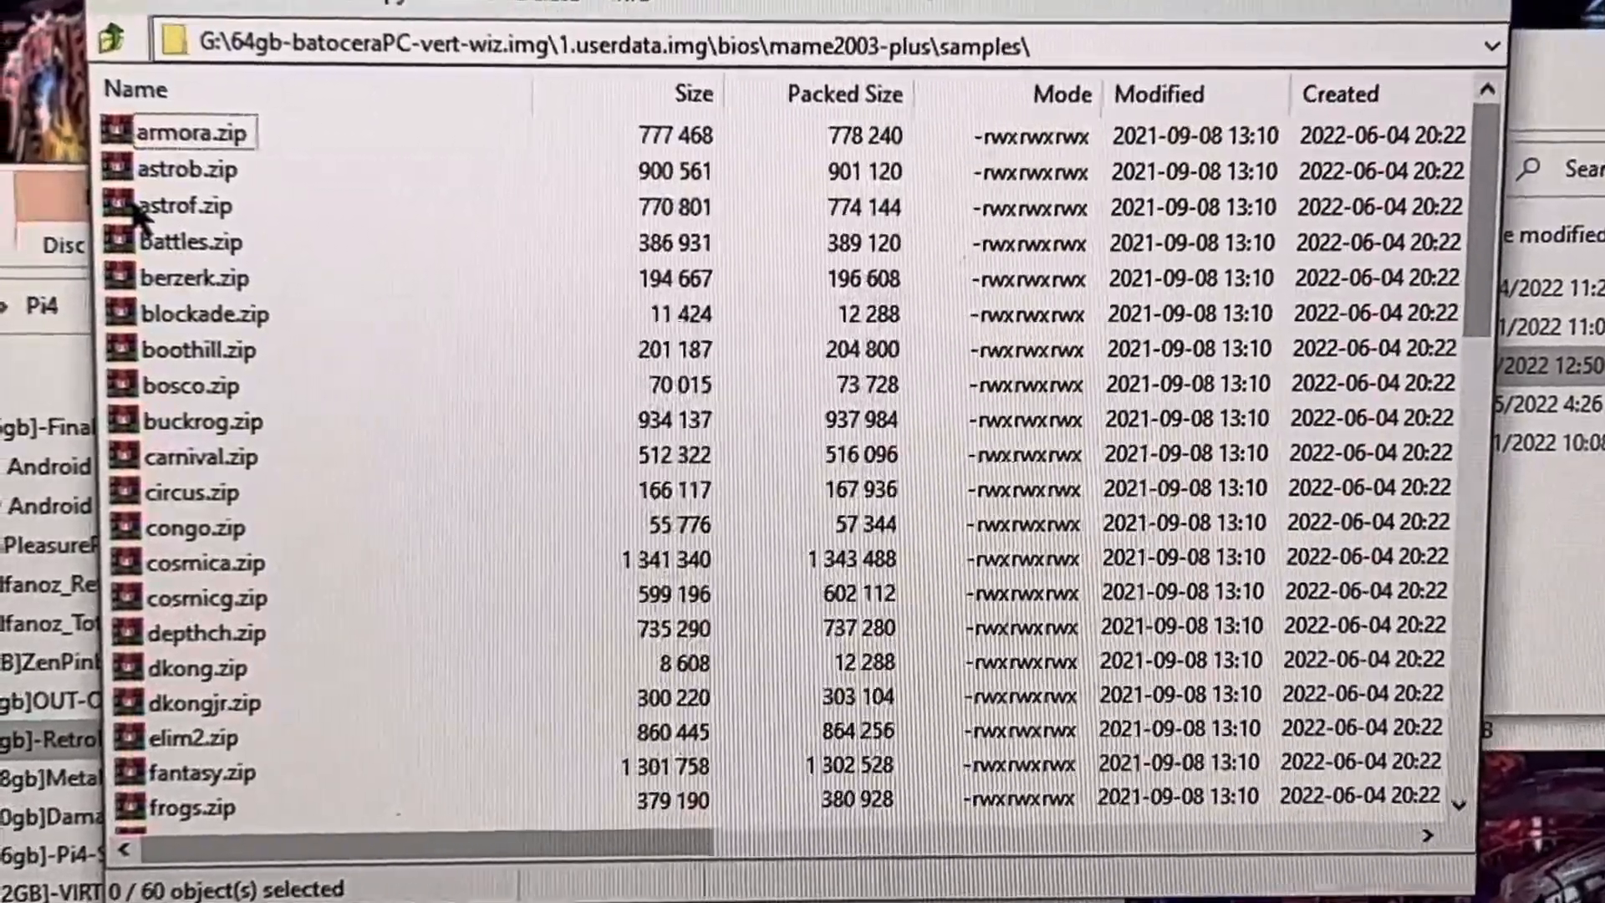
pyautogui.scroll(-3)
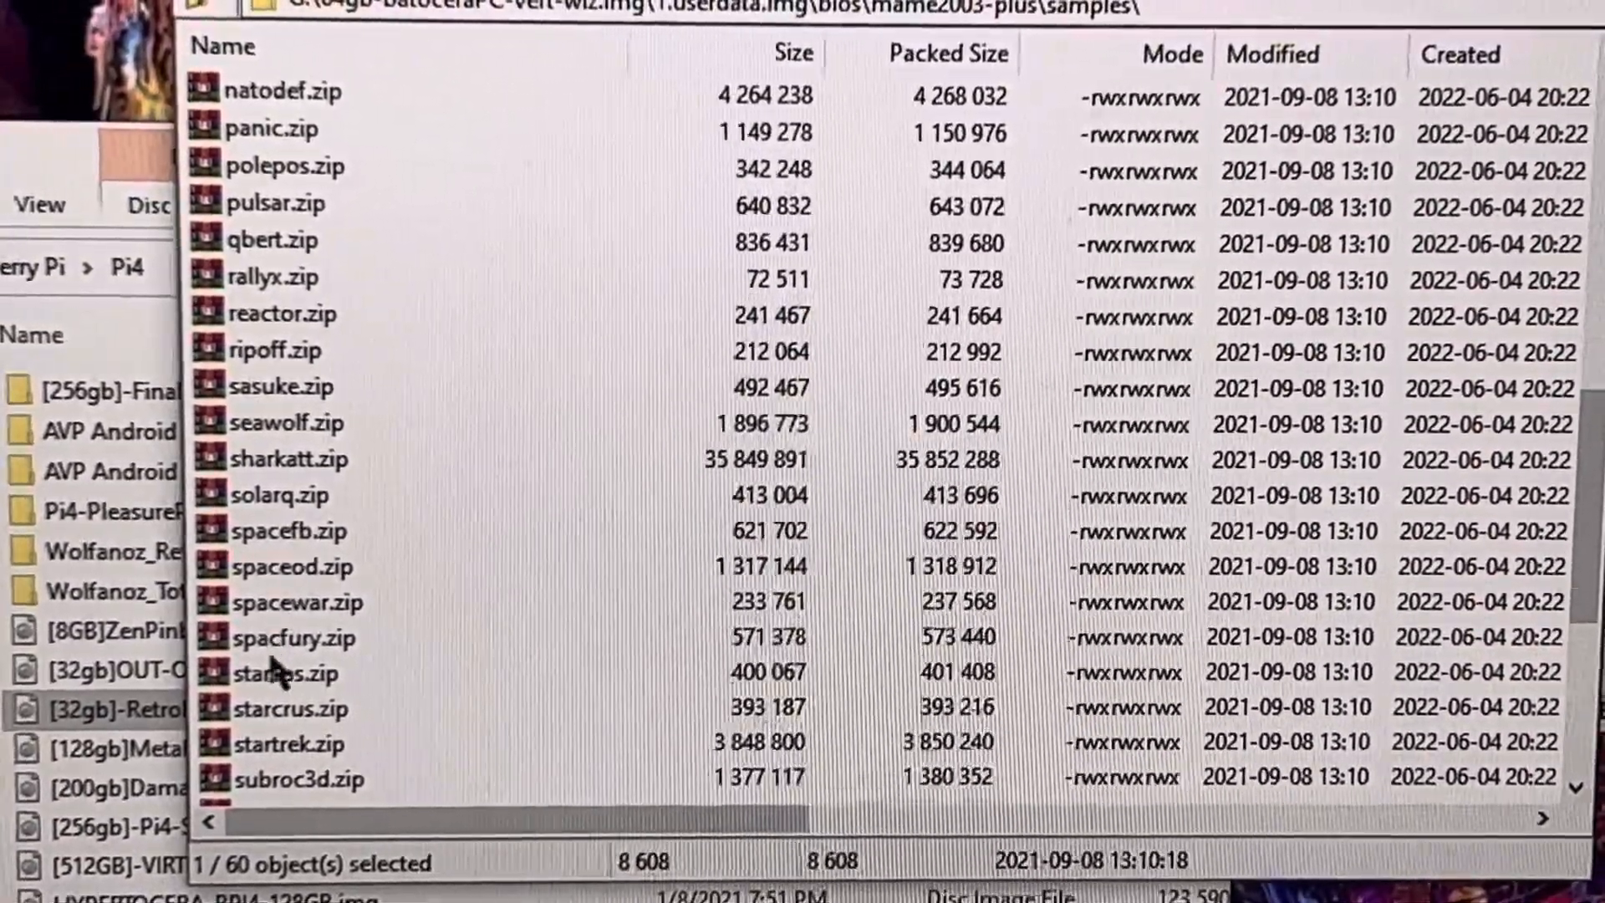
pyautogui.click(317, 741)
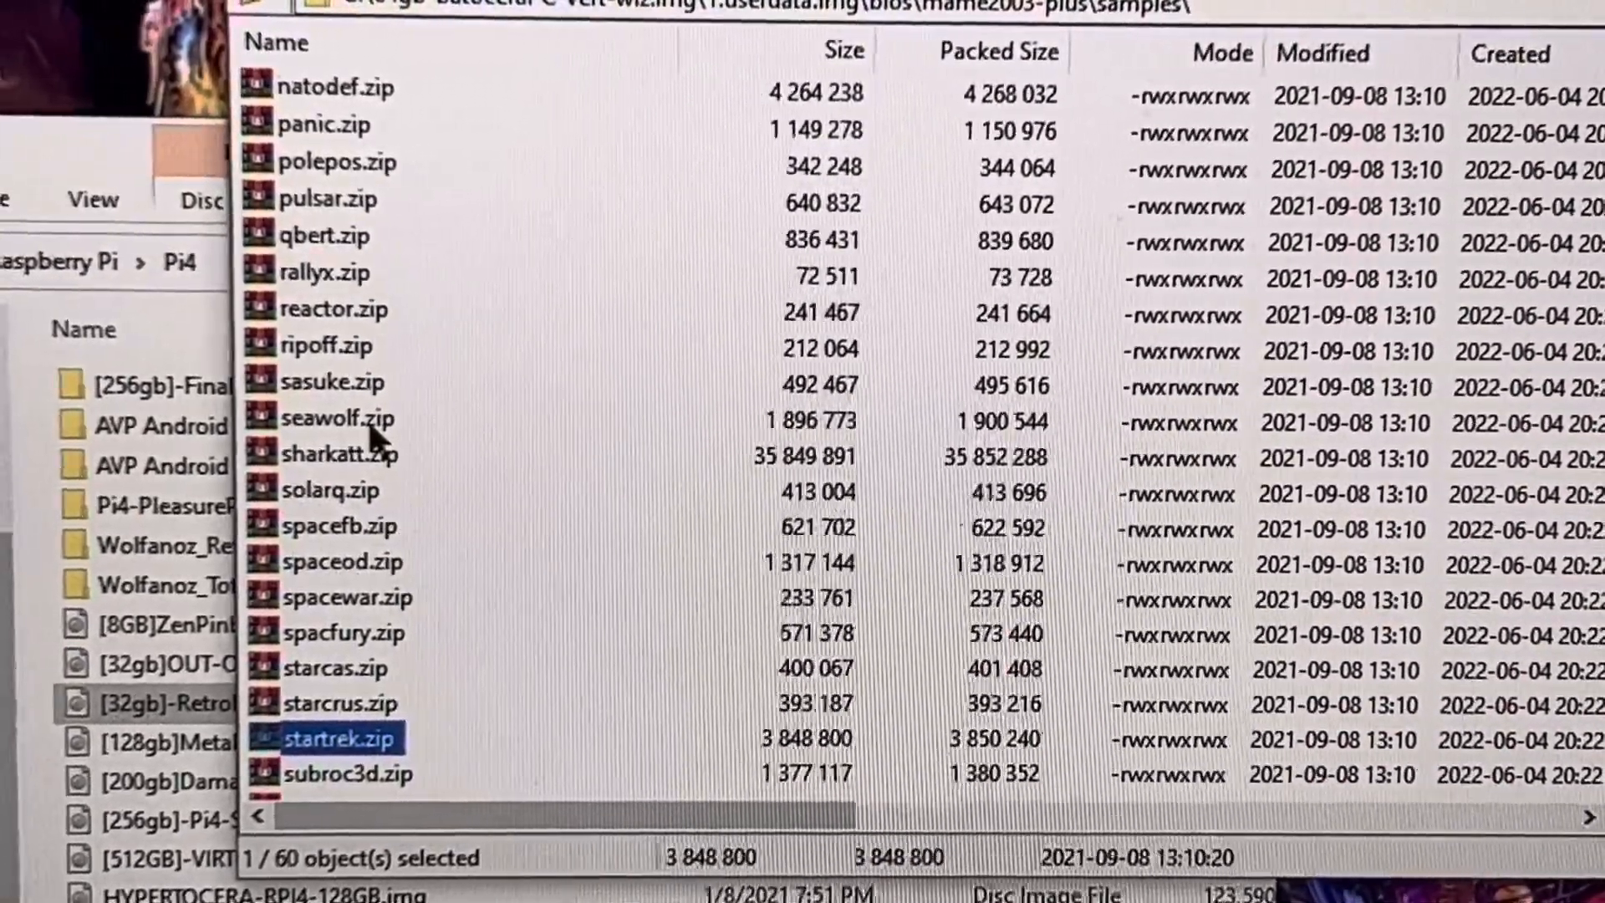
pyautogui.scroll(3)
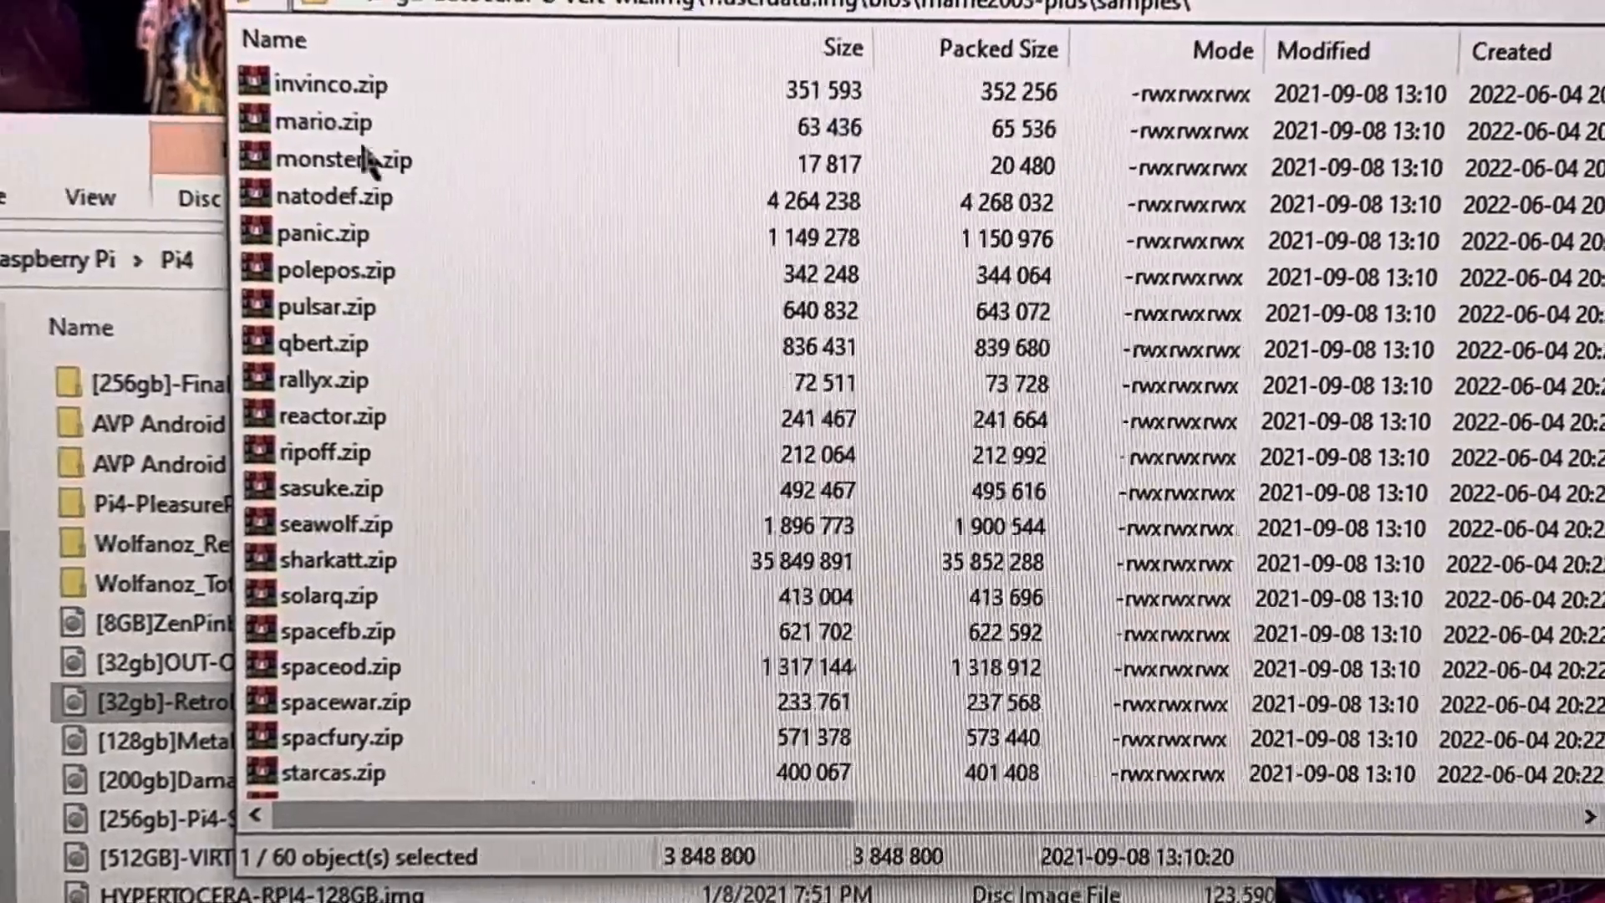
pyautogui.scroll(3)
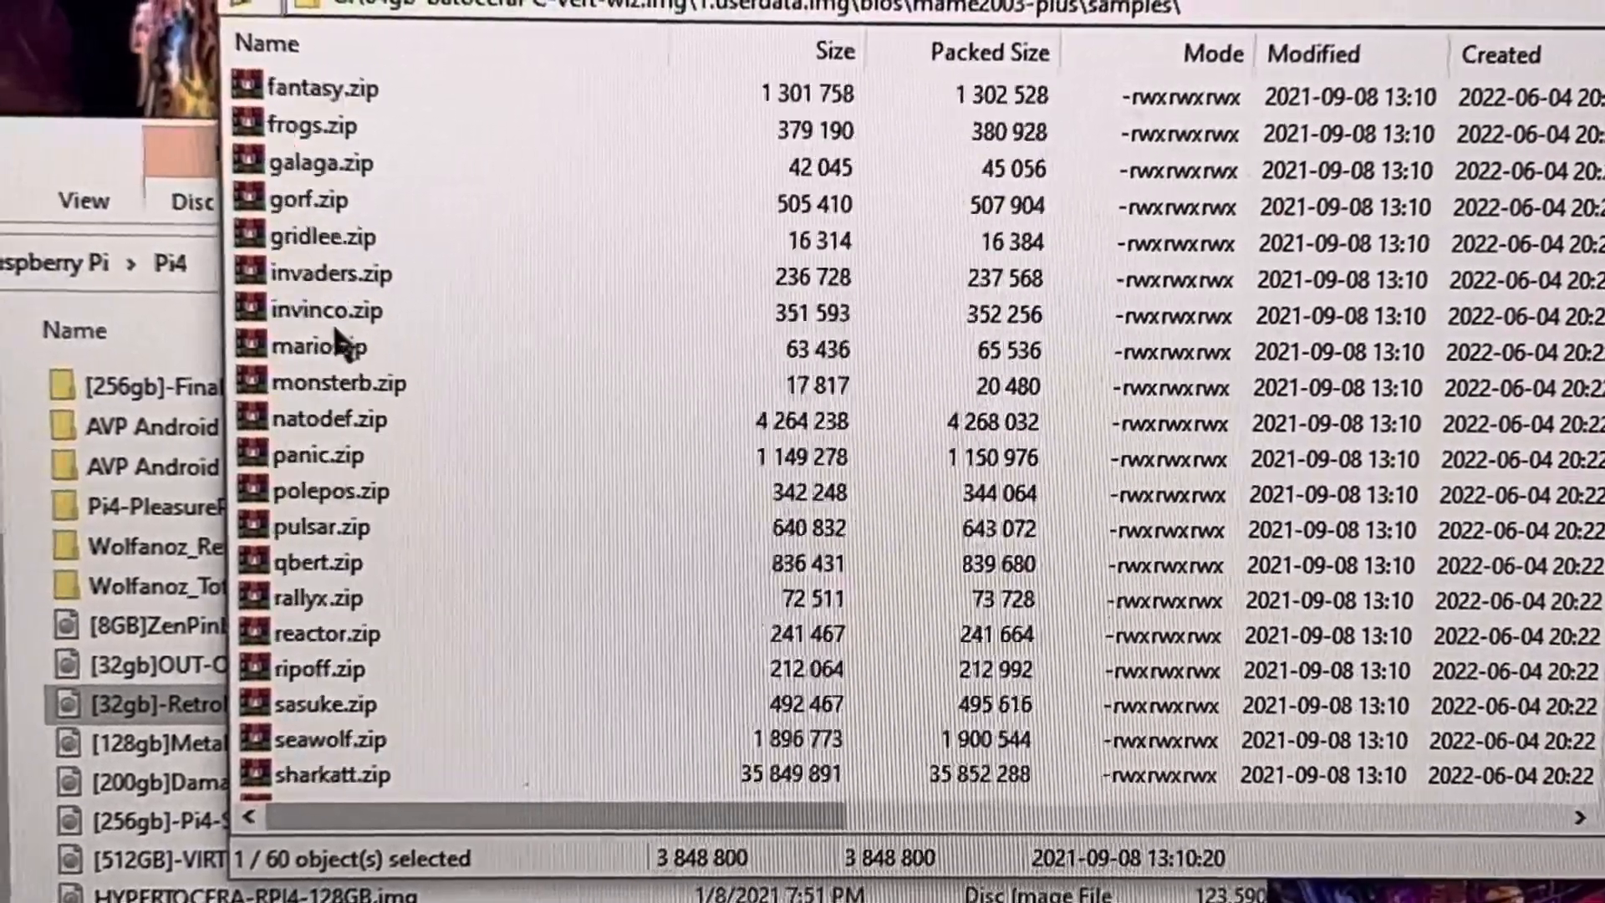
pyautogui.scroll(3)
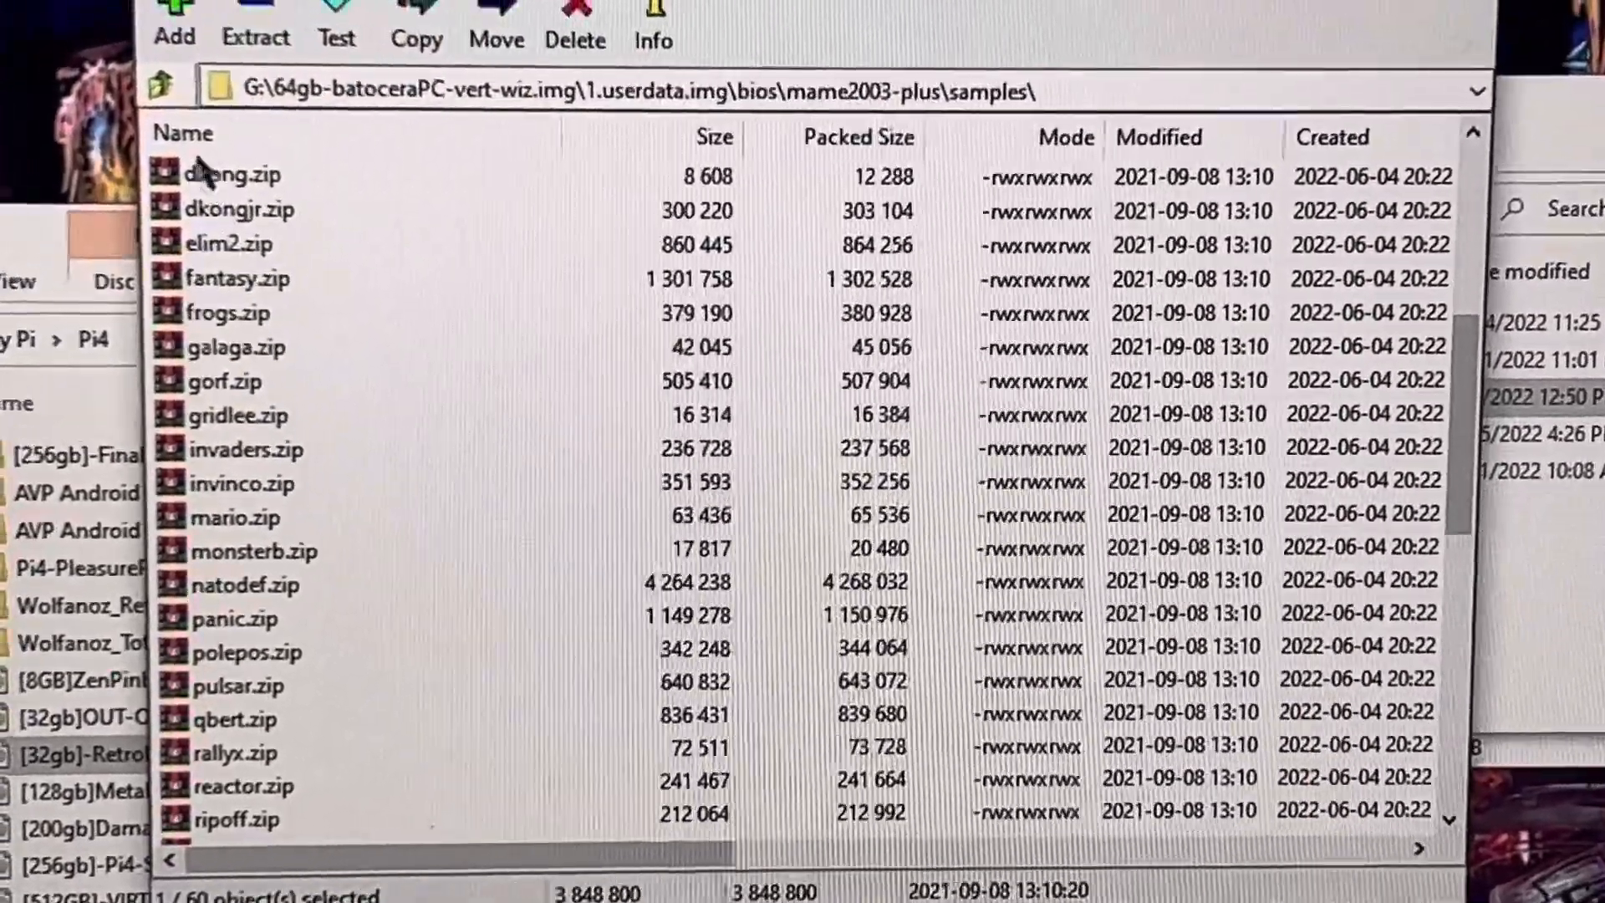
# Go back up two levels to the bios folder.
pyautogui.click(160, 83)
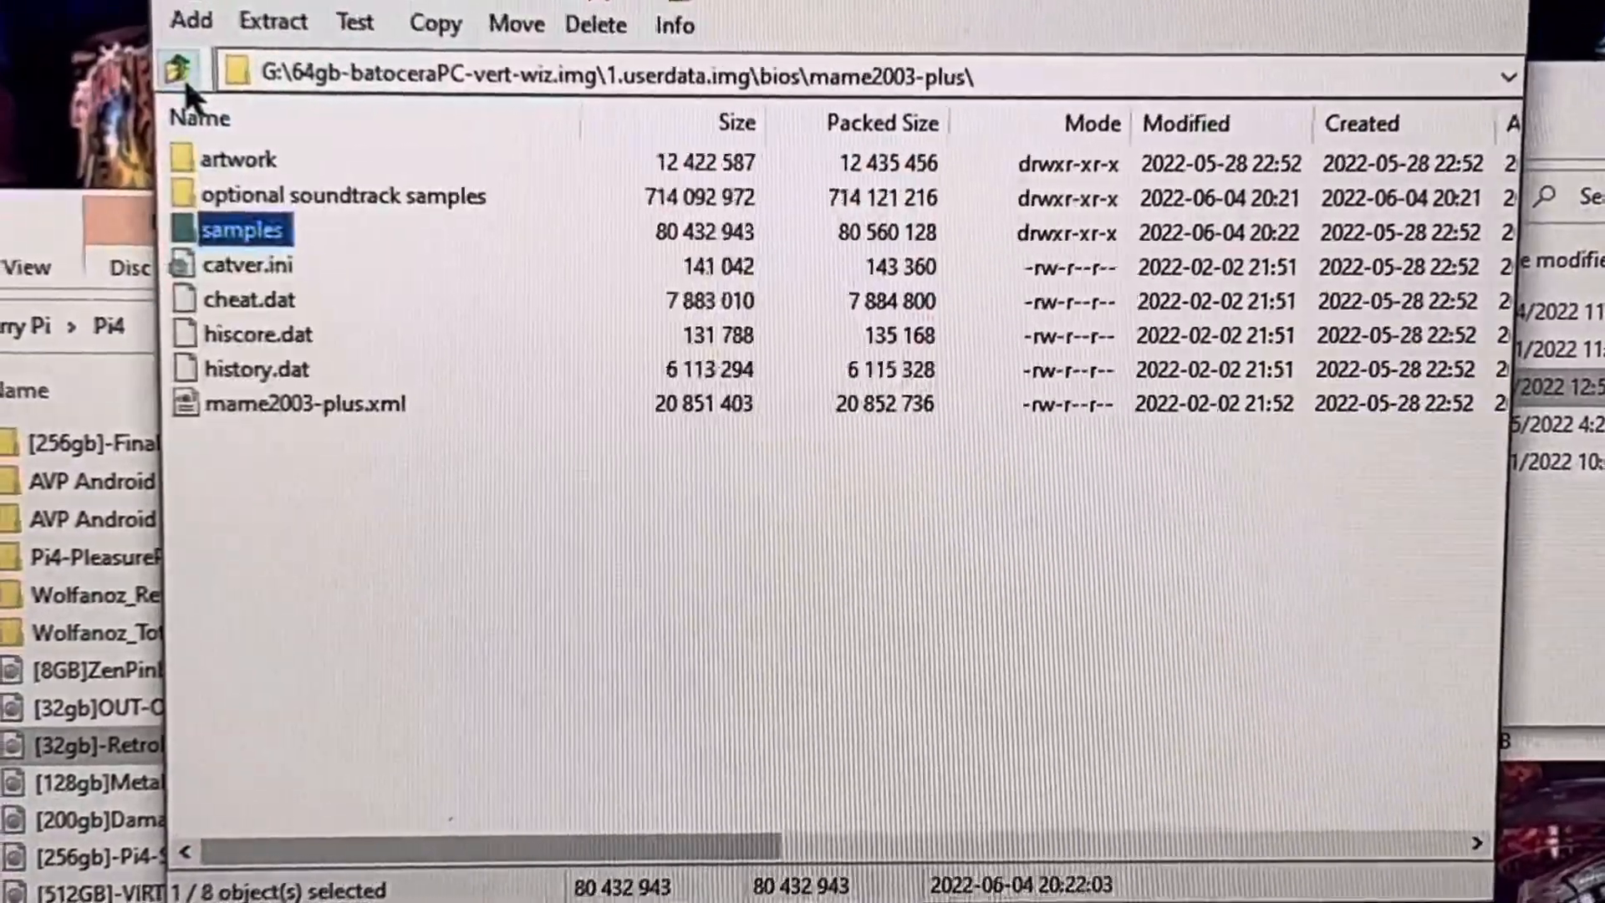
pyautogui.click(179, 73)
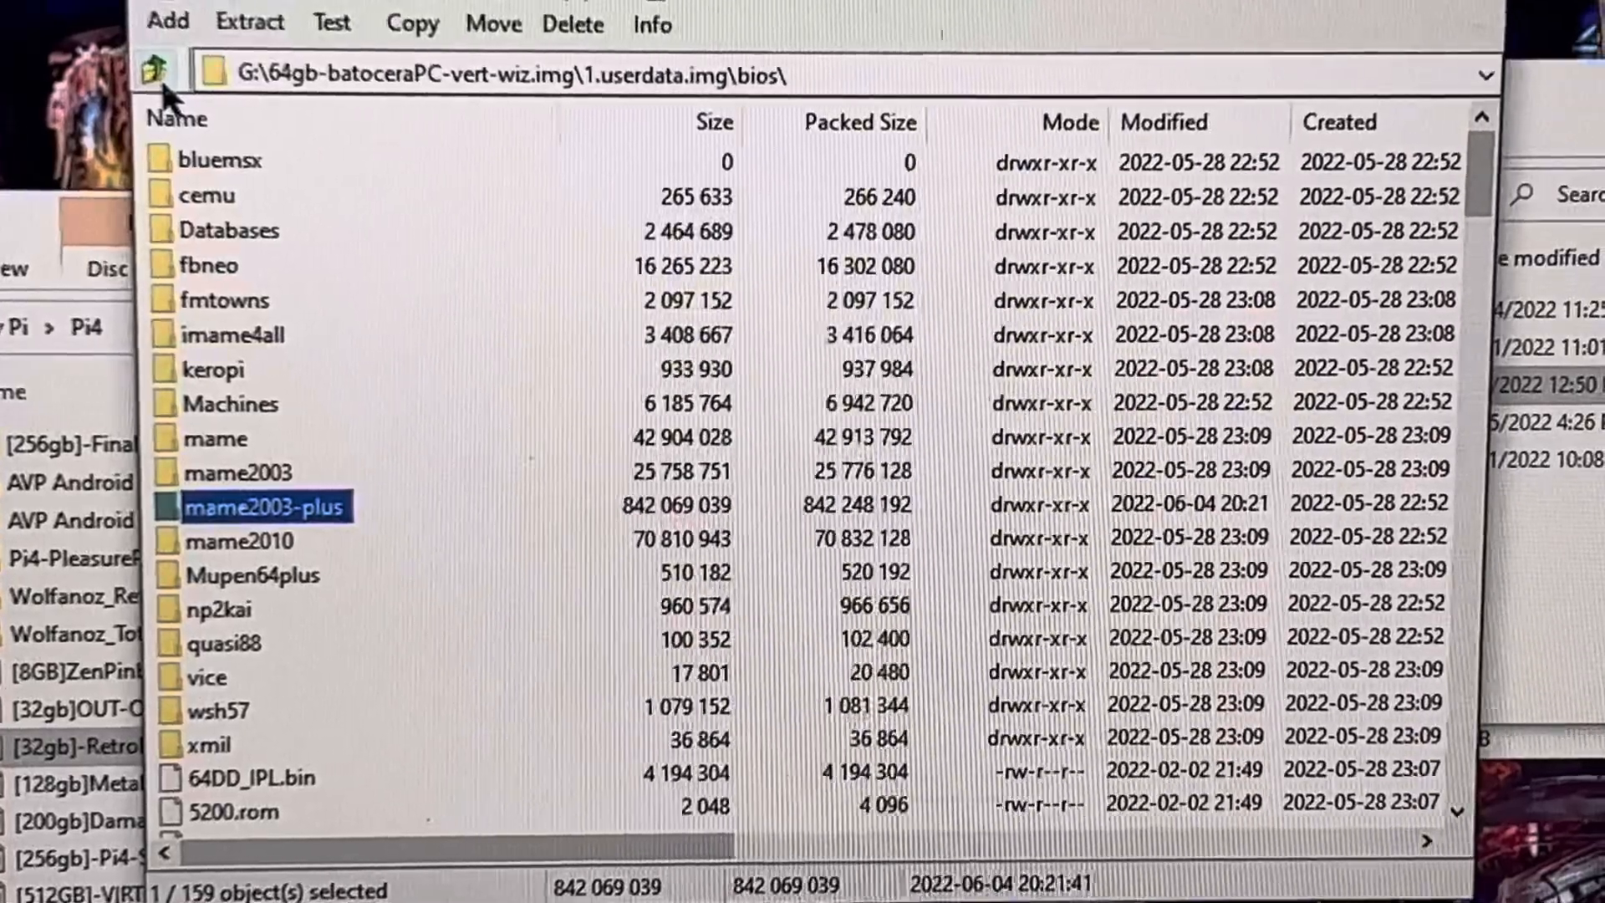
# Start extracting the themes folder to G:\ from the userdata top level, then cancel it.
pyautogui.click(179, 72)
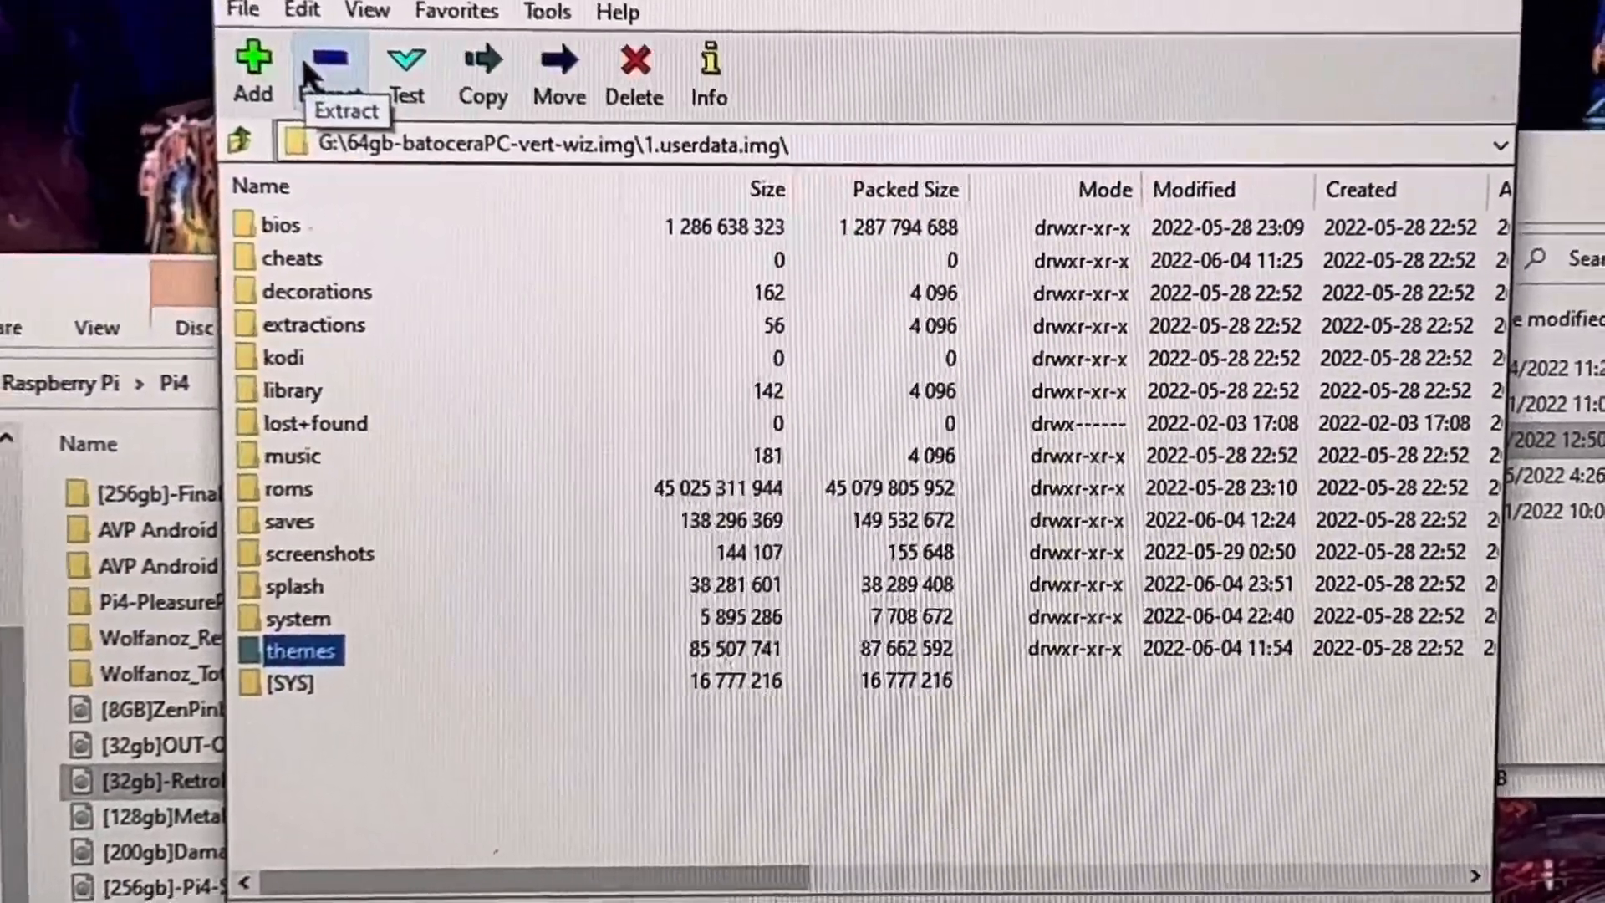
pyautogui.click(482, 72)
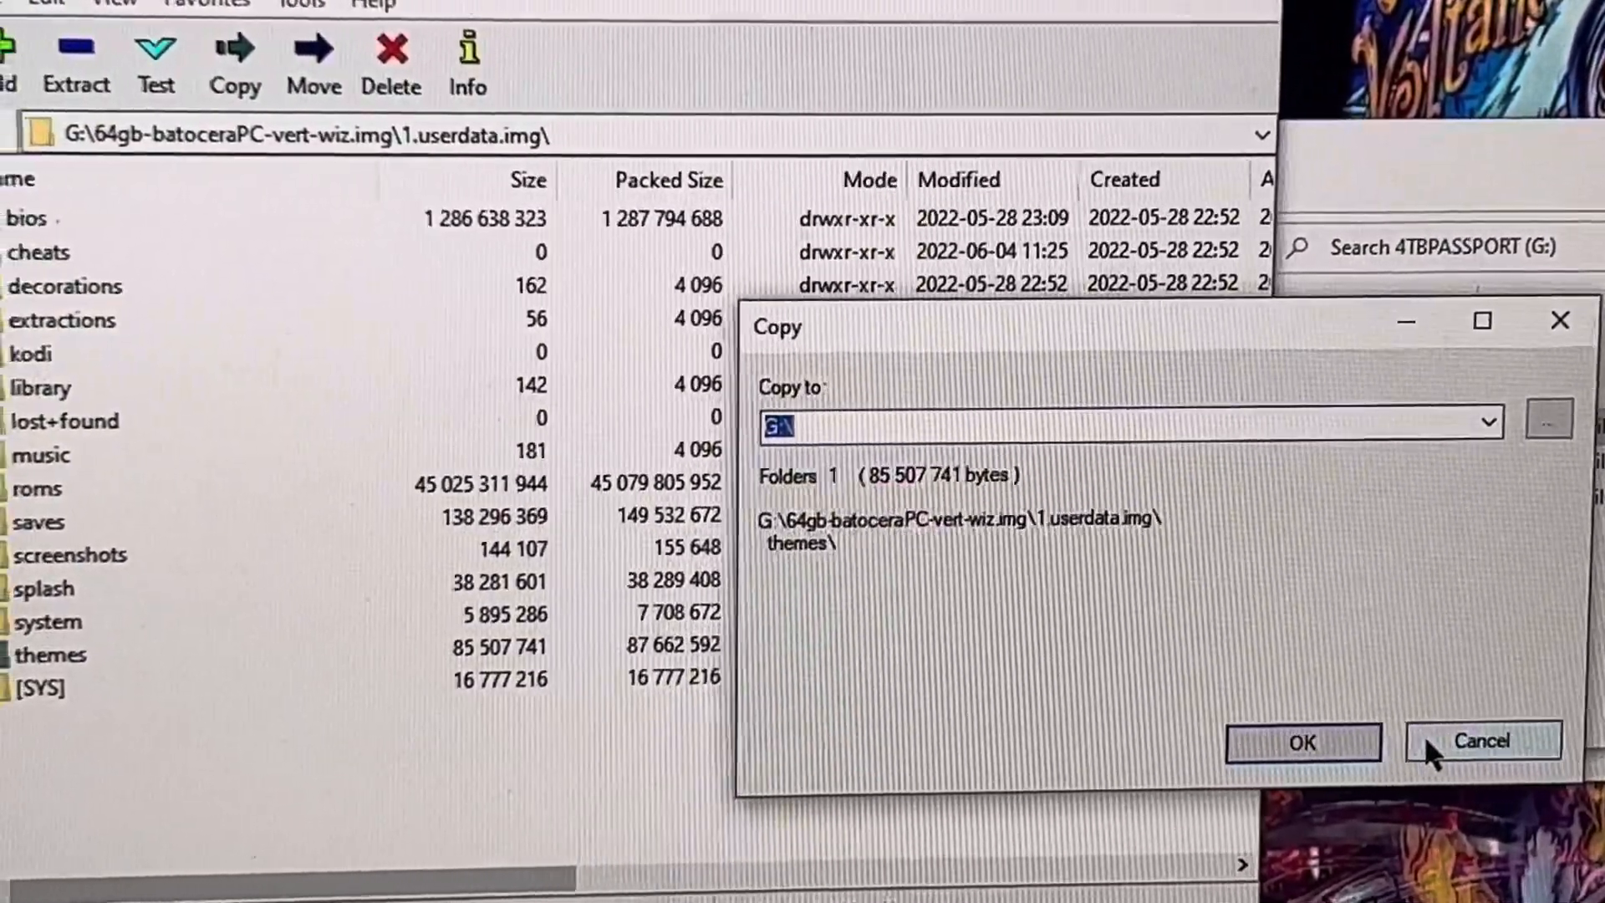
pyautogui.click(1480, 740)
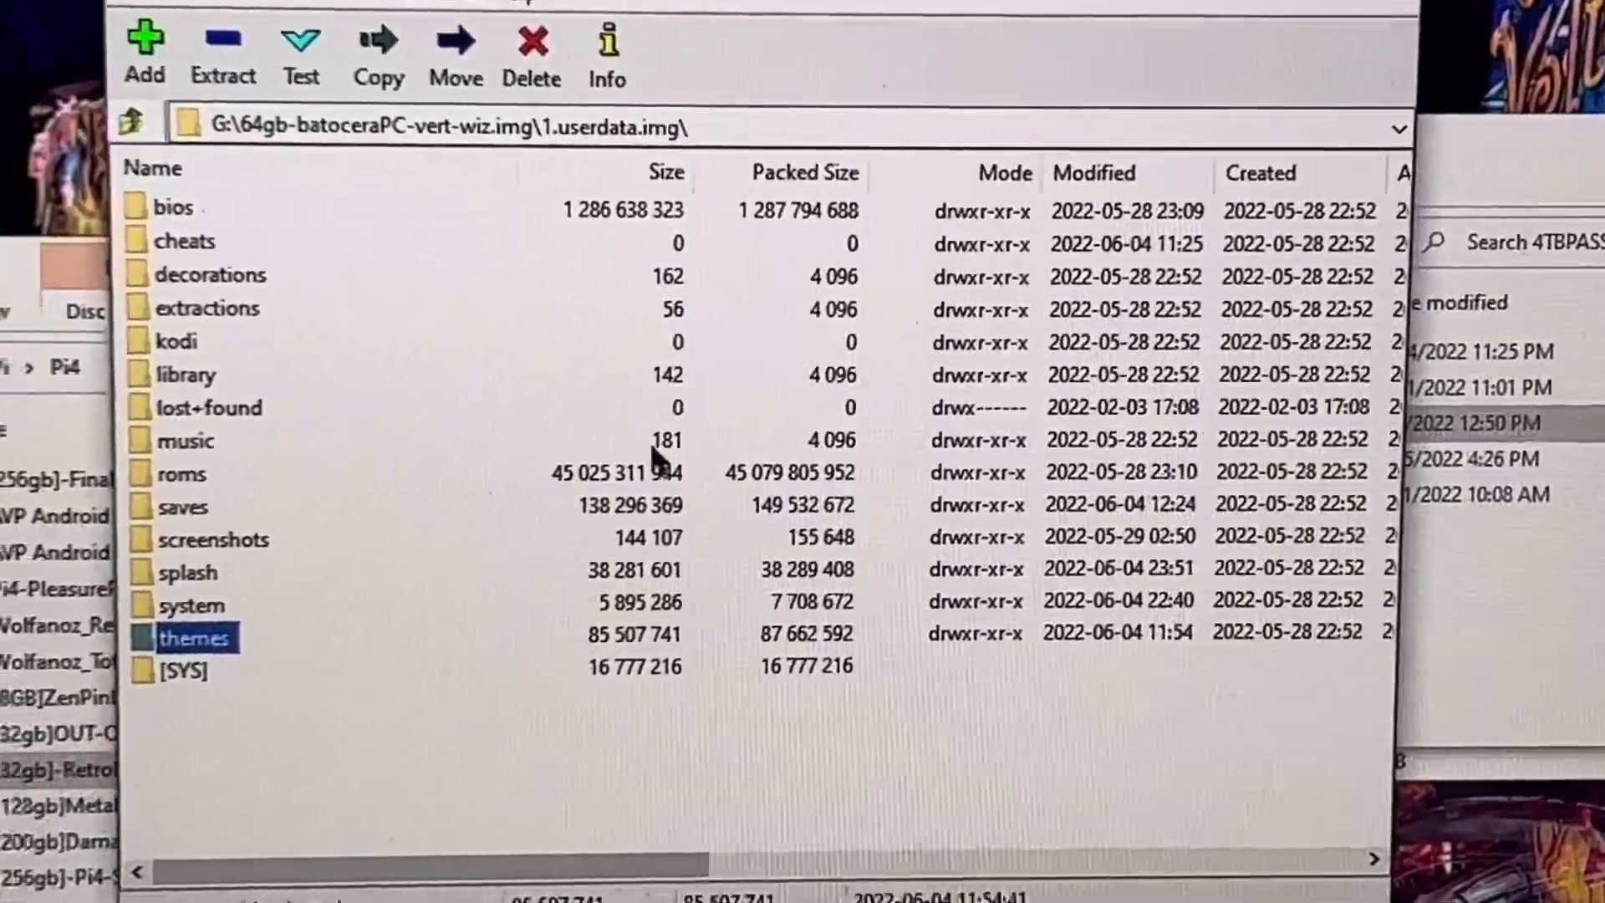